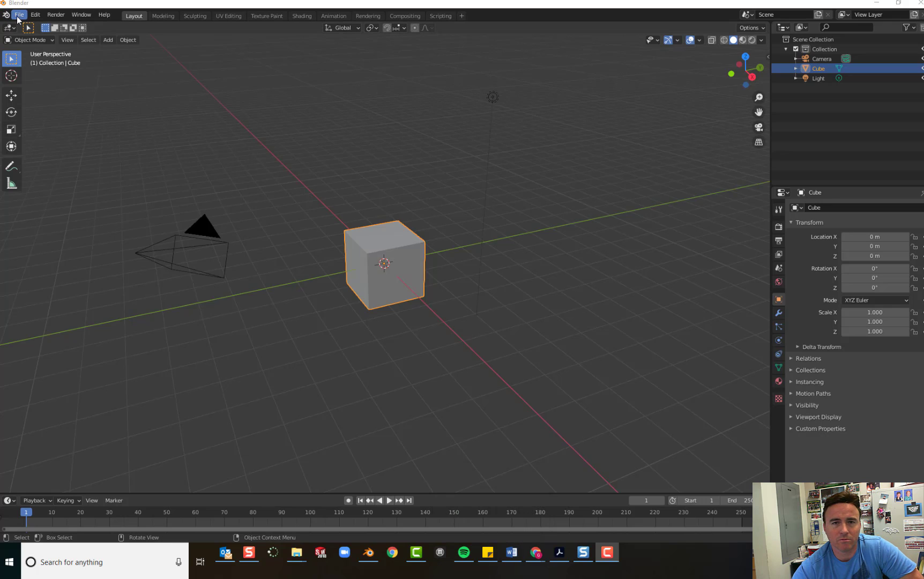
Step: Delete the default cube, leaving only the camera and light in the scene
left_click(19, 15)
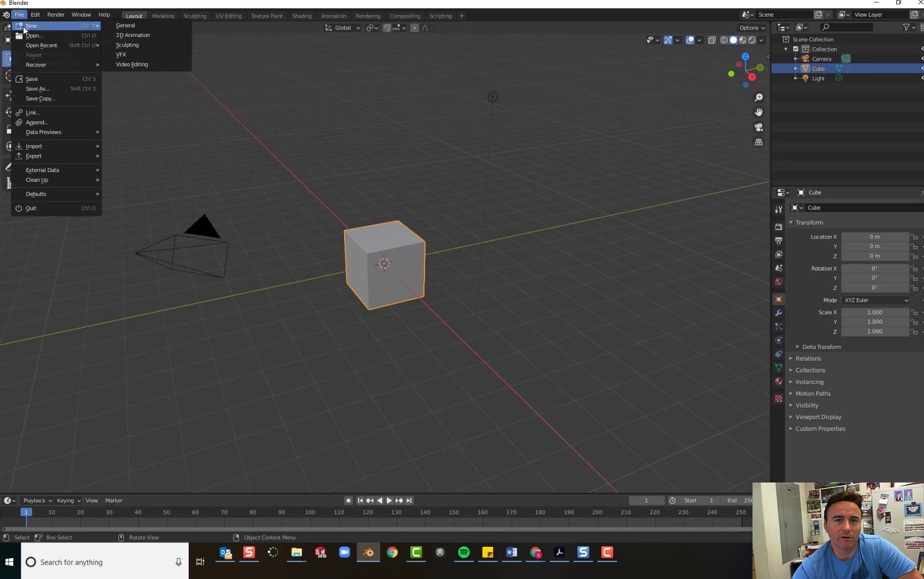
mouse_move(126, 26)
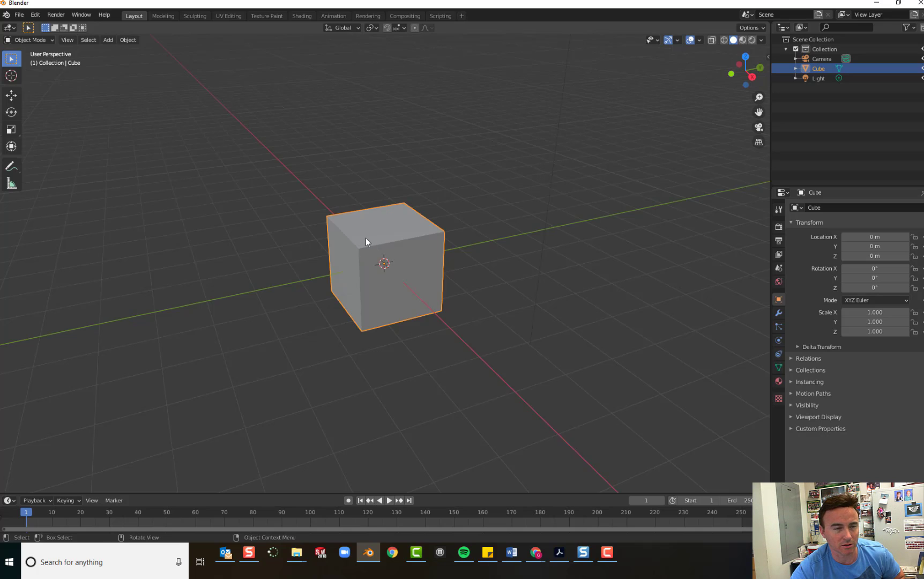
key("x")
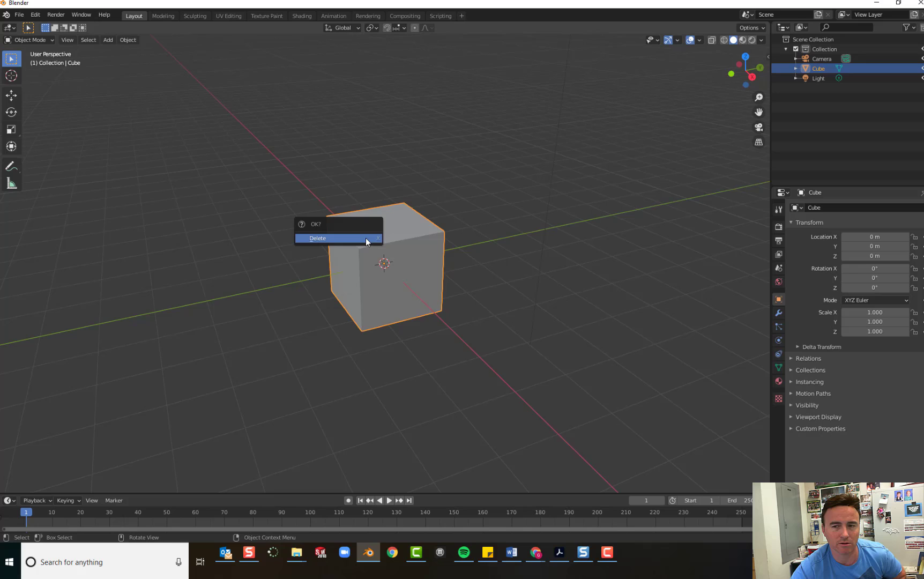
left_click(332, 237)
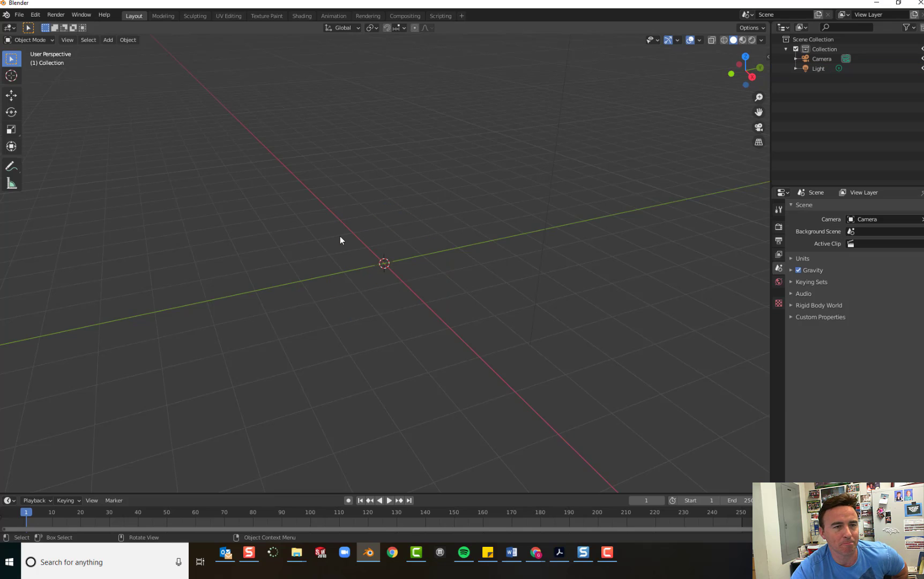
mouse_move(128, 101)
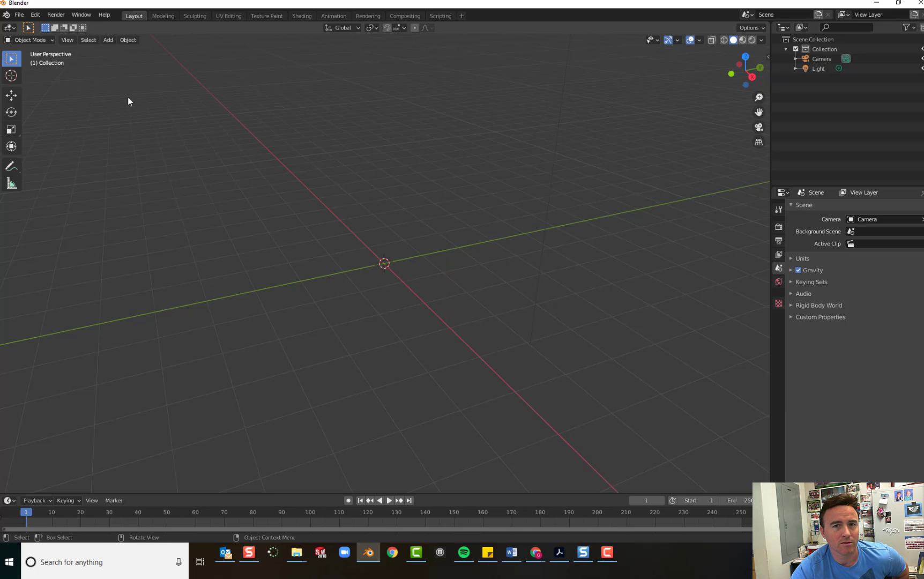
Step: Add a UV sphere at the scene origin from Add > Mesh
left_click(108, 40)
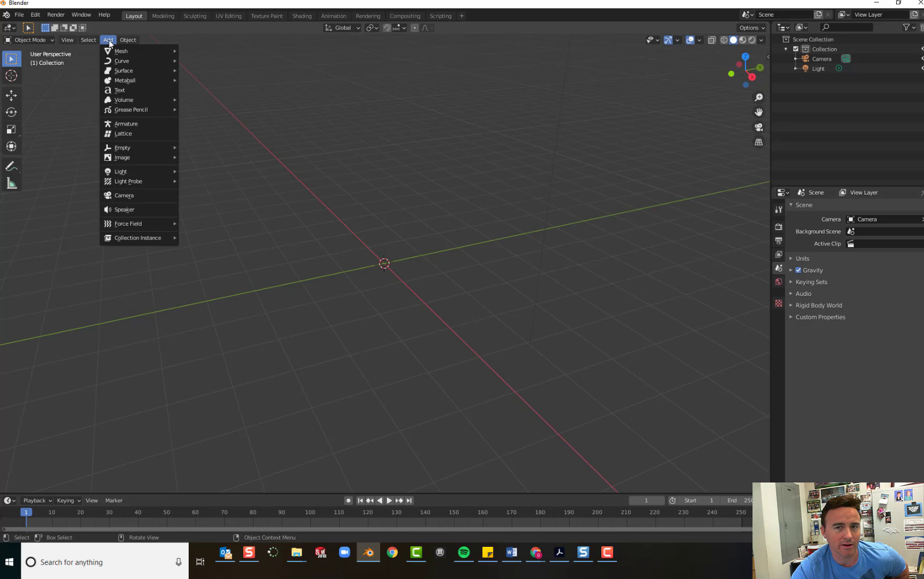
mouse_move(124, 51)
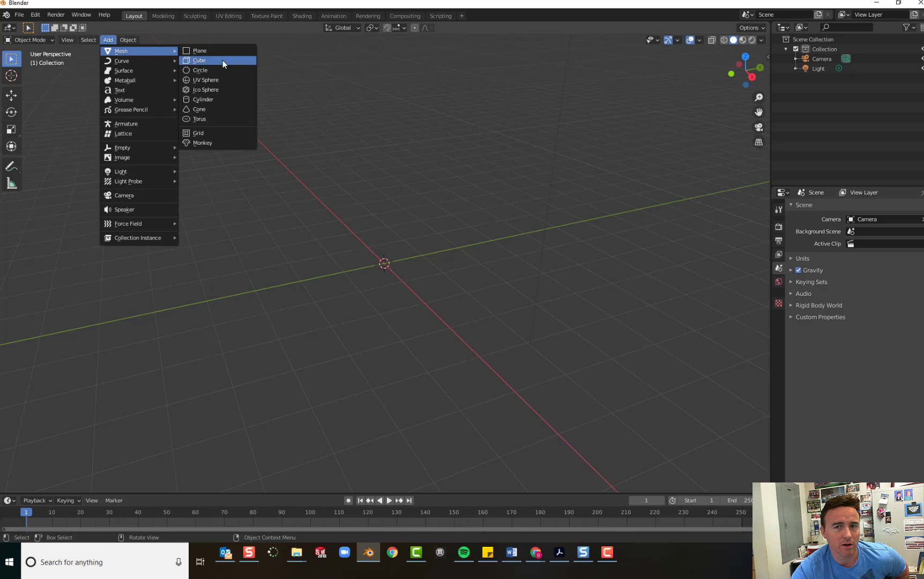
mouse_move(225, 80)
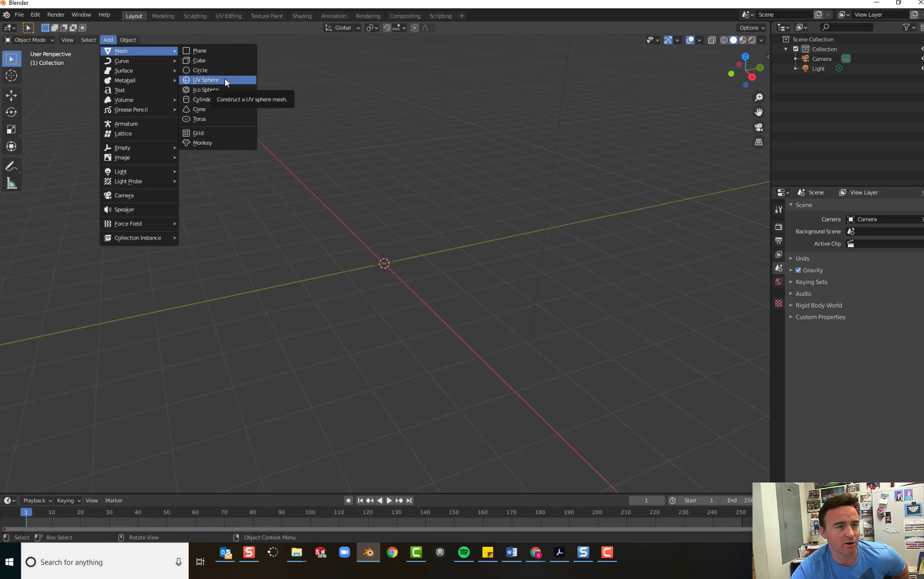
left_click(206, 80)
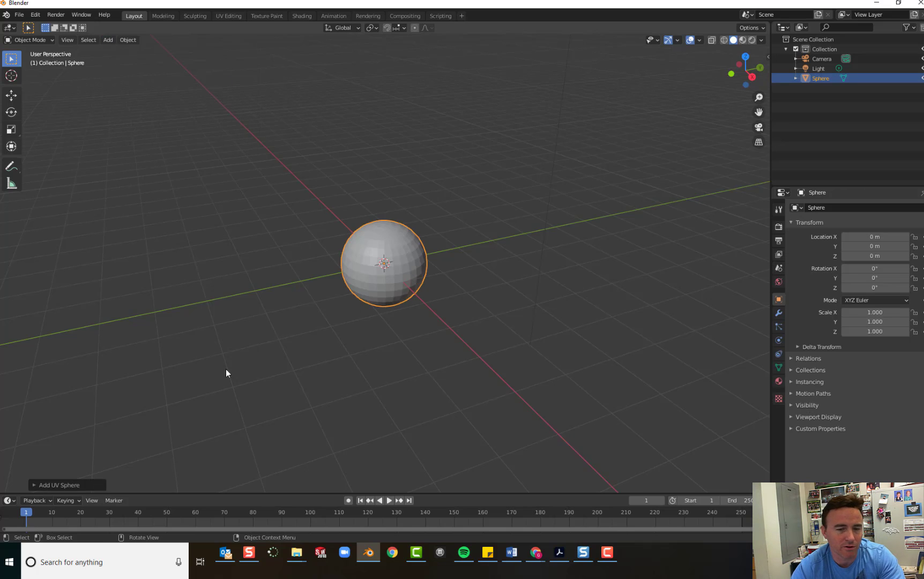
mouse_move(69, 486)
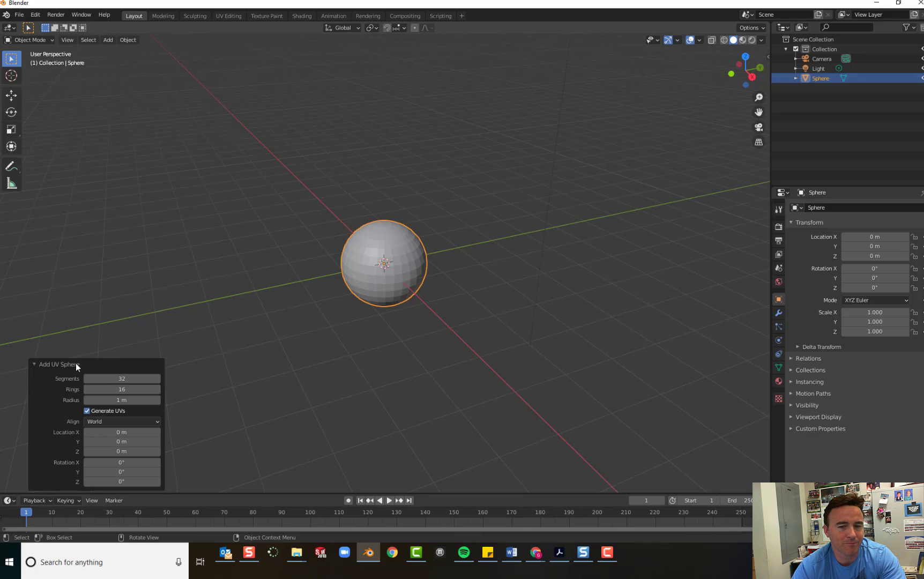
mouse_move(144, 370)
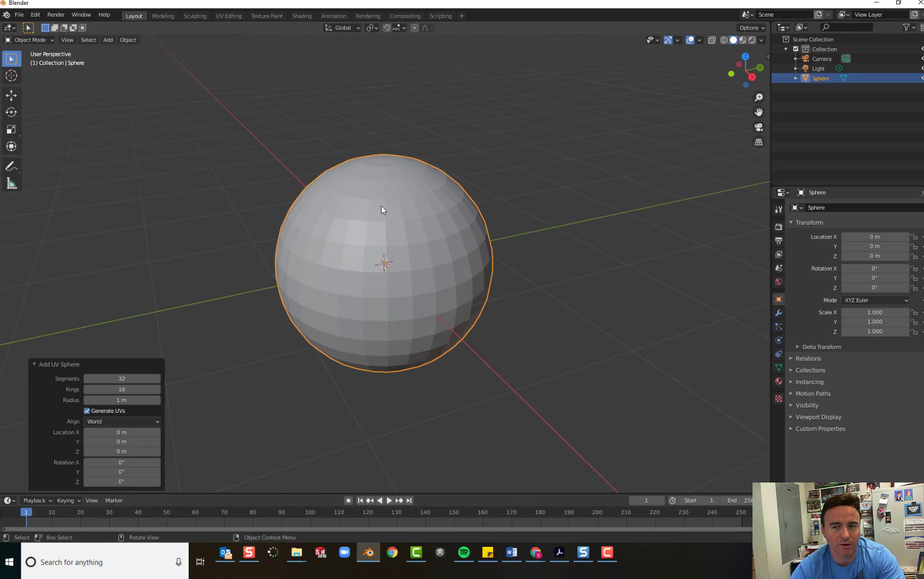
mouse_move(313, 250)
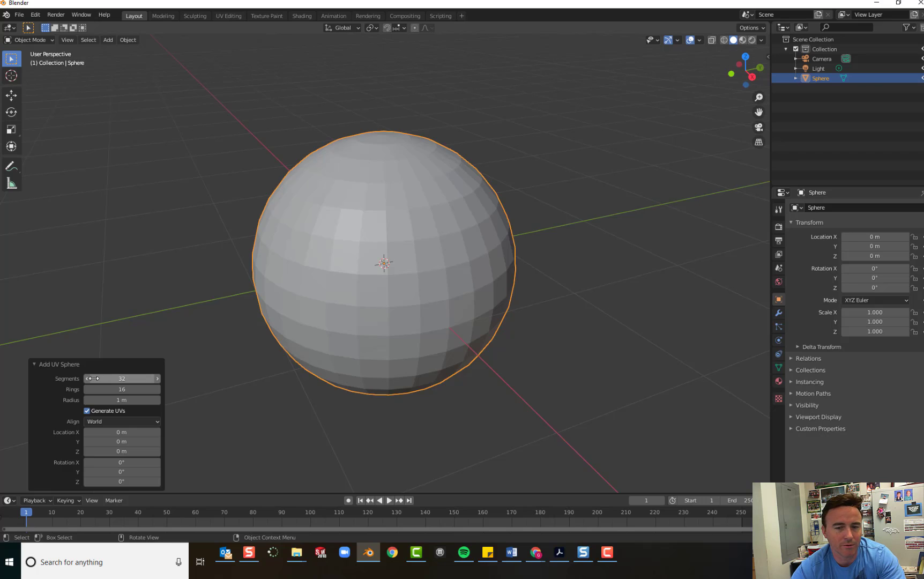
mouse_move(302, 256)
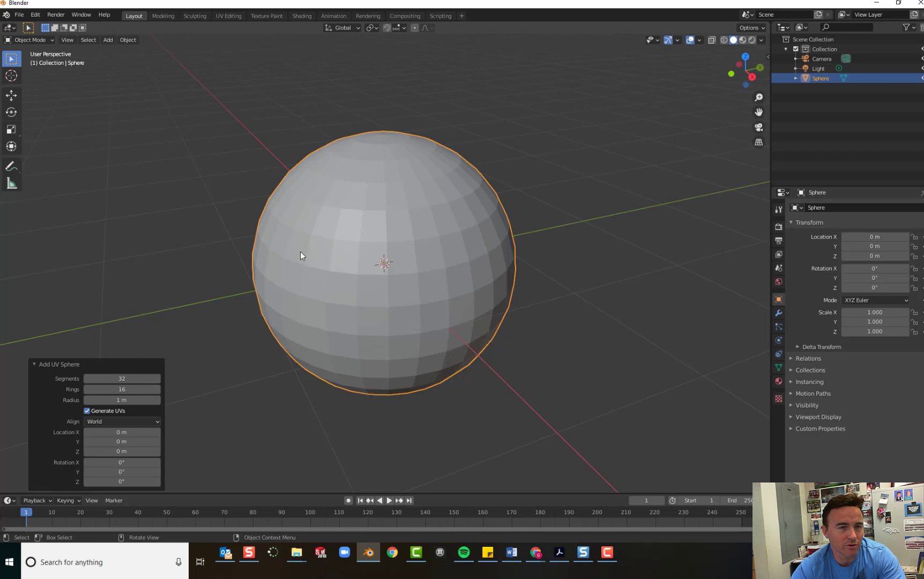
mouse_move(354, 321)
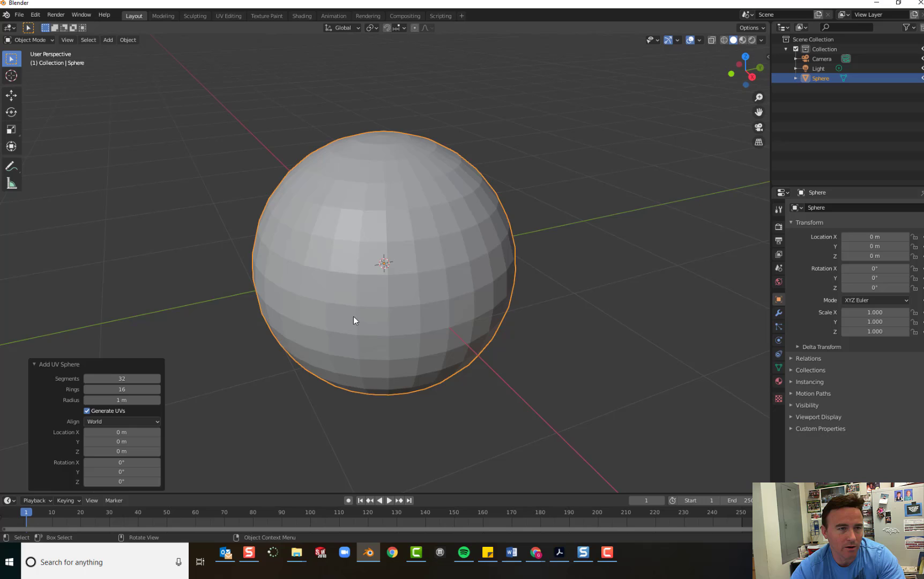
mouse_move(121, 379)
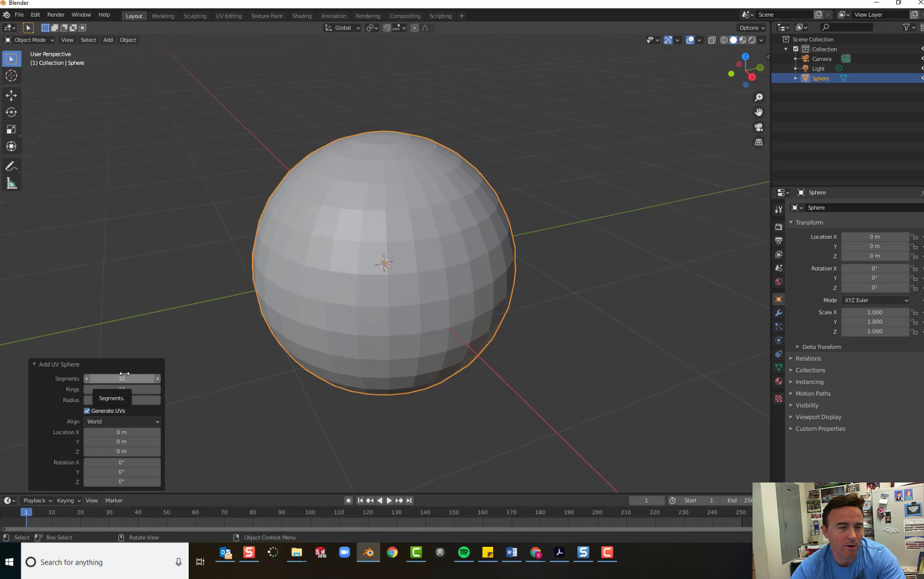
mouse_move(71, 366)
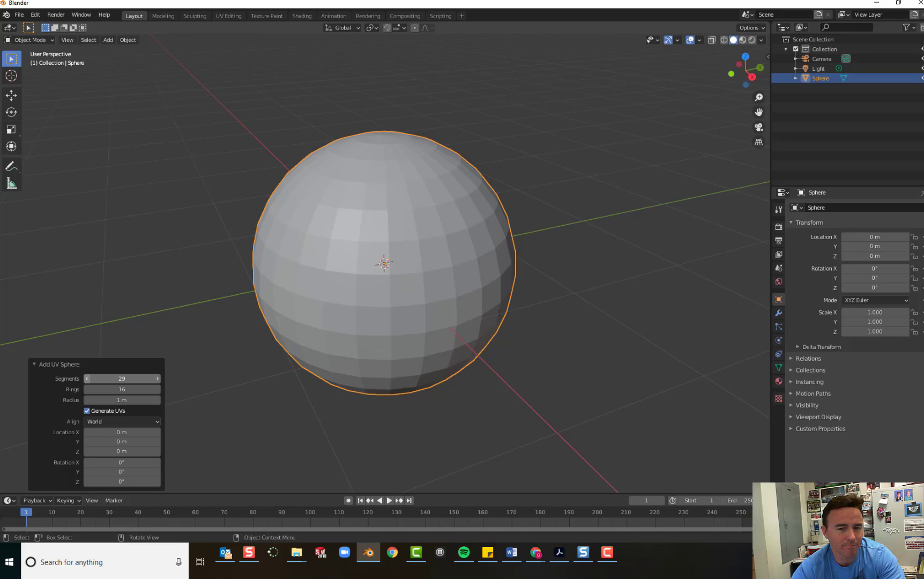
Step: Set the UV sphere to 16 segments and 18 rings in its operator panel
left_click(87, 379)
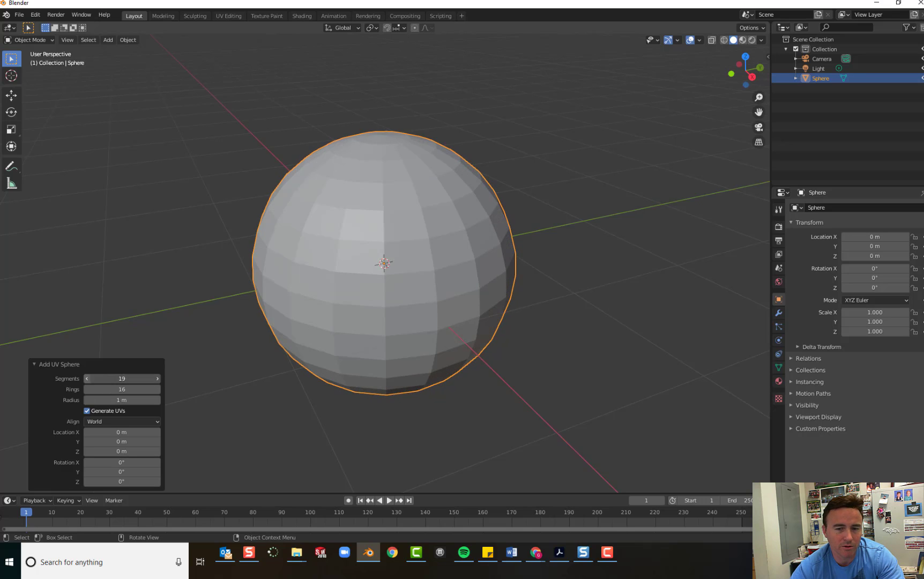
left_click(85, 379)
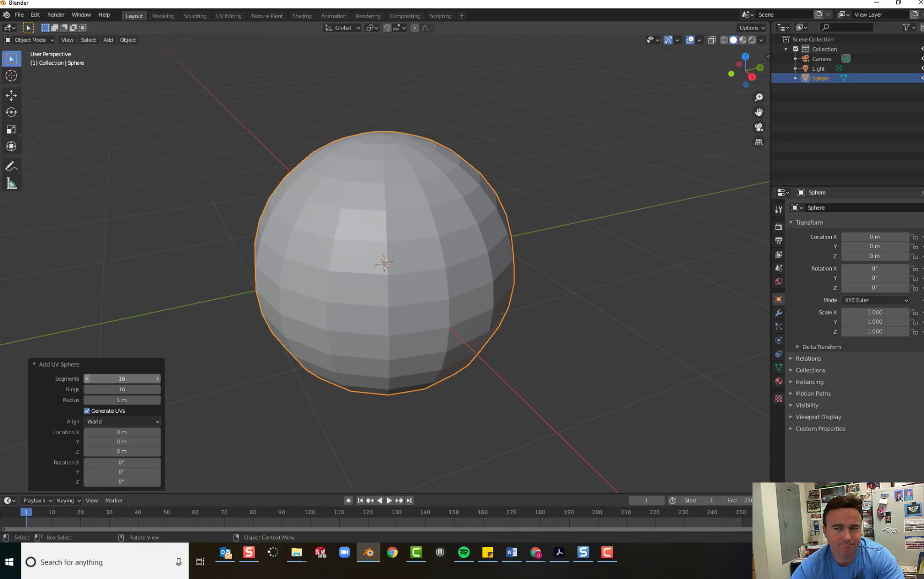
mouse_move(475, 303)
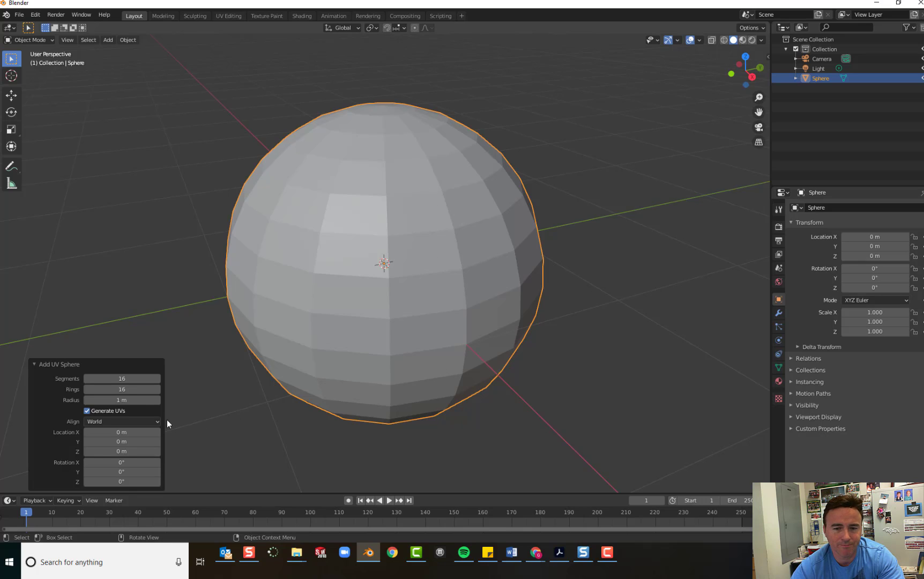
mouse_move(122, 389)
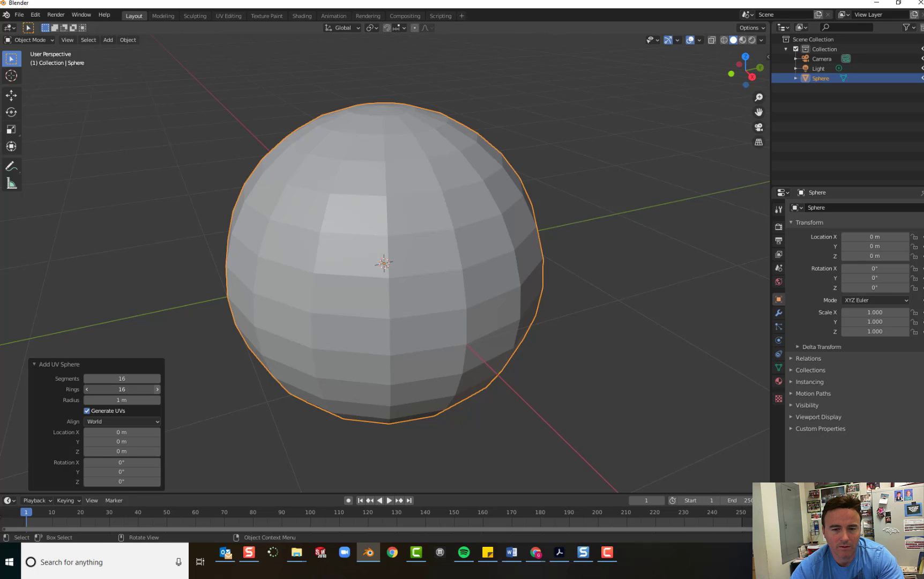
left_click(156, 389)
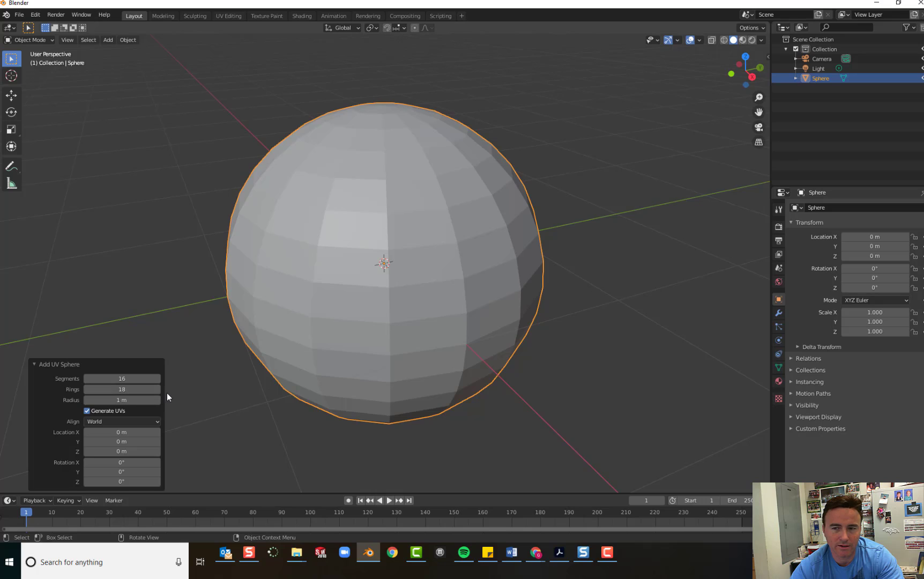
mouse_move(168, 399)
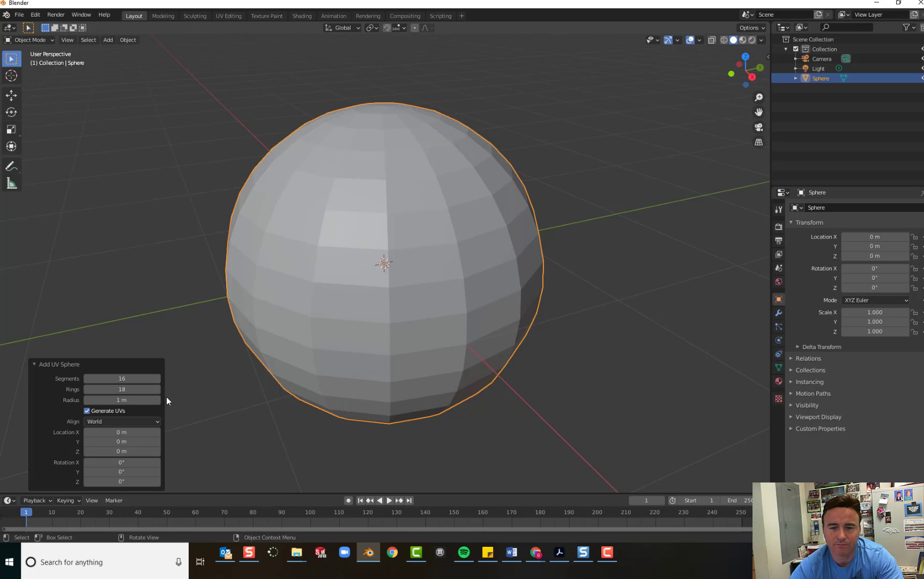
mouse_move(380, 220)
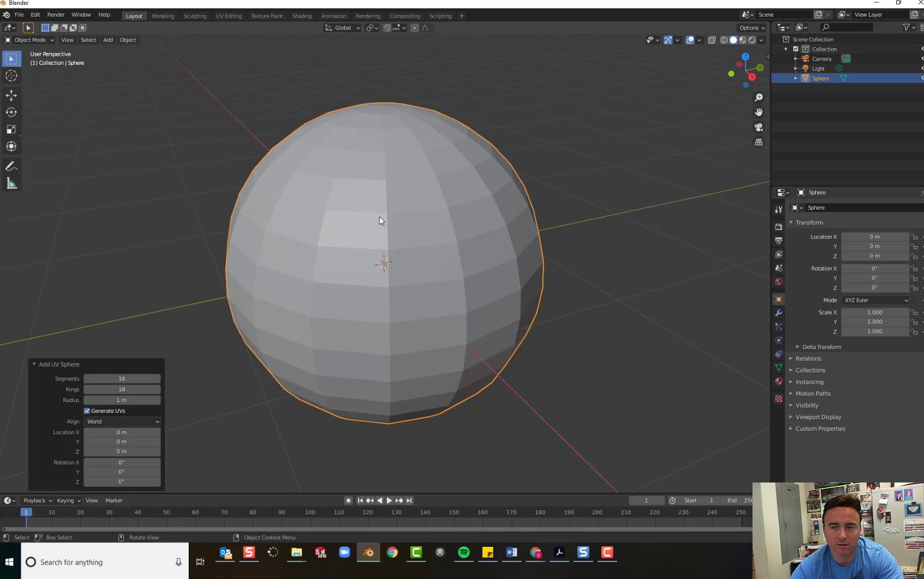
mouse_move(207, 384)
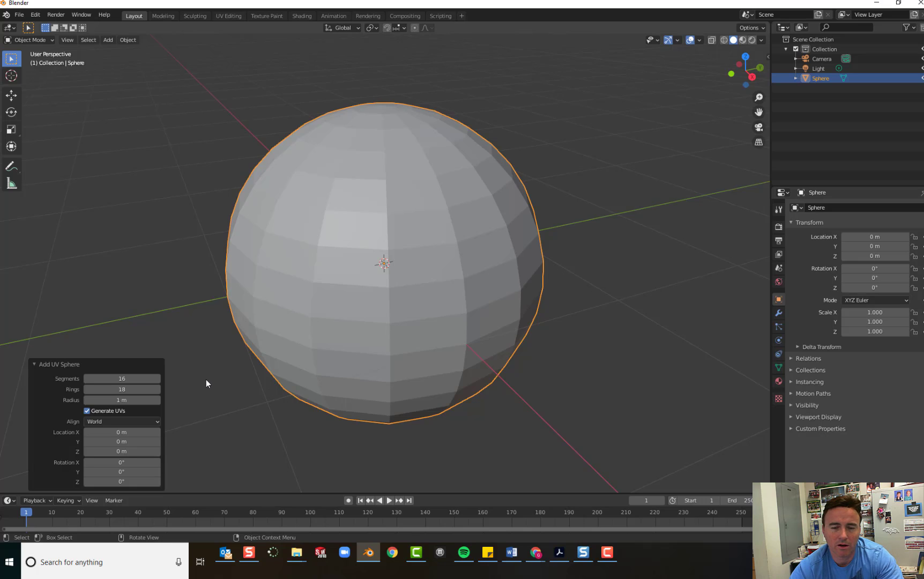
Step: Deselect the sphere by clicking empty viewport space
left_click(227, 388)
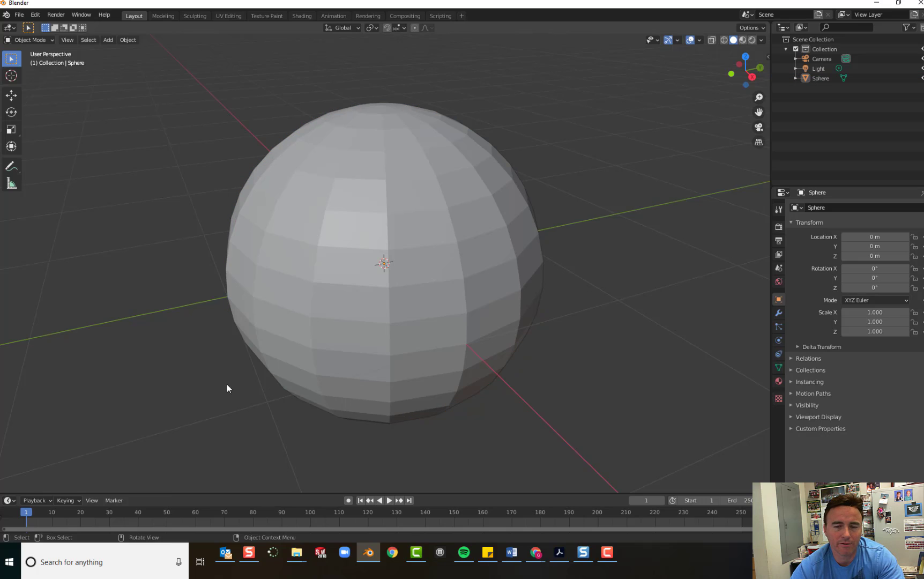
mouse_move(34, 364)
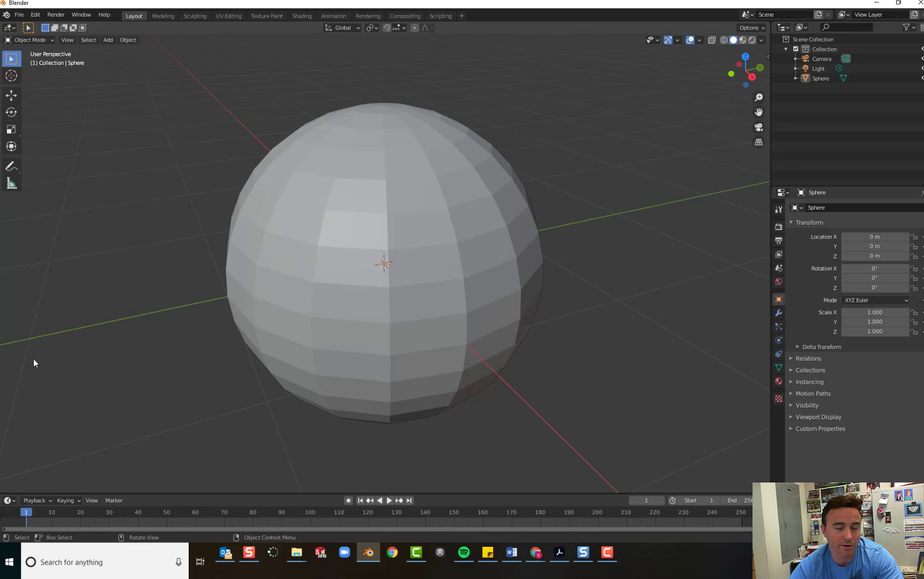
mouse_move(130, 44)
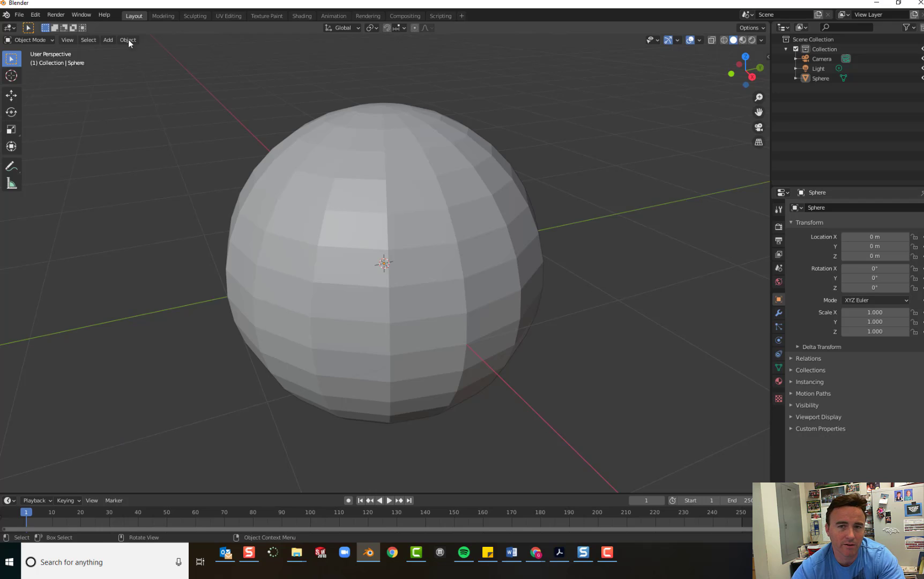
mouse_move(345, 304)
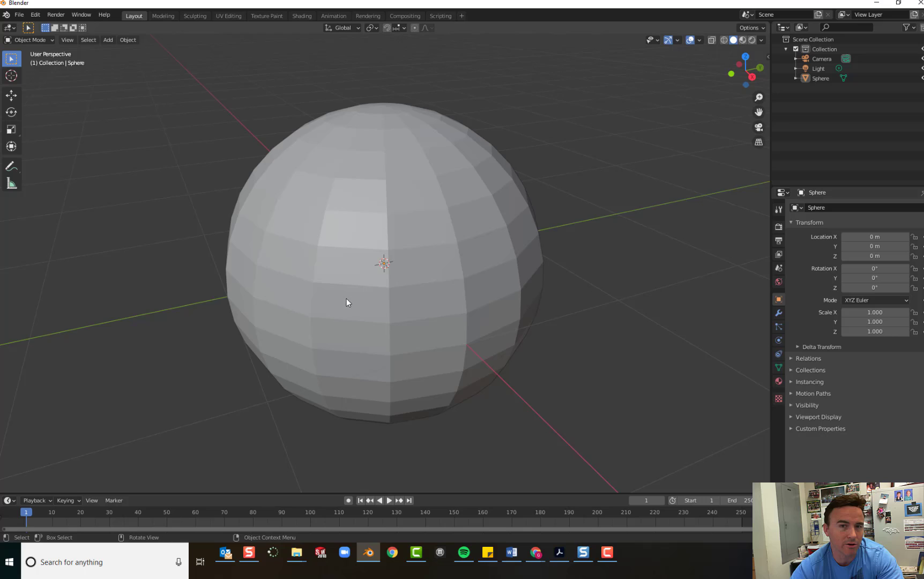
mouse_move(387, 272)
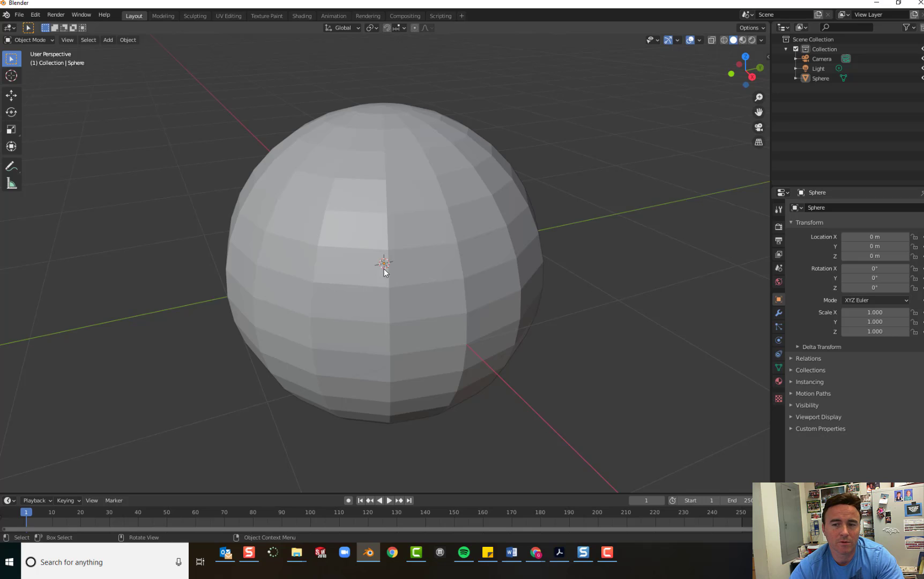
mouse_move(58, 80)
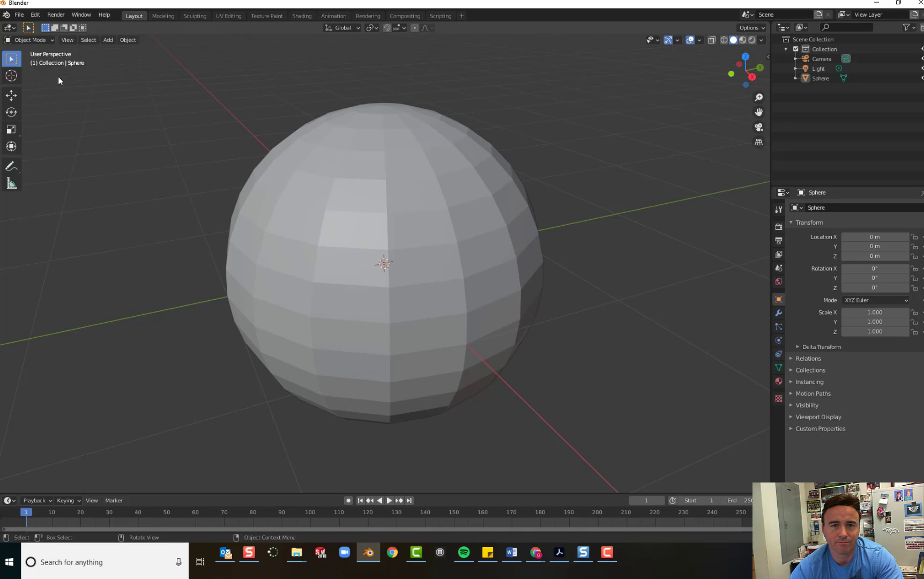
Step: Enter Edit Mode on the sphere and try picking a single edge and vertex
left_click(28, 41)
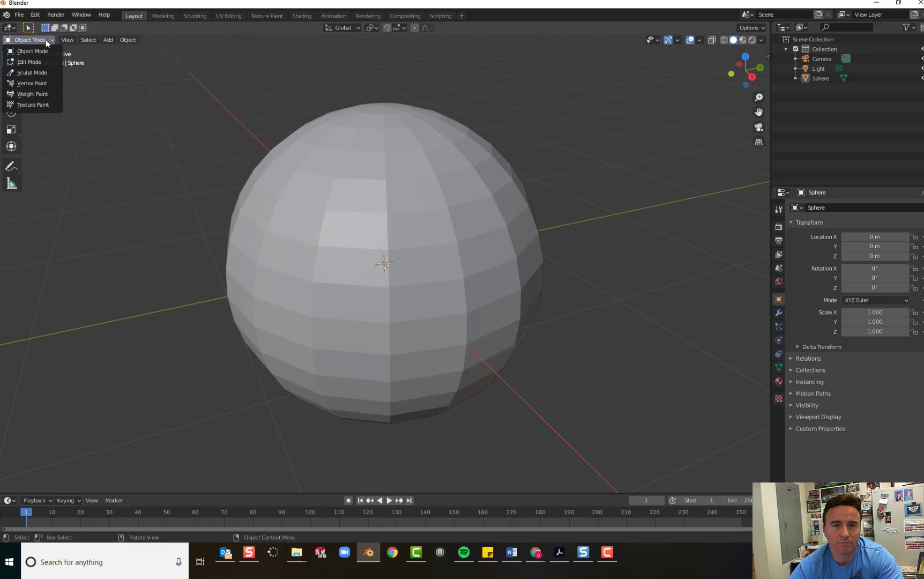
left_click(29, 62)
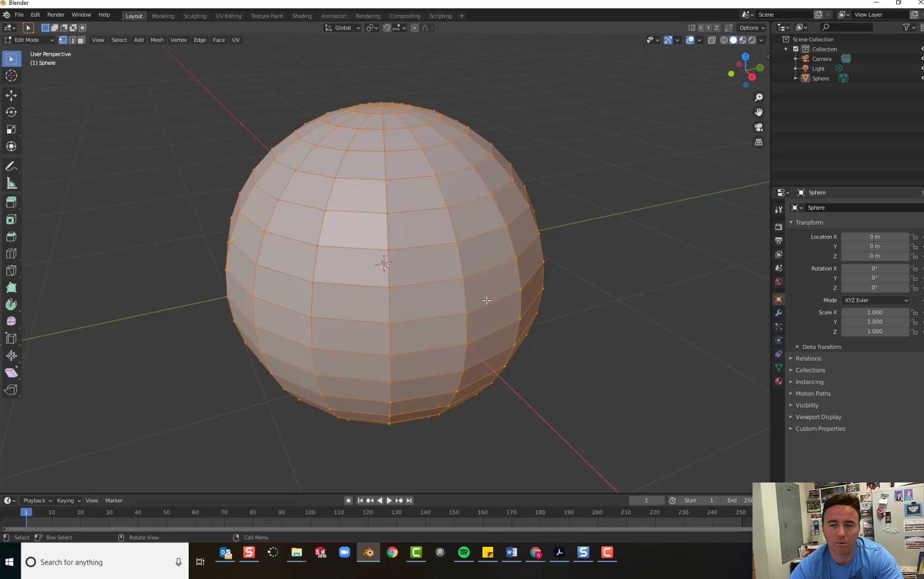
mouse_move(308, 347)
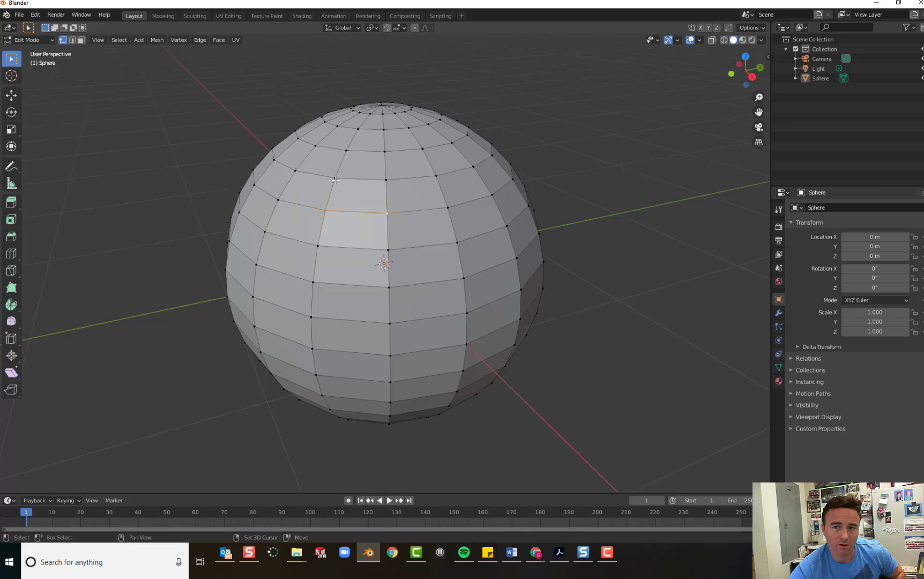
left_click(357, 190)
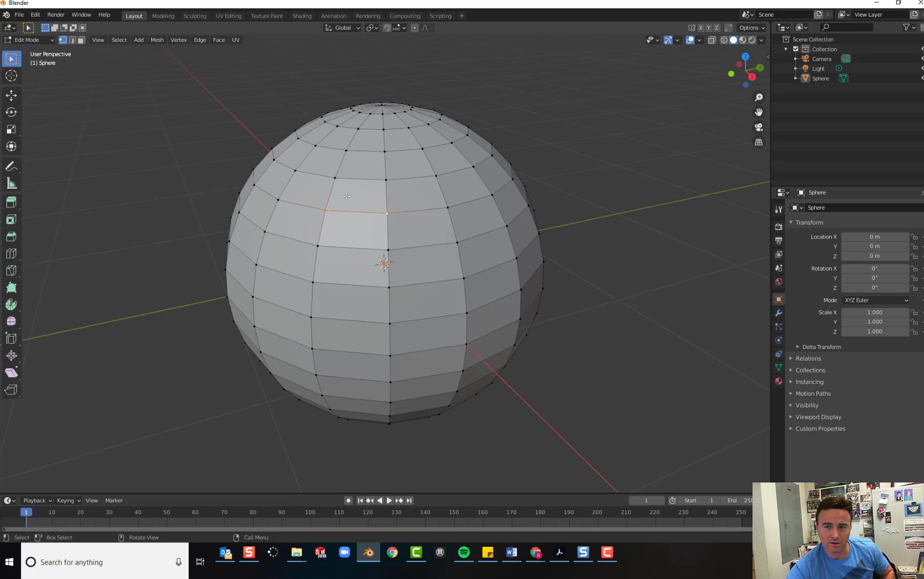
left_click(361, 197)
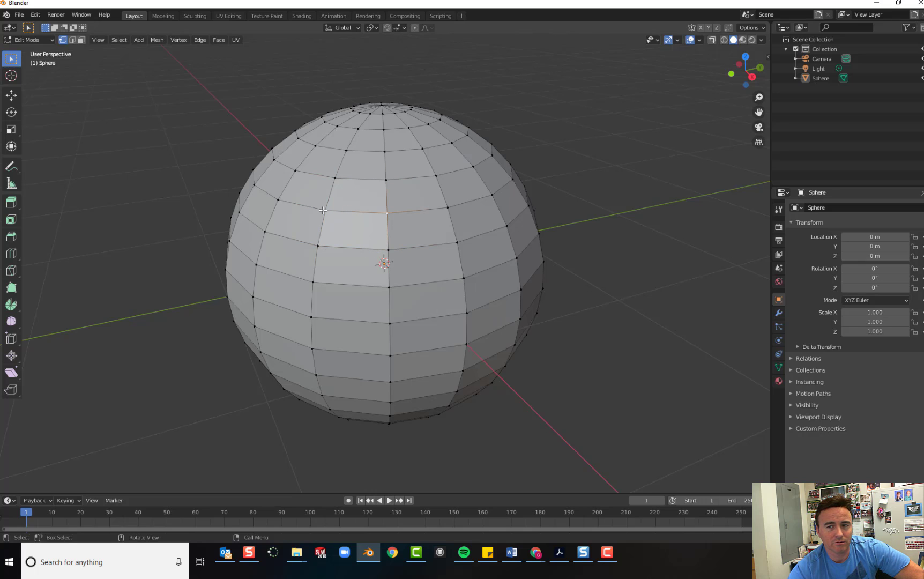
mouse_move(321, 261)
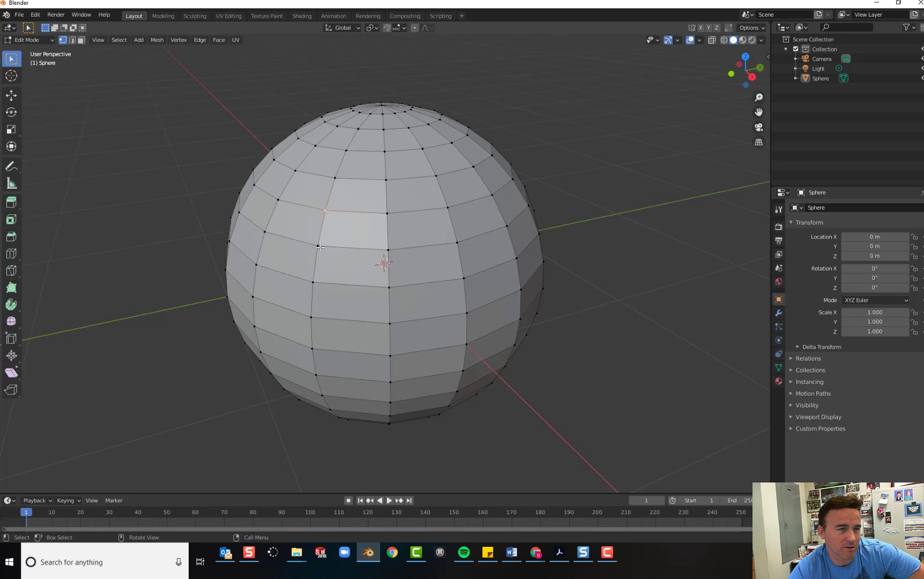
mouse_move(204, 226)
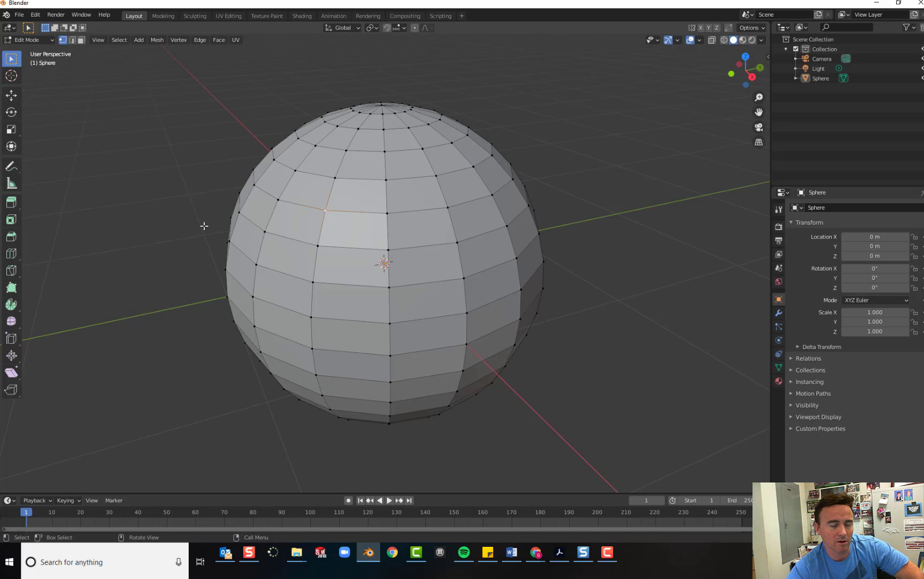
mouse_move(156, 254)
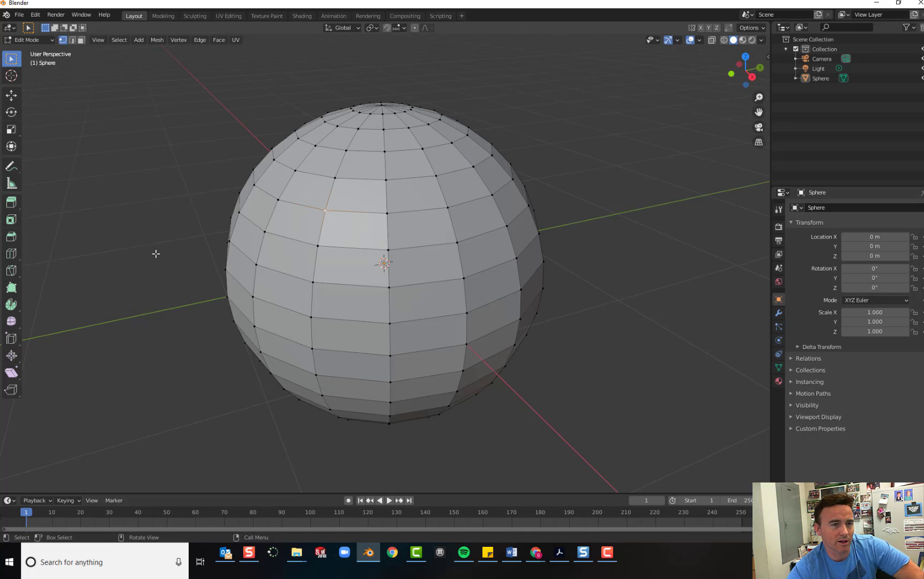
mouse_move(24, 75)
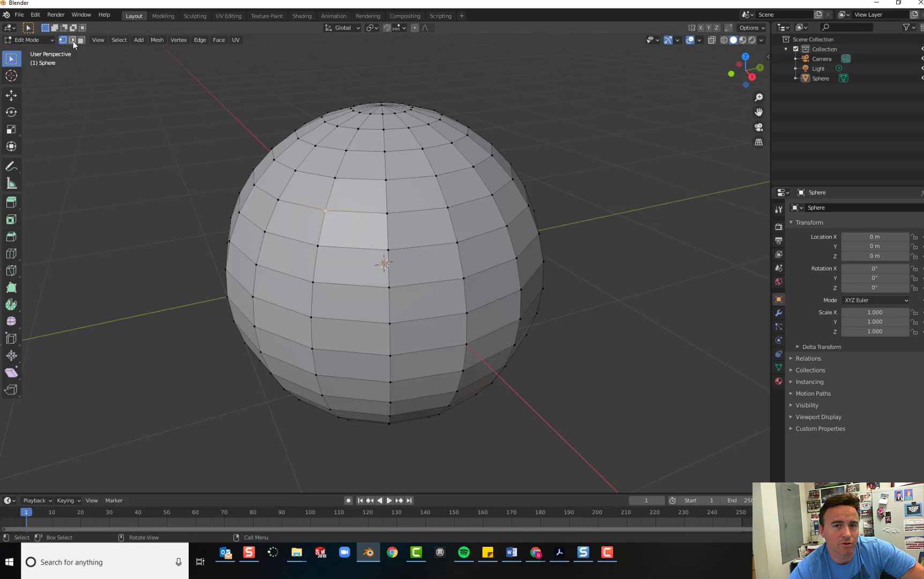
Step: Enable Face Select mode and select one face on the sphere's upper front
left_click(62, 40)
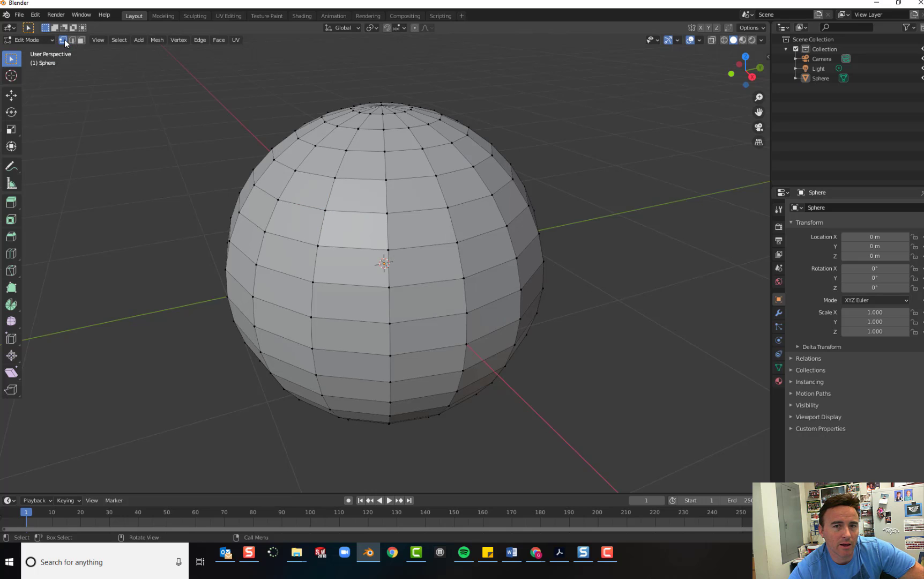
mouse_move(66, 41)
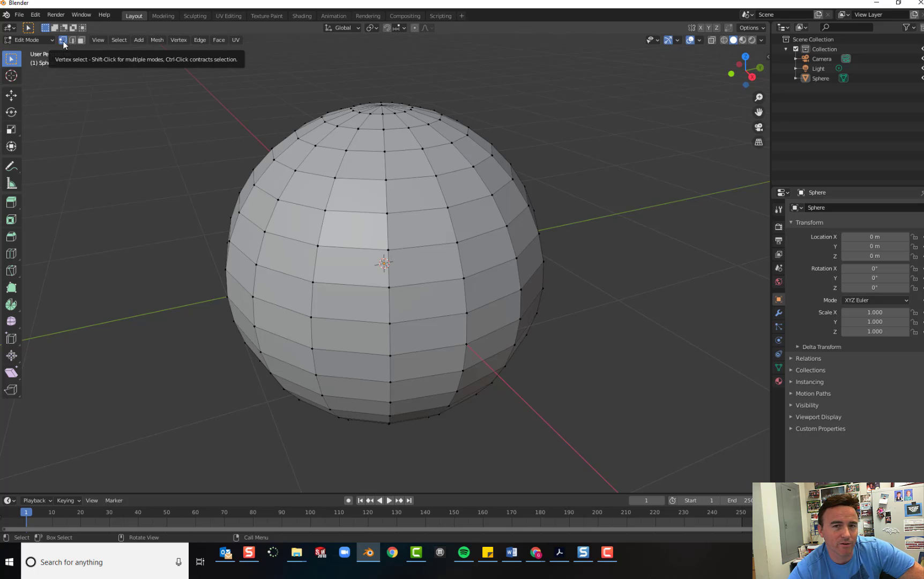
left_click(73, 39)
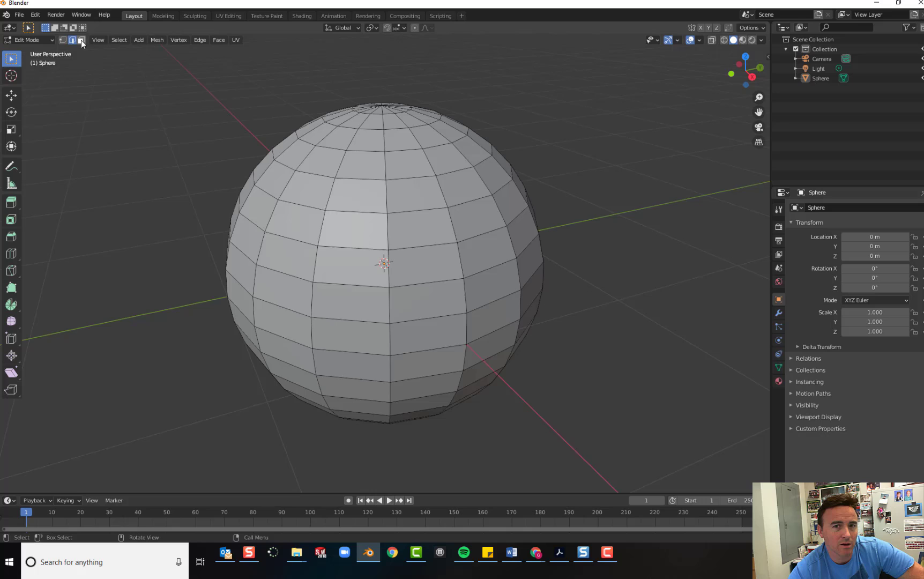
mouse_move(81, 39)
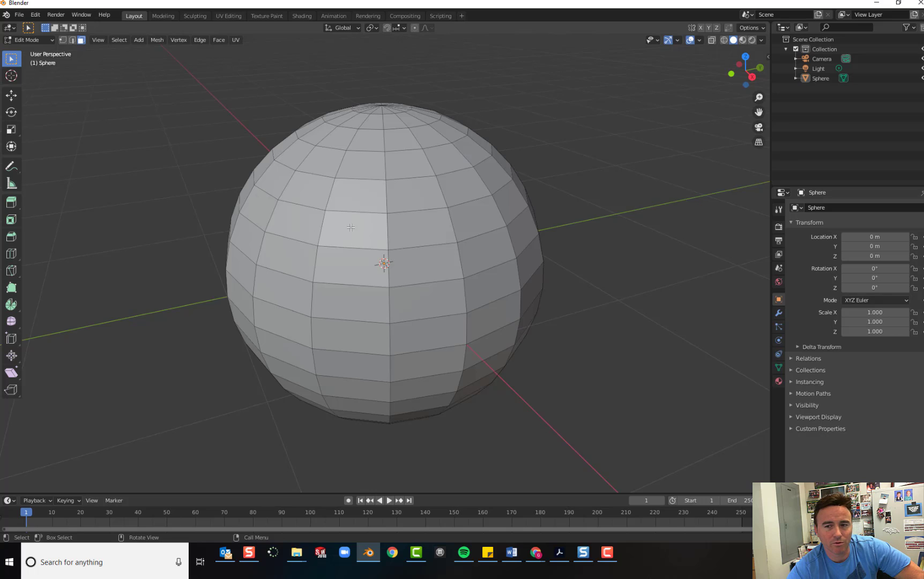
left_click(349, 229)
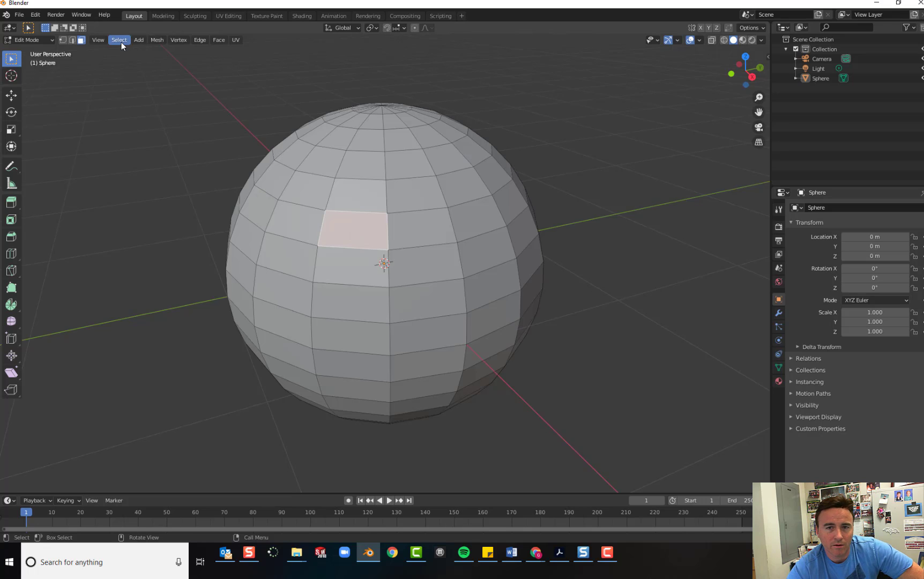
left_click(119, 40)
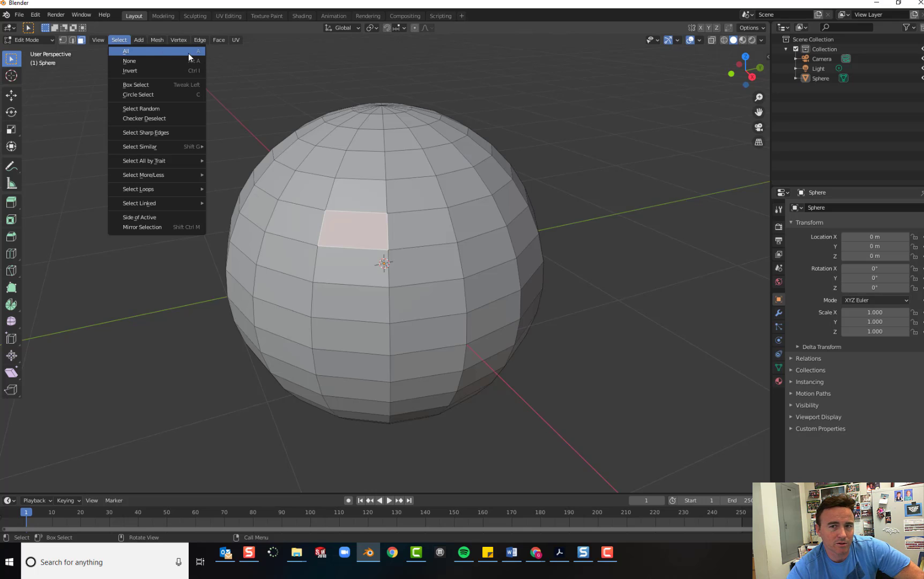
mouse_move(197, 55)
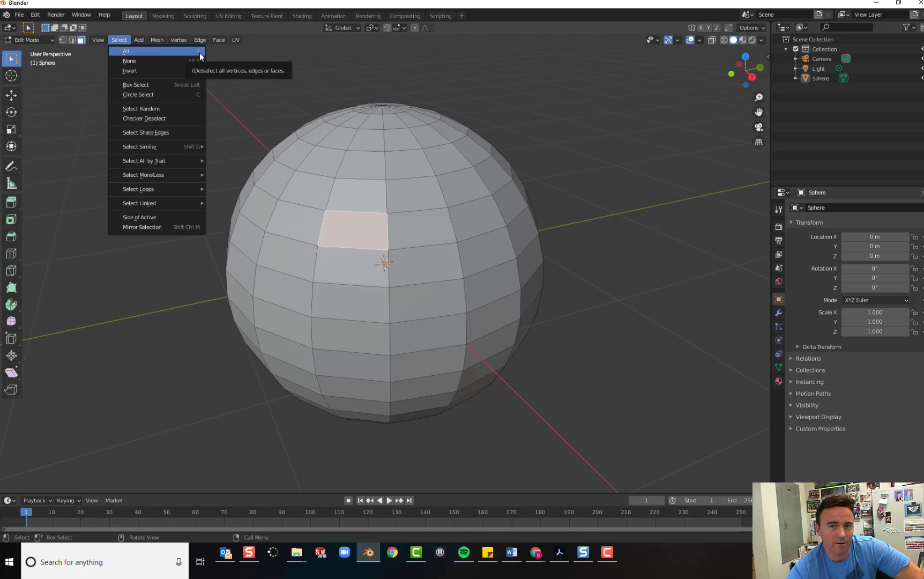
mouse_move(138, 88)
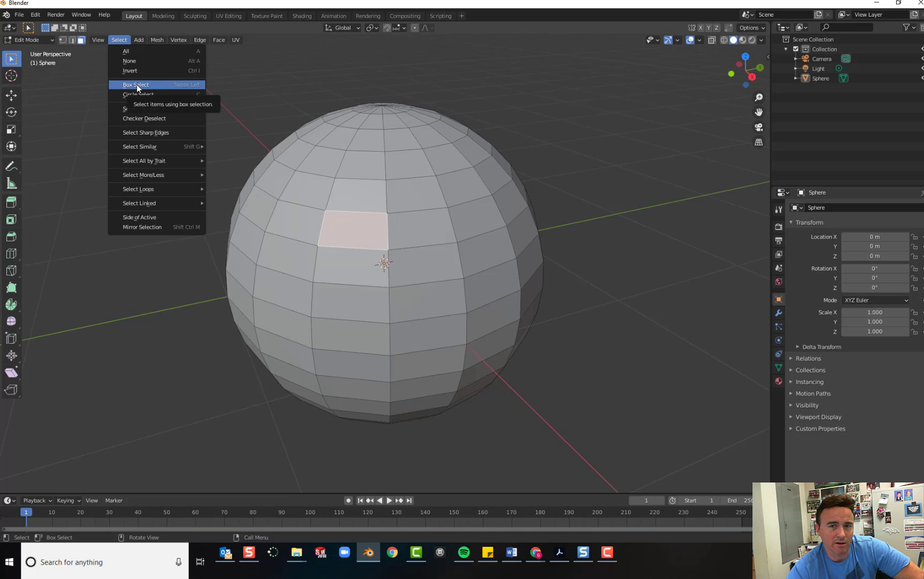
mouse_move(157, 94)
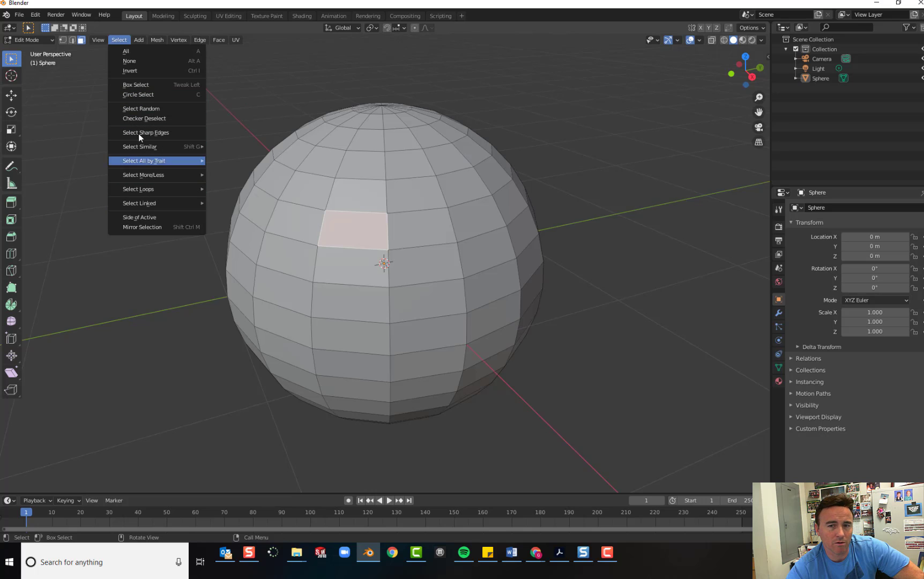
mouse_move(149, 133)
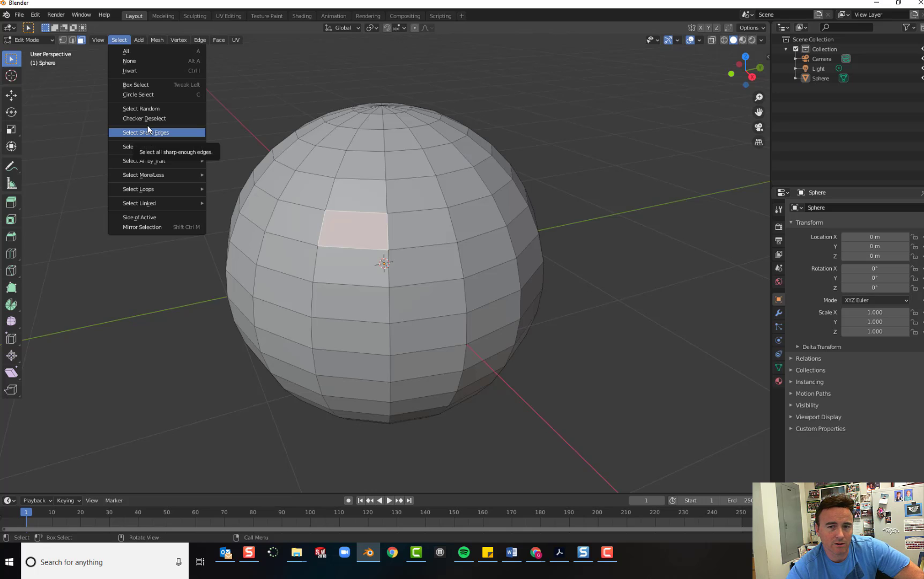
mouse_move(160, 191)
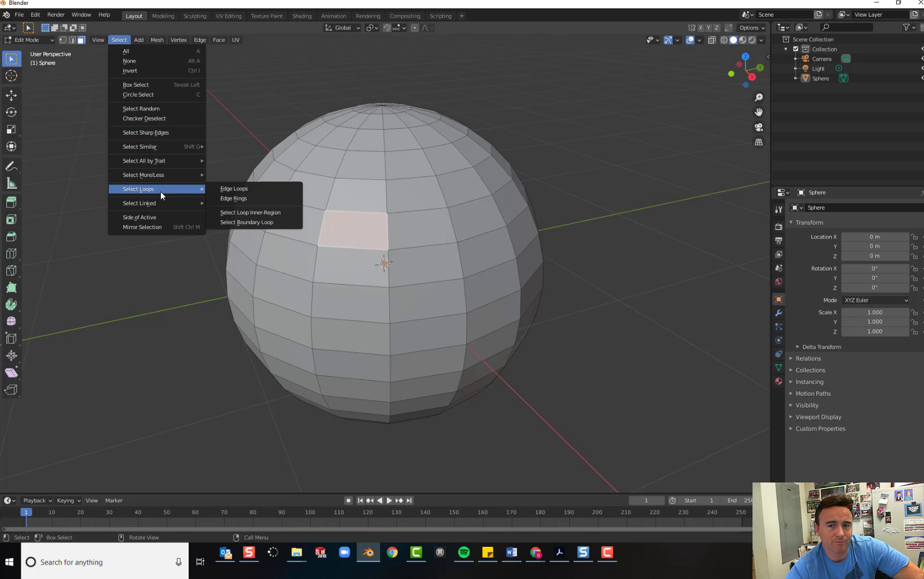
mouse_move(149, 195)
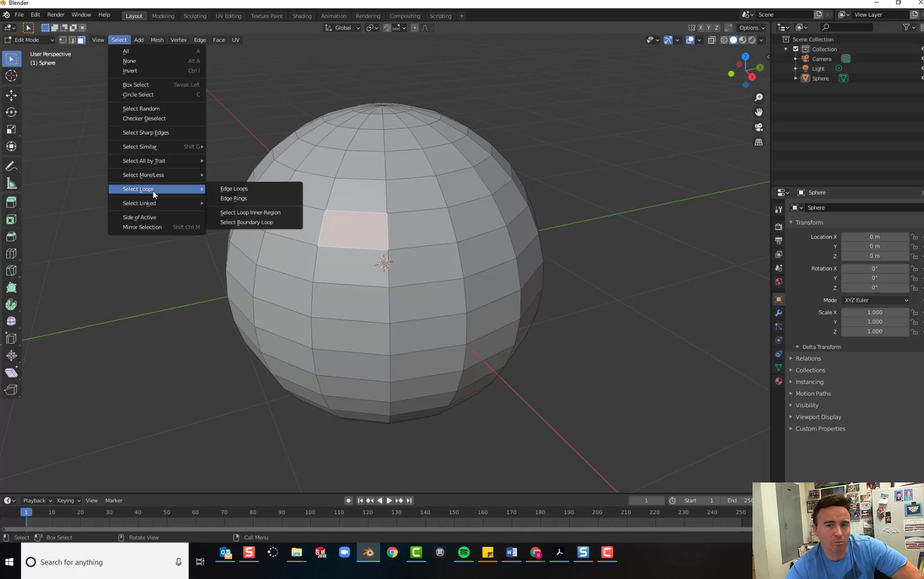
mouse_move(143, 161)
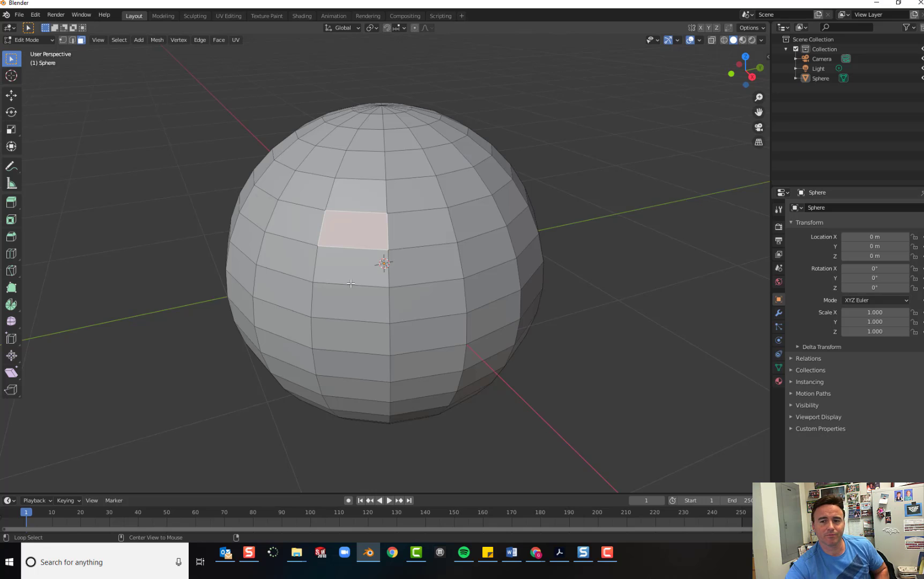
Step: Alt-click to select a vertical face loop running from the top of the sphere to the bottom
left_click(351, 303)
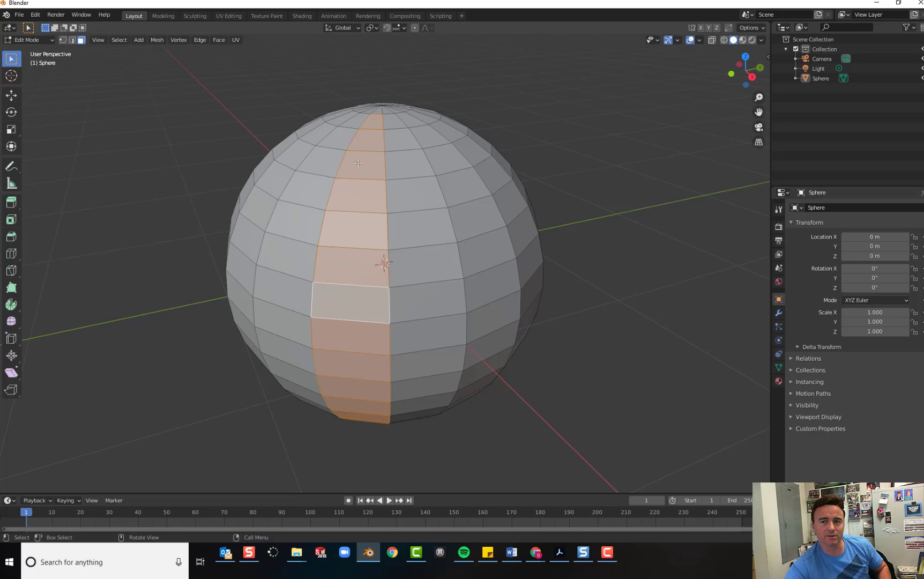
mouse_move(364, 172)
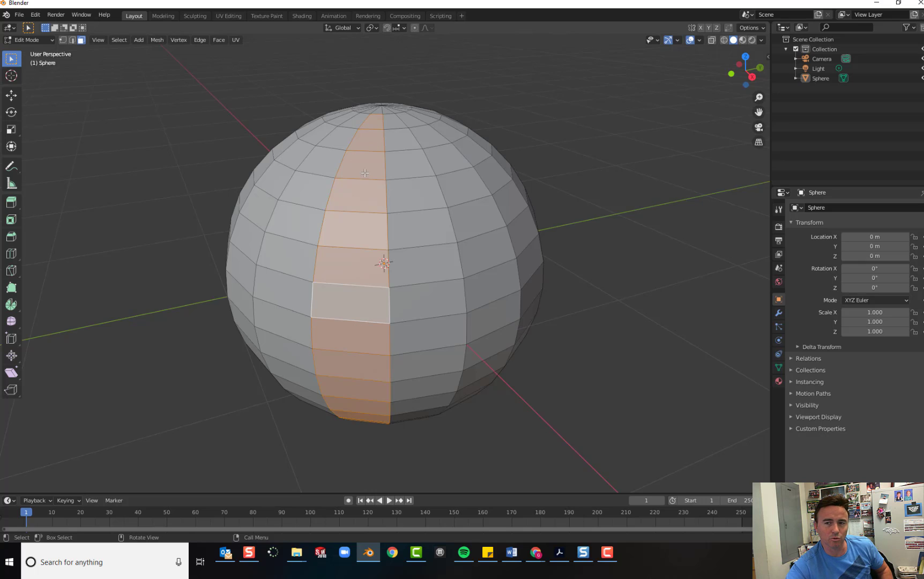
mouse_move(369, 348)
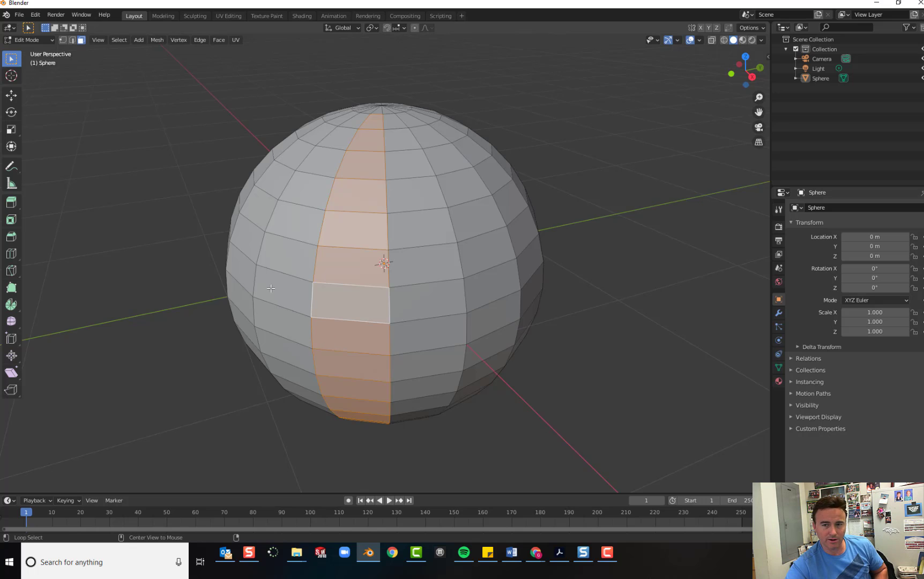
mouse_move(322, 228)
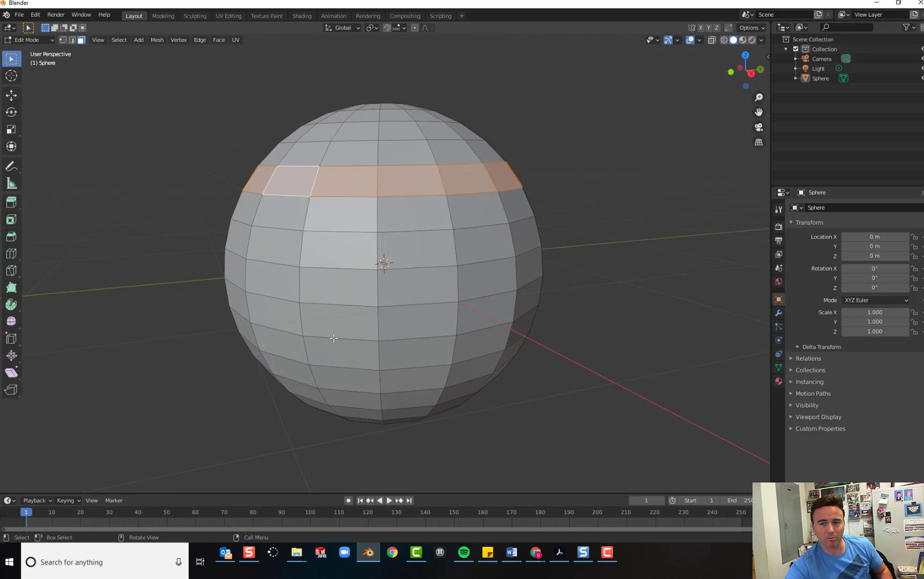
mouse_move(330, 351)
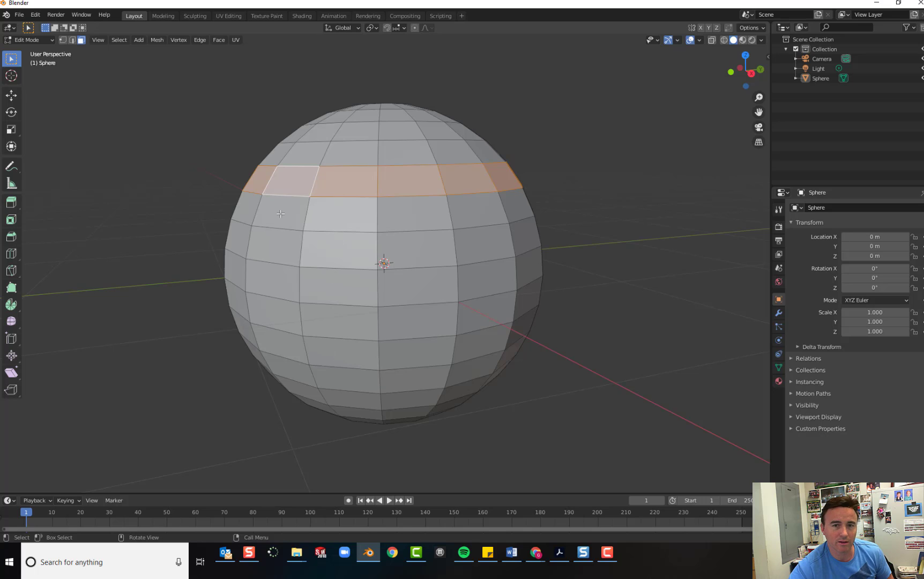
mouse_move(312, 207)
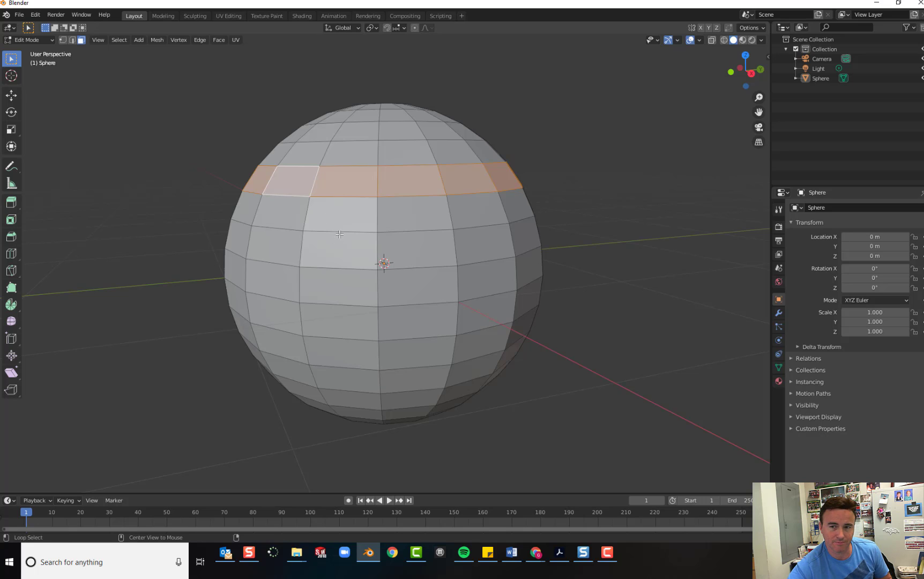
left_click(343, 335)
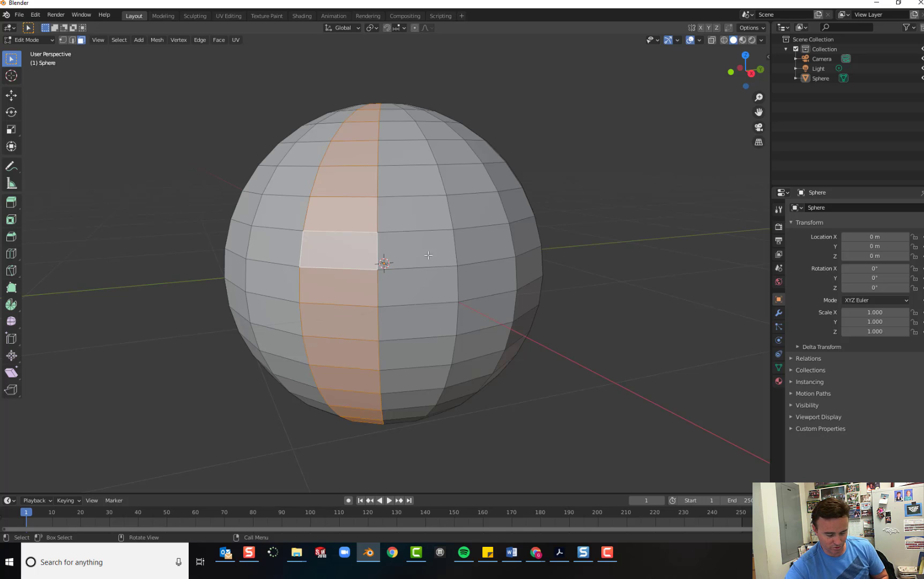
Step: Select a pole-to-pole vertical strip of faces with circle and box selection
key("C")
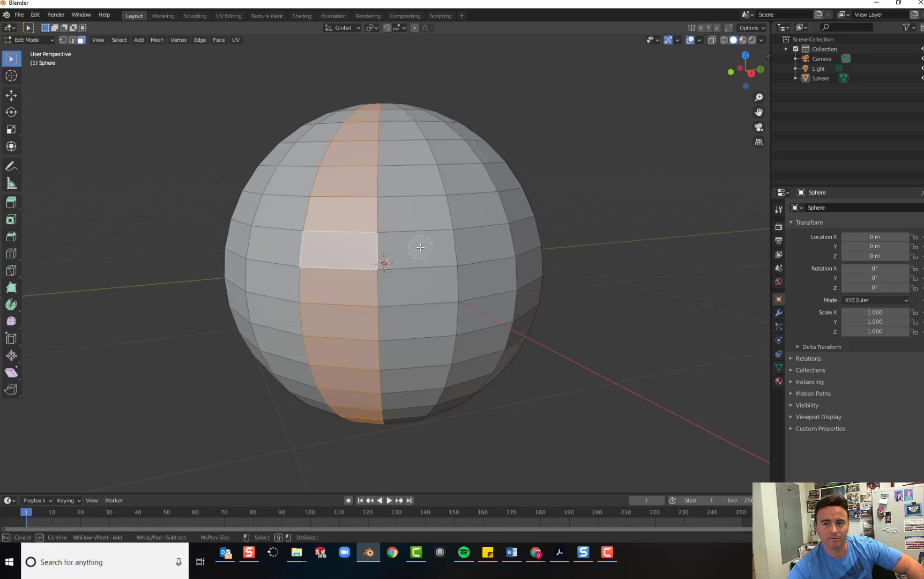
mouse_move(420, 246)
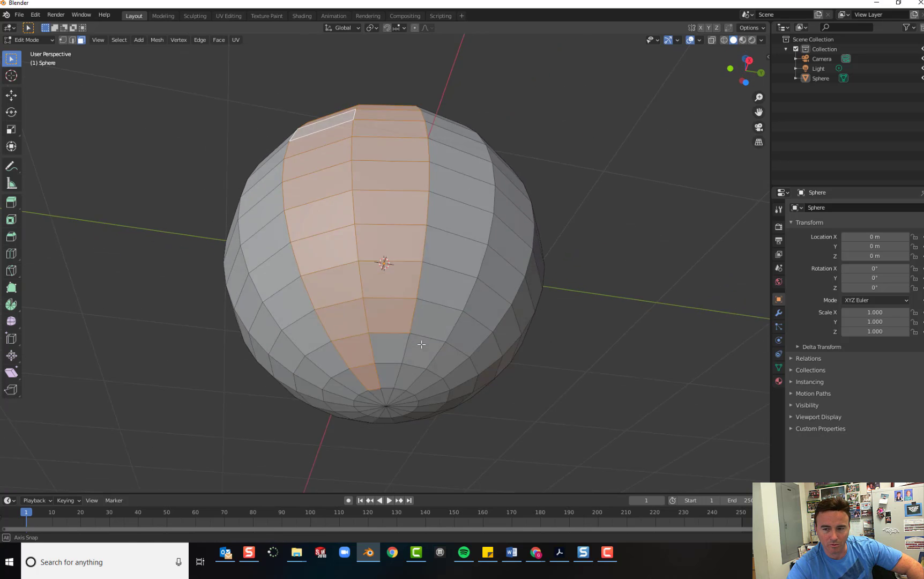
left_click_drag(422, 345, 383, 288)
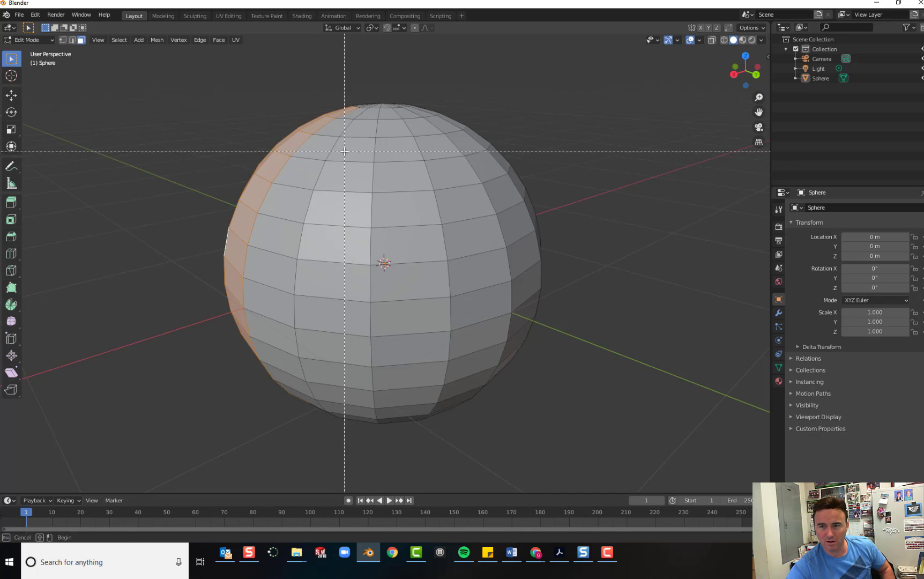
left_click_drag(334, 147, 334, 440)
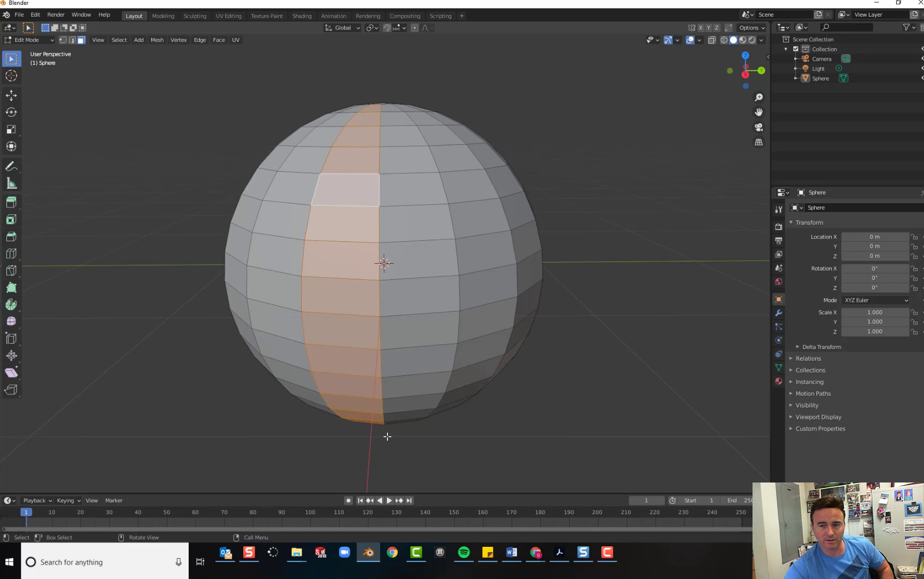
mouse_move(179, 377)
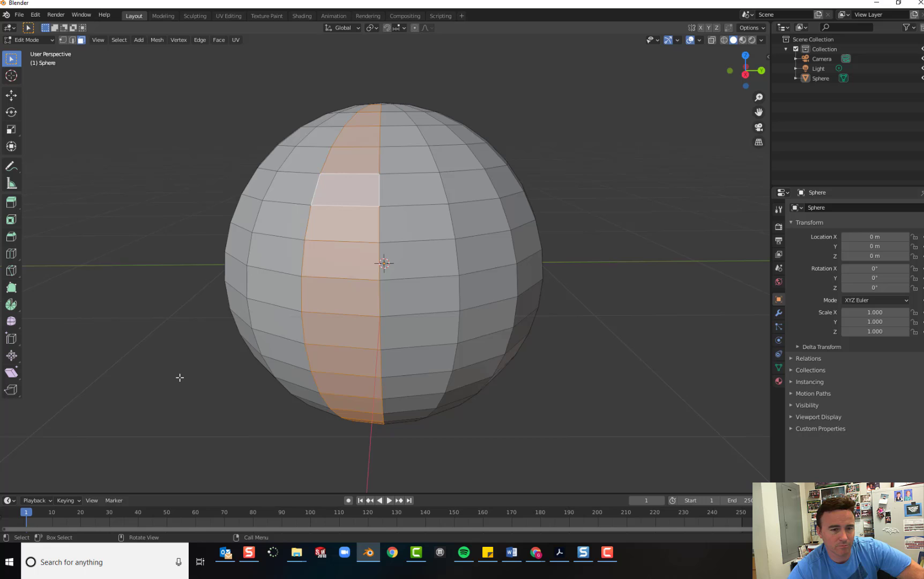
mouse_move(94, 342)
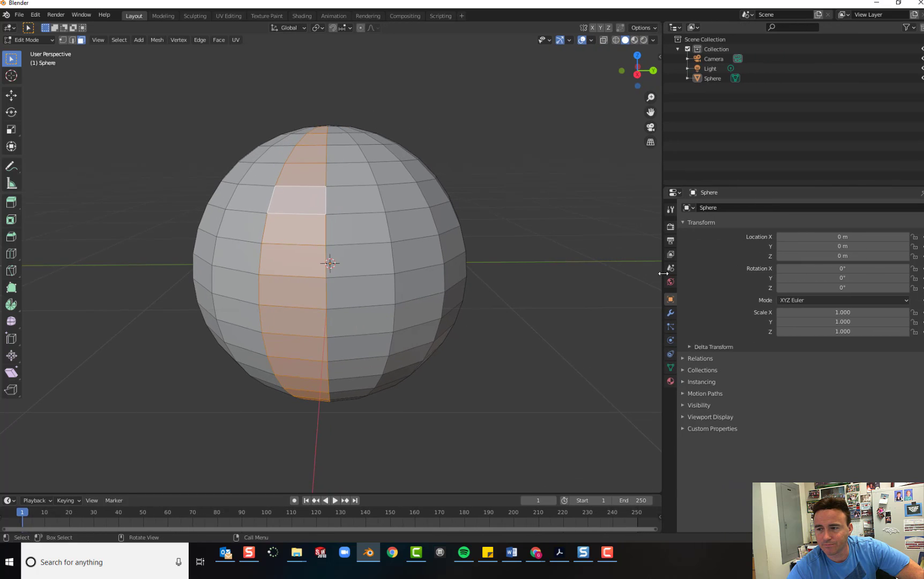
mouse_move(670, 382)
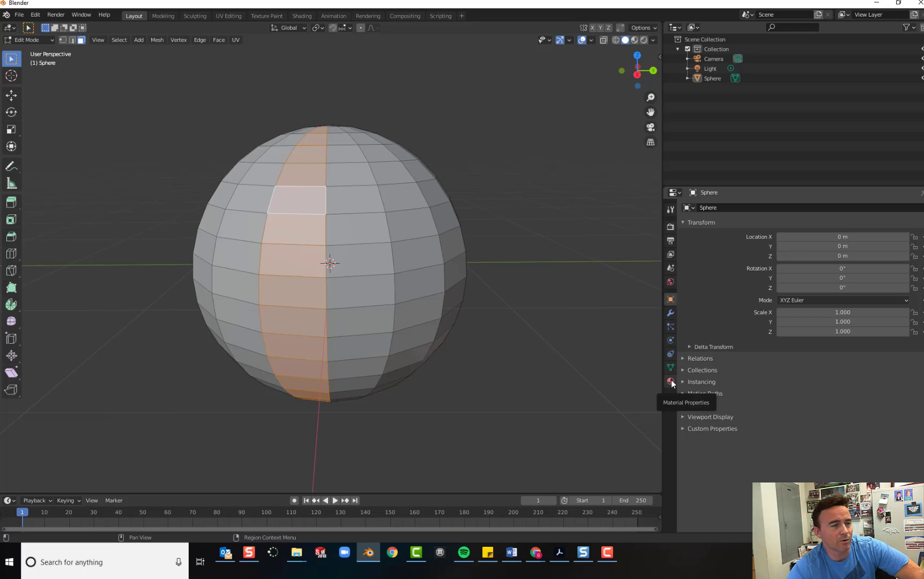
Step: Show the sphere's Material Properties and add an empty material slot
left_click(670, 382)
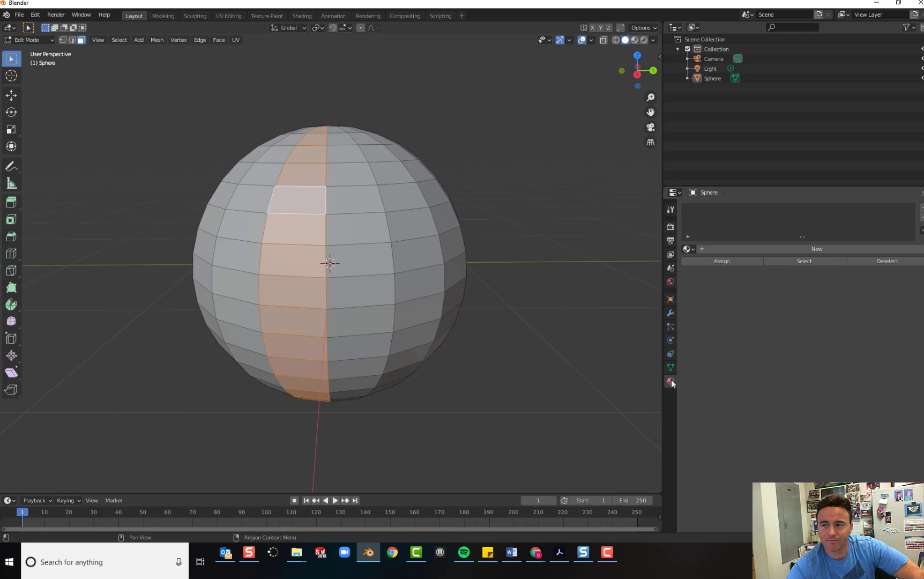
left_click(670, 382)
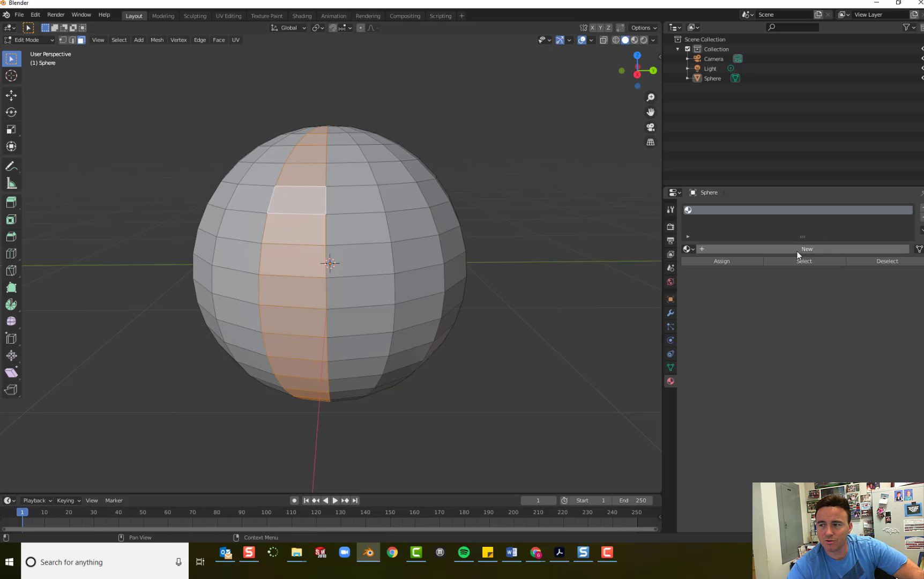
Step: Create a material with roughness about 0.13 and red base color, named 'red'
left_click(806, 249)
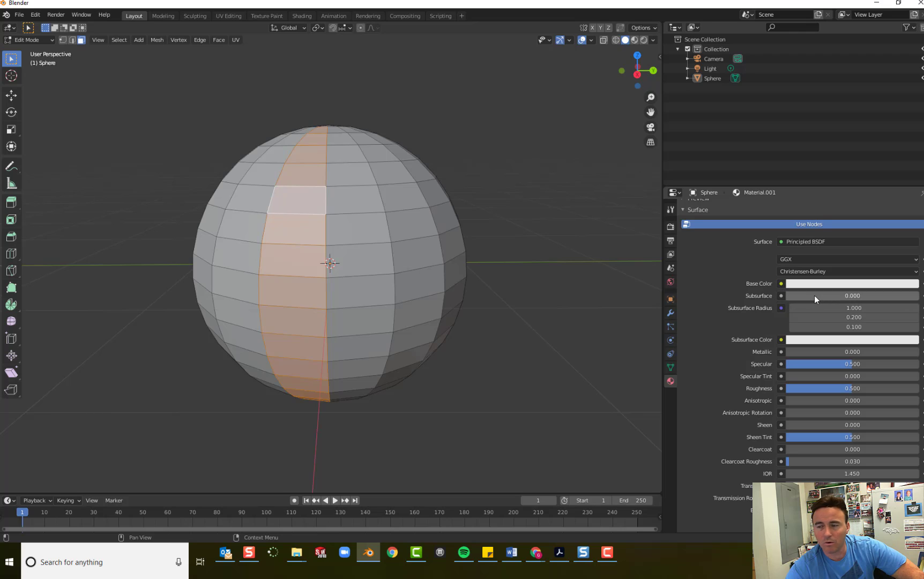
scroll("down", 3)
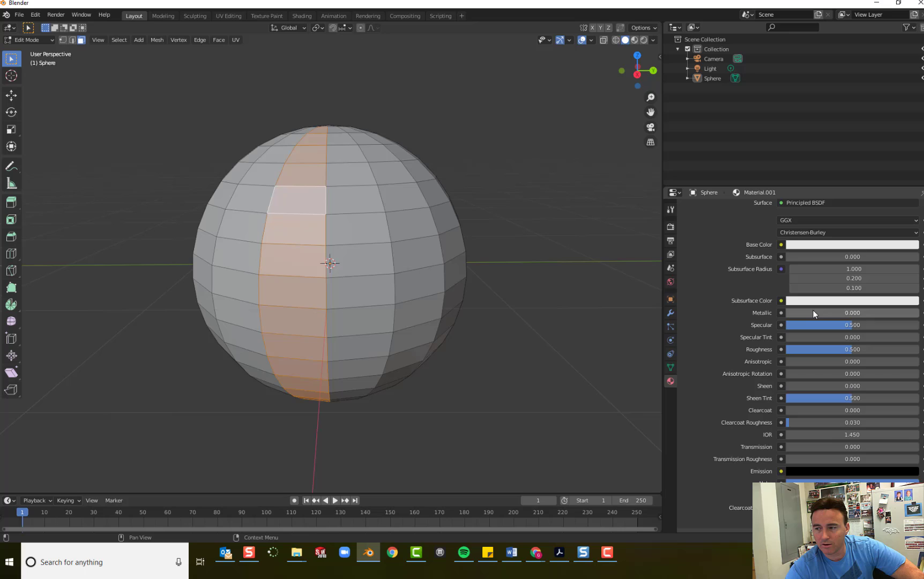
scroll("down", 3)
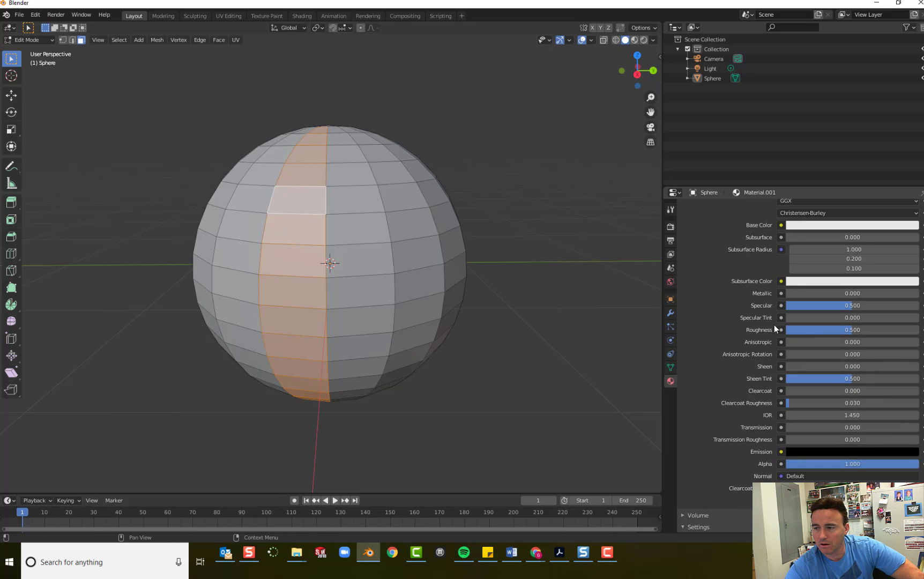
mouse_move(831, 331)
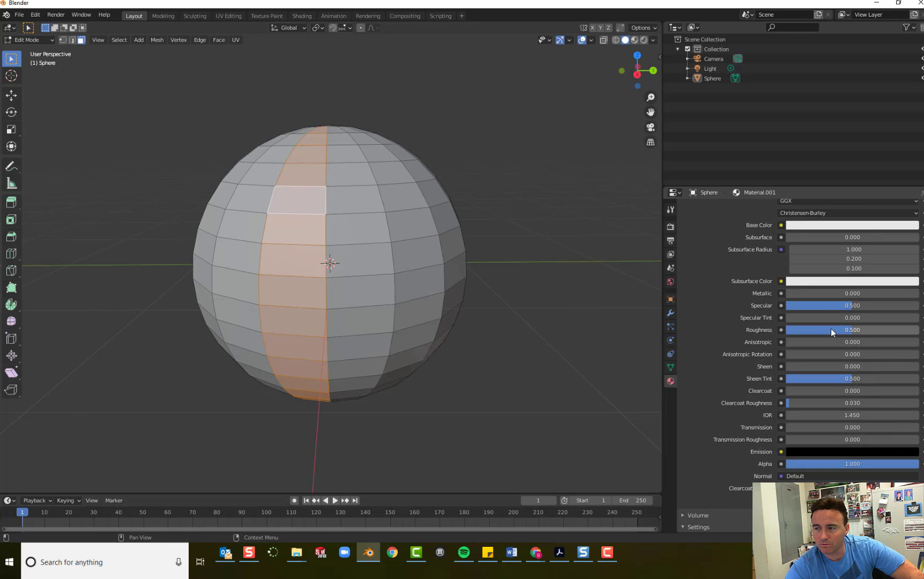
left_click_drag(848, 329, 801, 329)
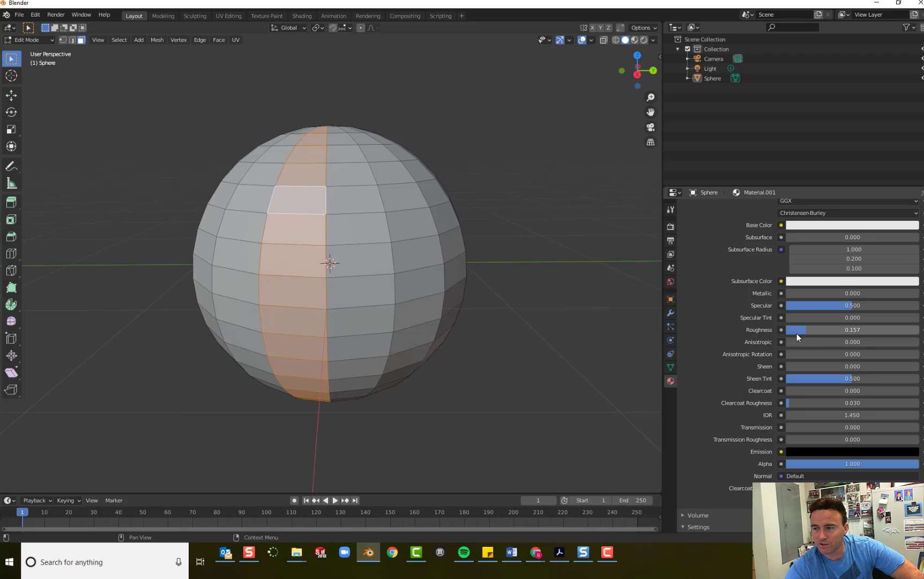
left_click_drag(802, 328, 792, 329)
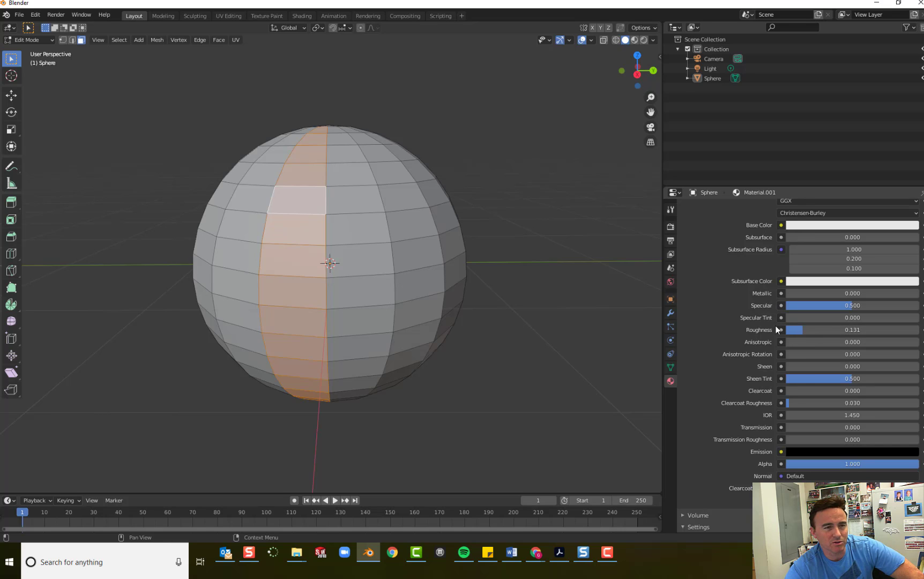
scroll("down", 3)
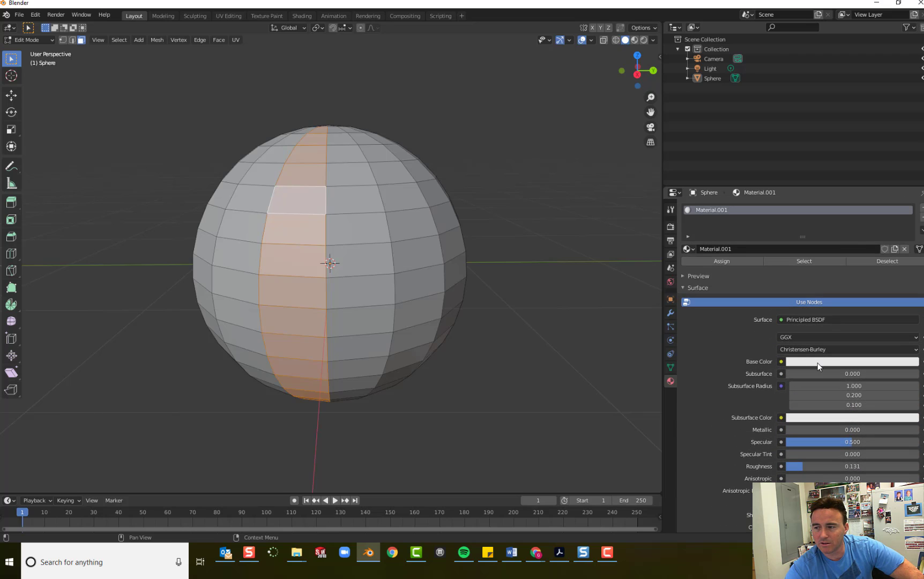
left_click(851, 361)
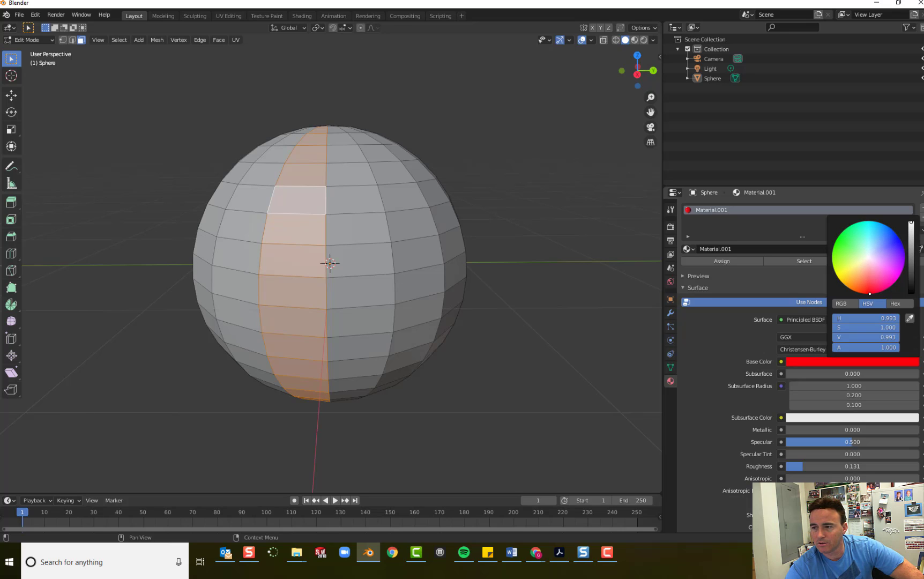
left_click(711, 210)
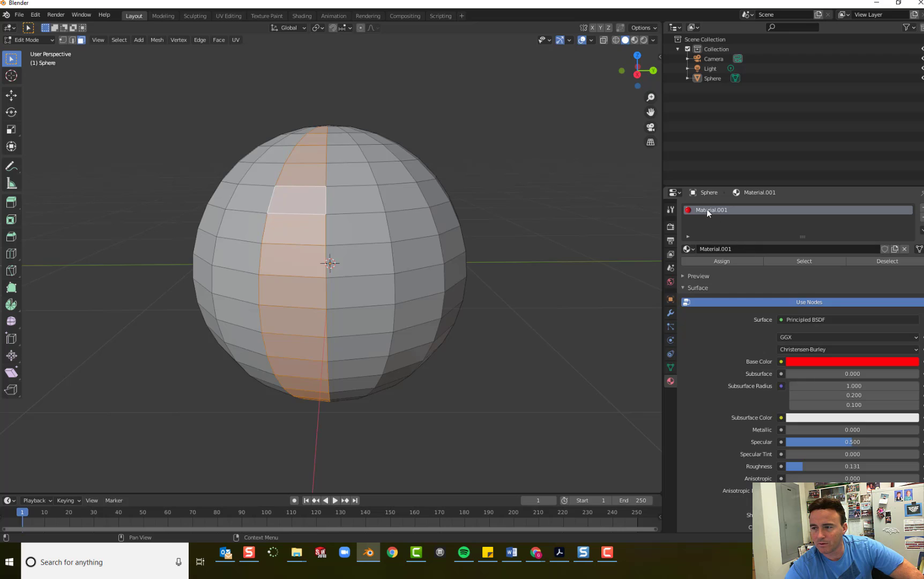
double_click(712, 210)
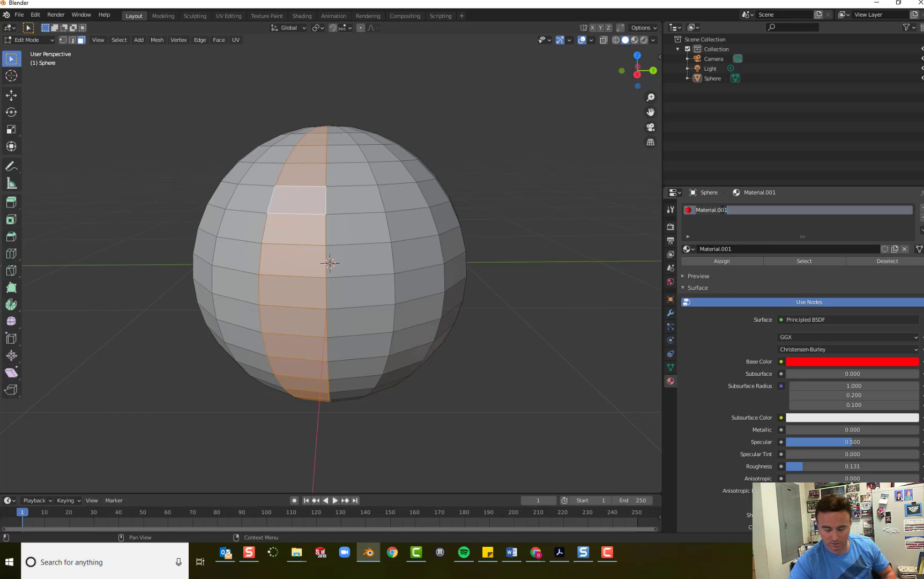
type("red")
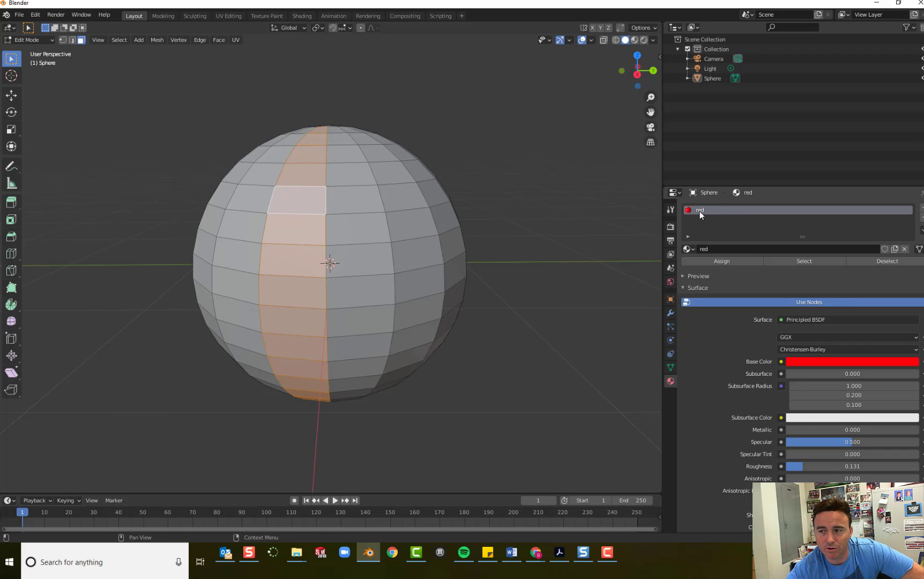
mouse_move(736, 214)
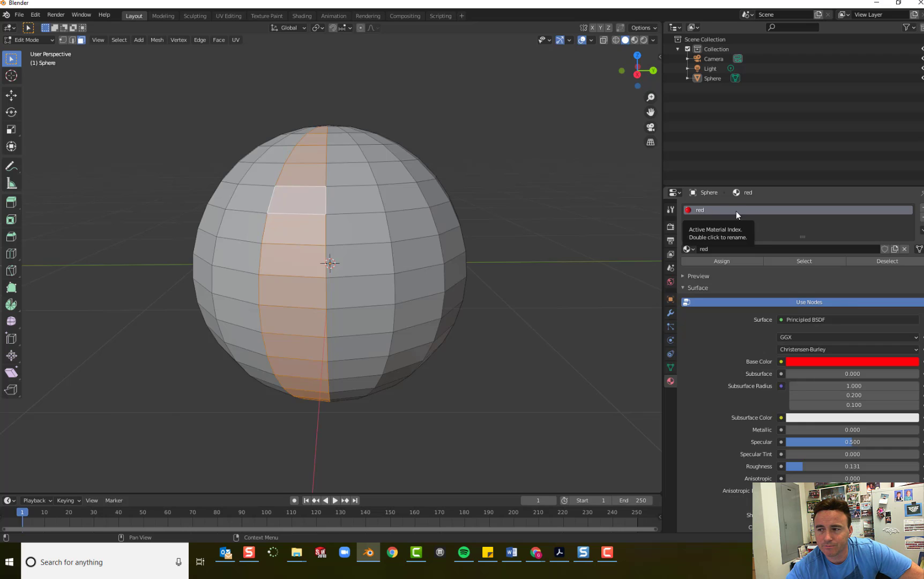
mouse_move(920, 212)
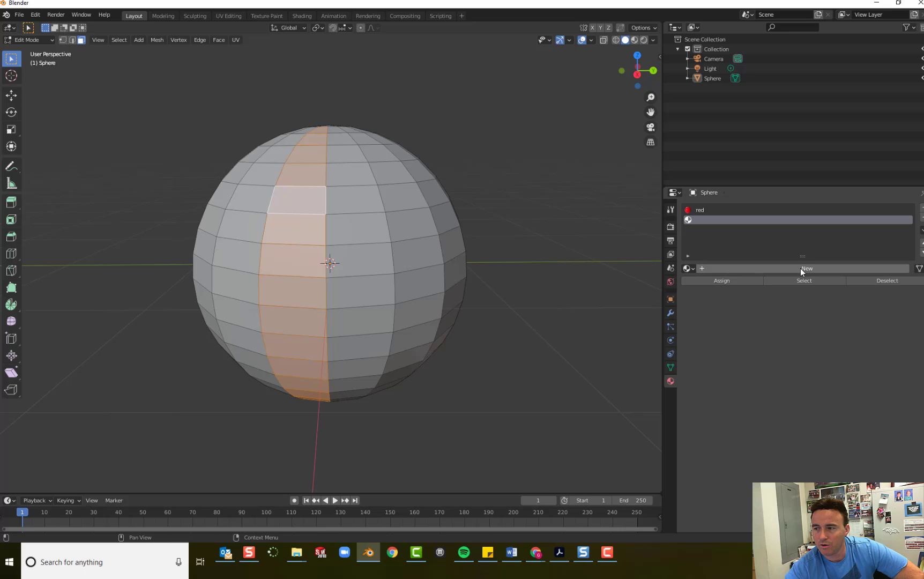
Step: Create a second material with a green base color, named 'green'
left_click(806, 268)
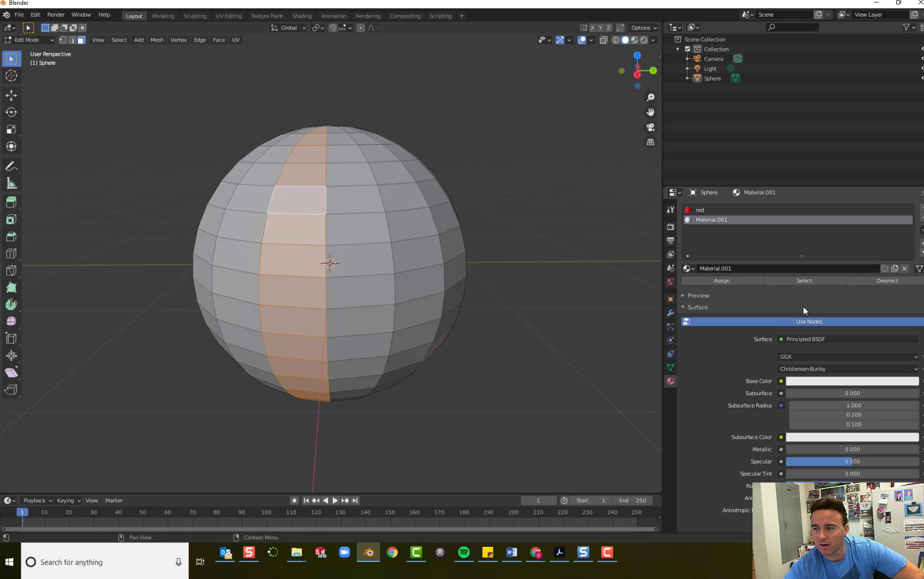
left_click(852, 381)
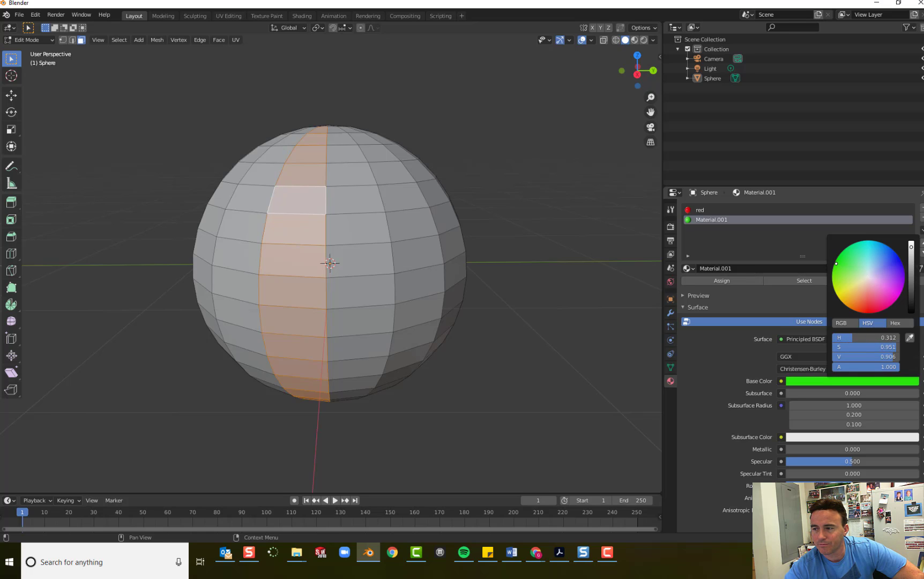
double_click(712, 219)
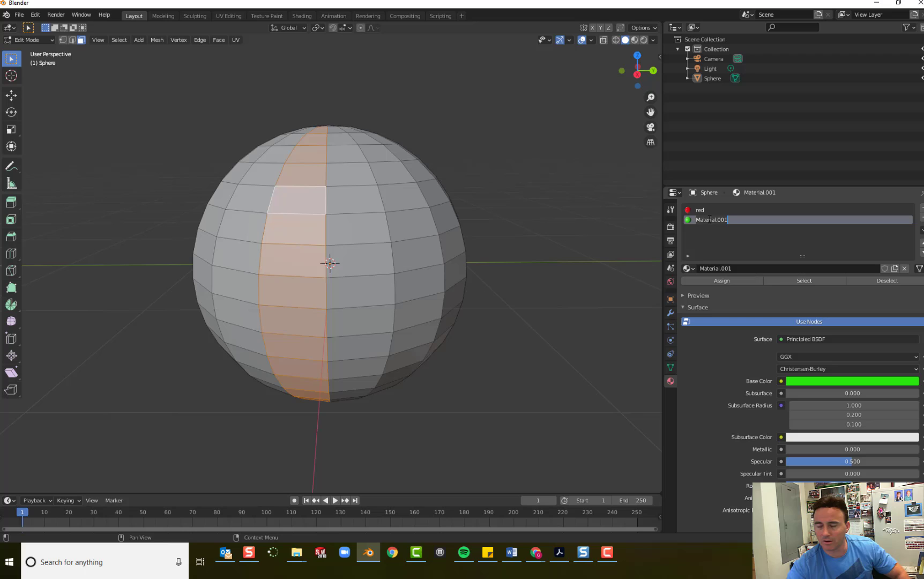
type("green")
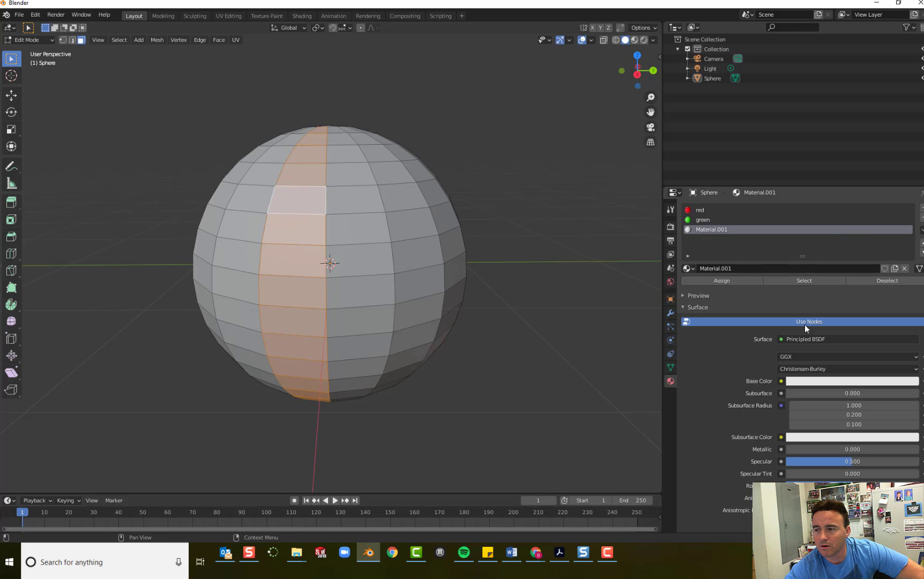
Step: Create a third material with a blue base color, named 'blue'
left_click(851, 382)
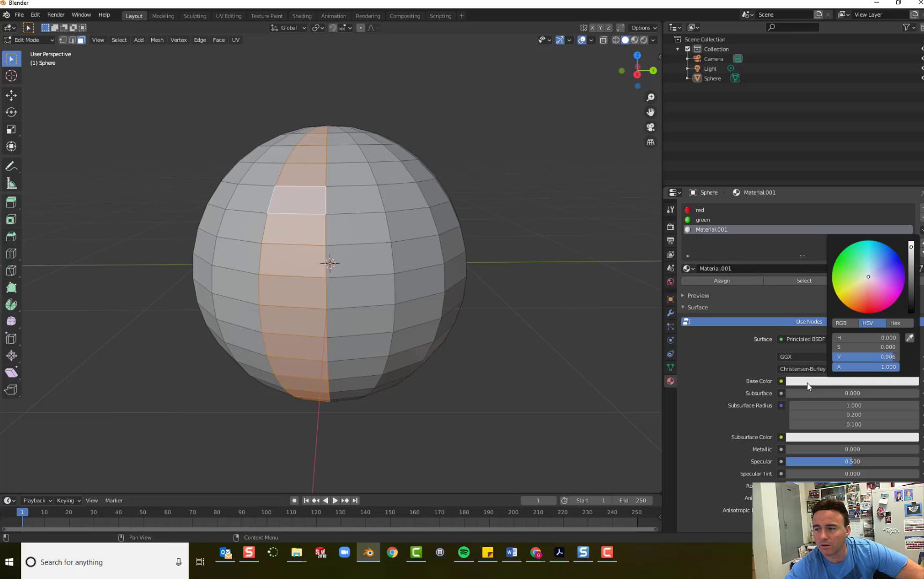
left_click(883, 266)
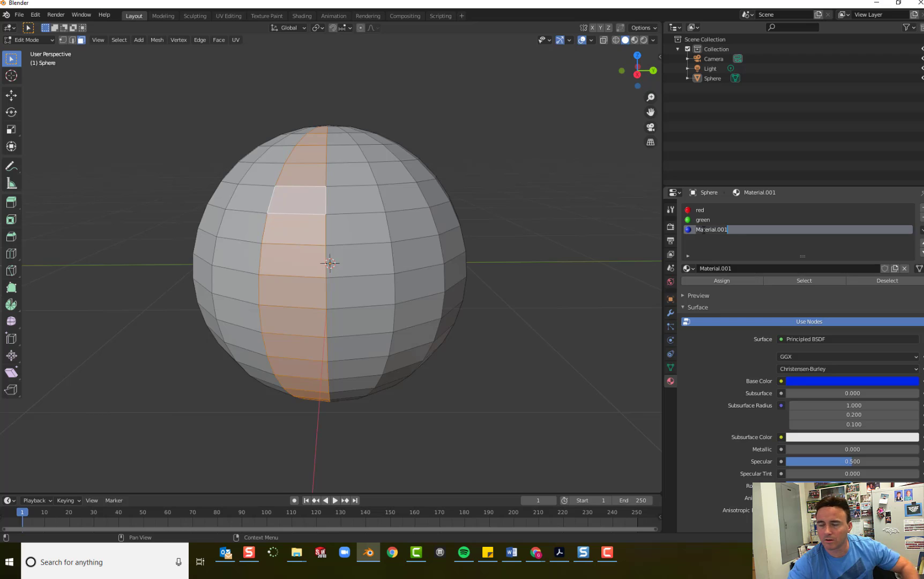
type("blue")
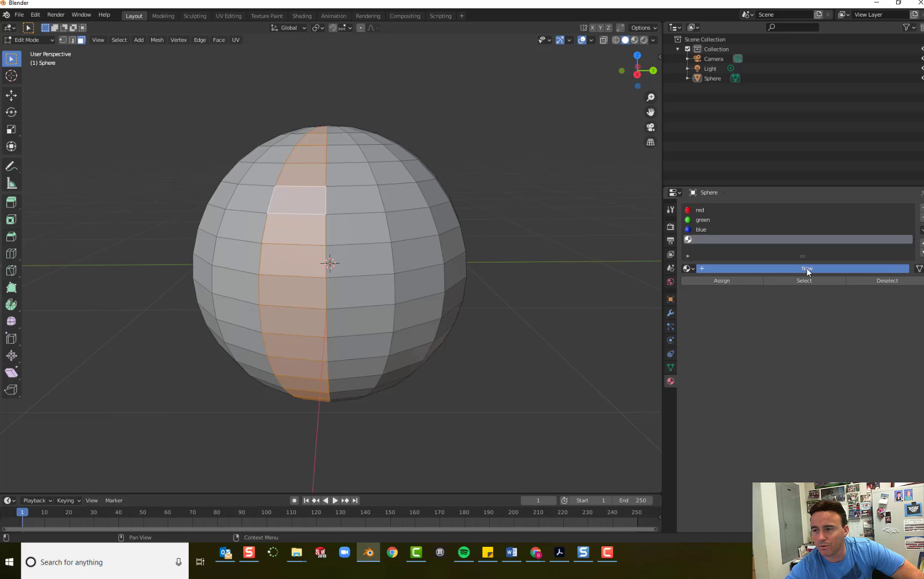
Step: Create a fourth material and rename it 'white'
left_click(807, 269)
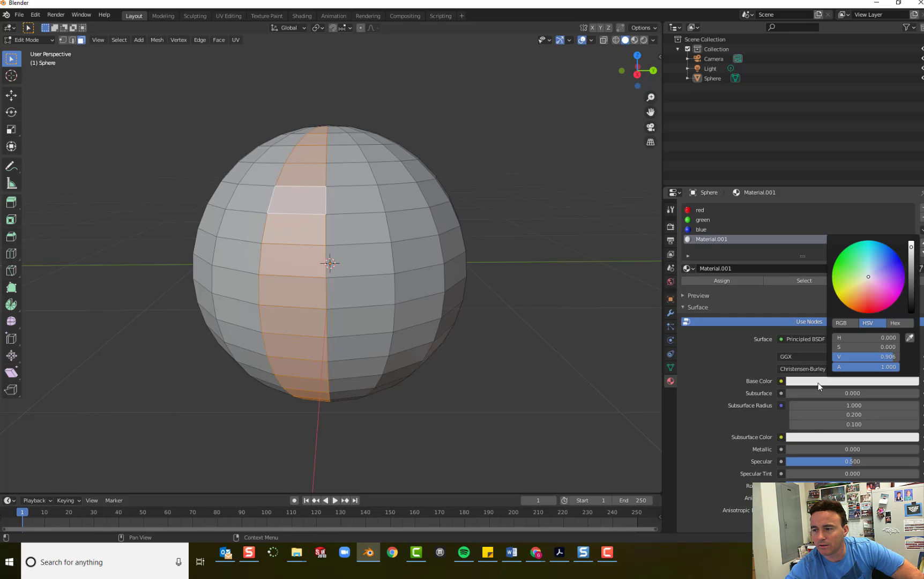
mouse_move(911, 248)
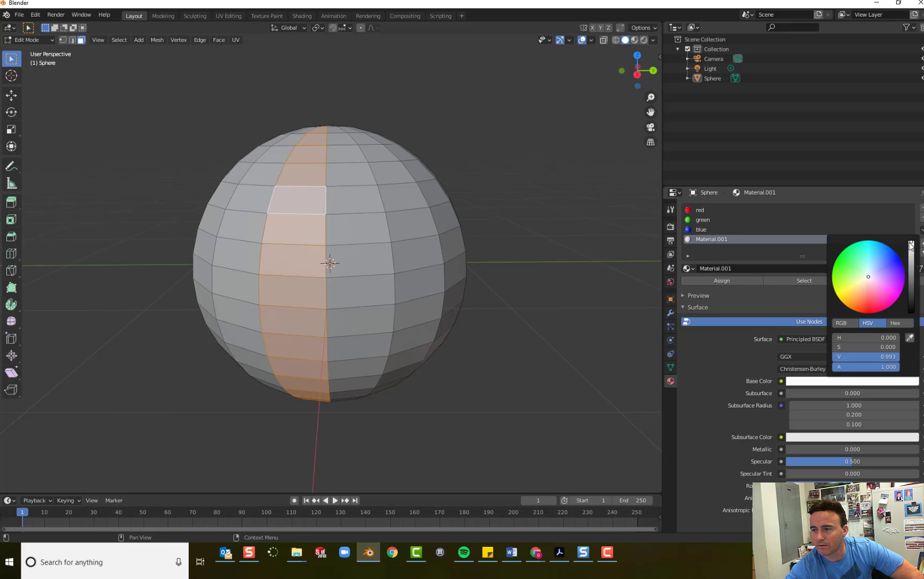
mouse_move(881, 268)
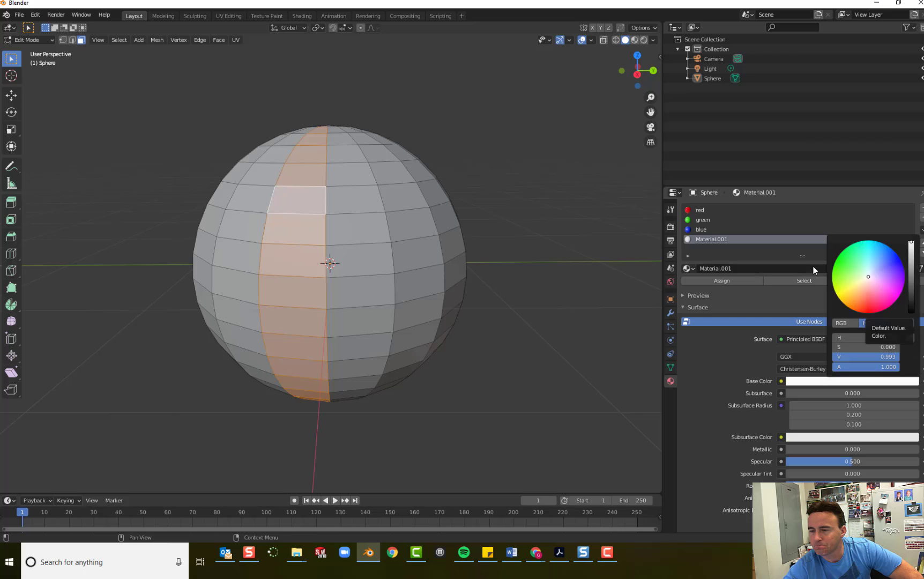
double_click(712, 239)
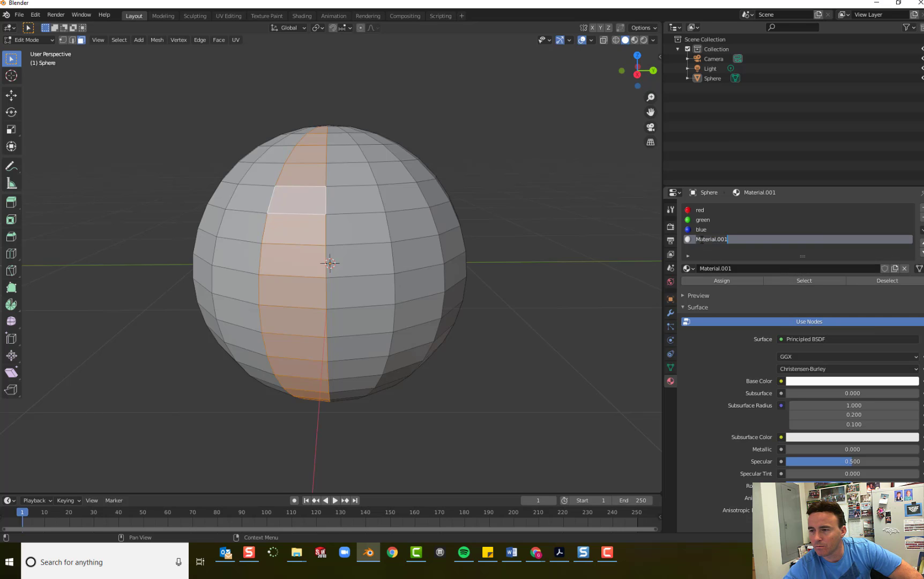
type("white")
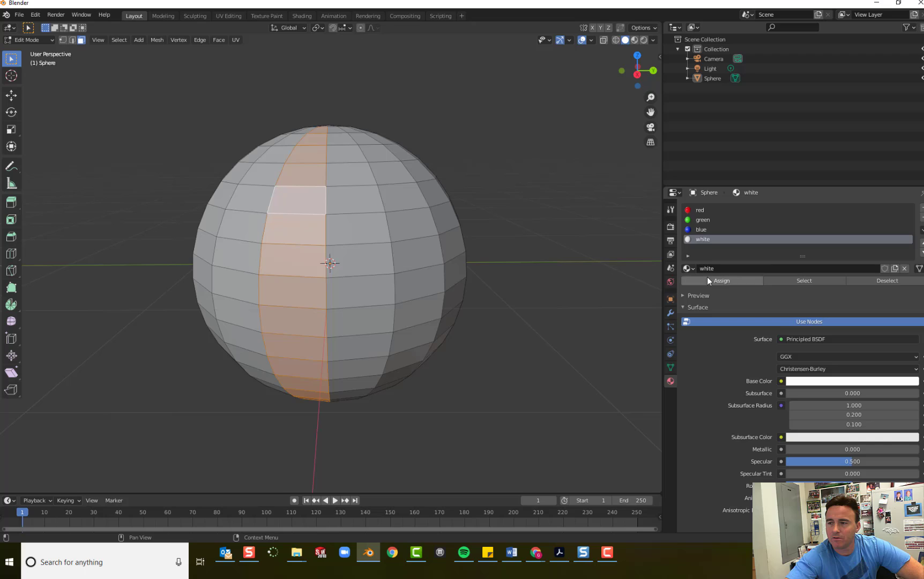
mouse_move(716, 321)
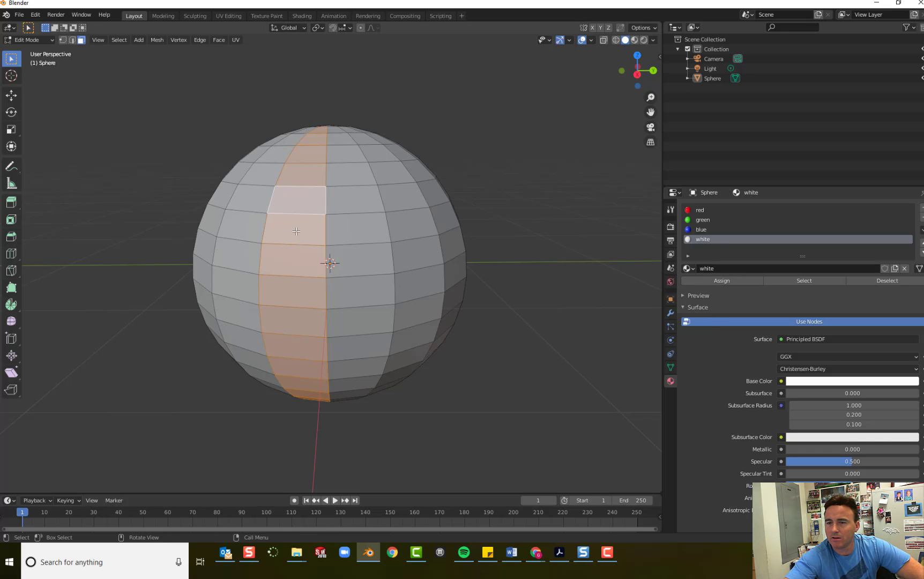
Step: Clear the selection and switch to Material Preview shading after trying Wireframe and Solid
left_click(517, 262)
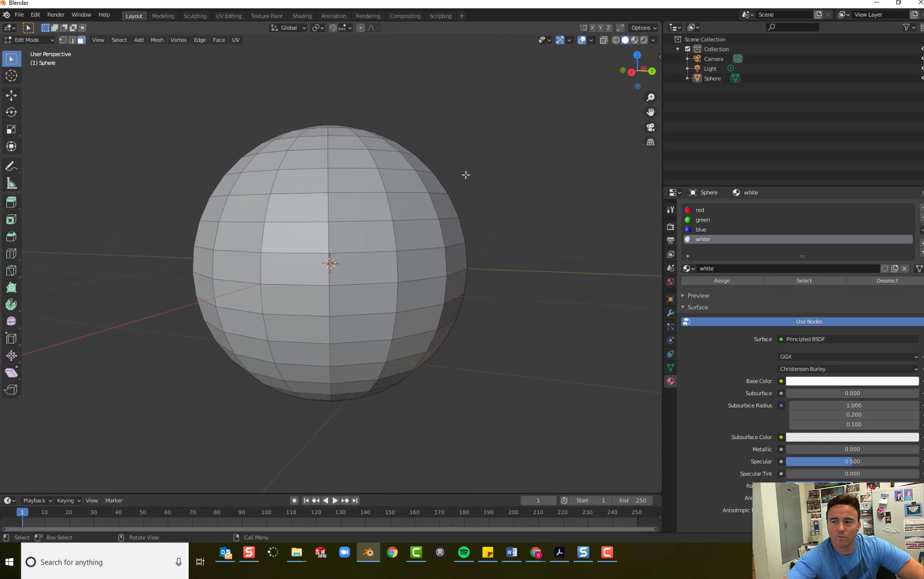
mouse_move(532, 294)
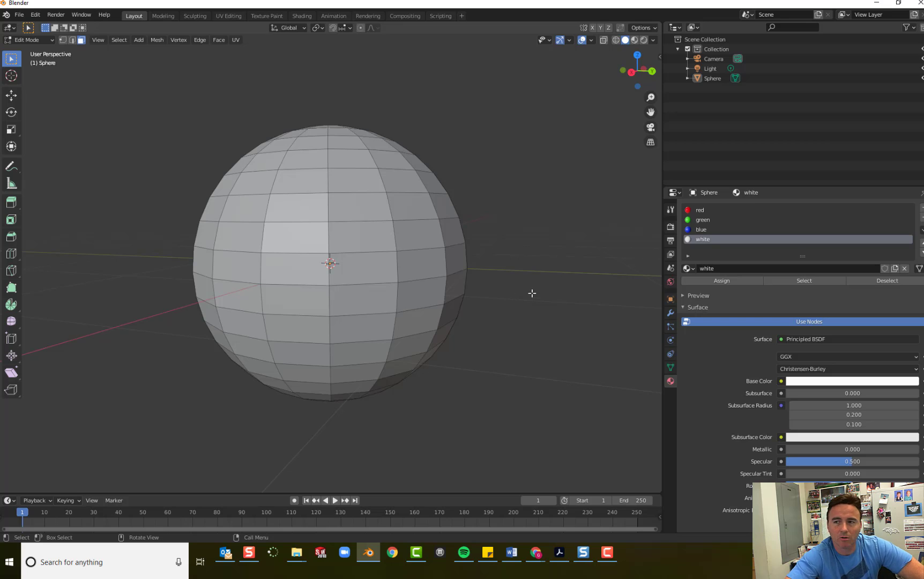
mouse_move(592, 173)
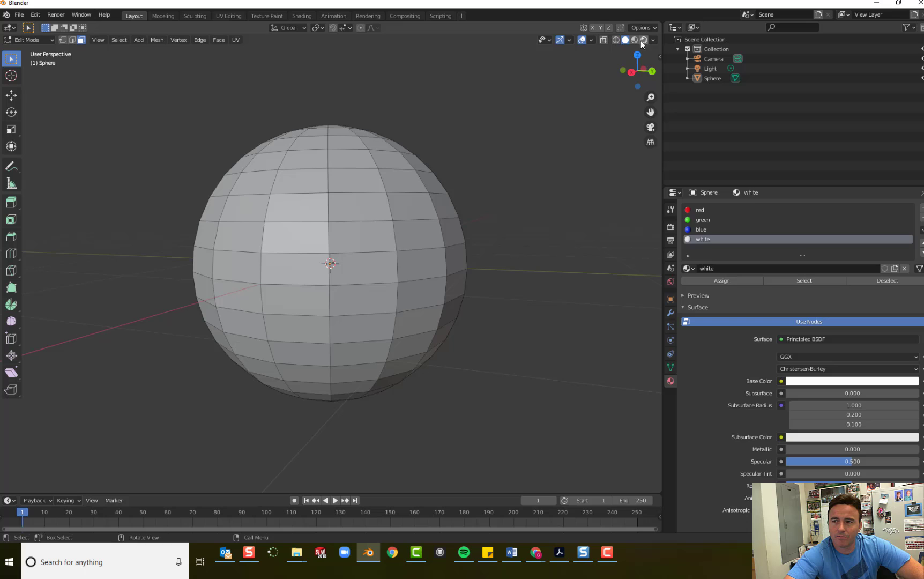
left_click(614, 40)
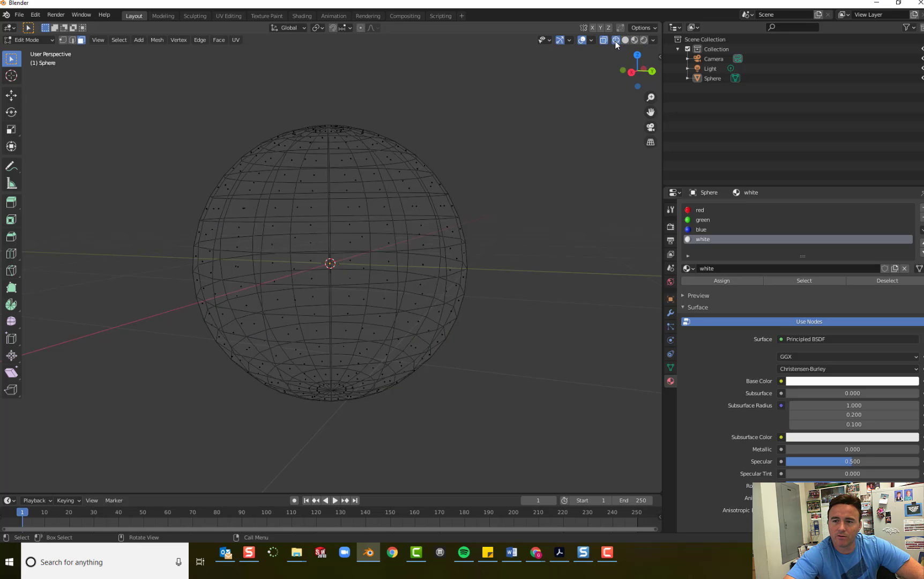
mouse_move(615, 40)
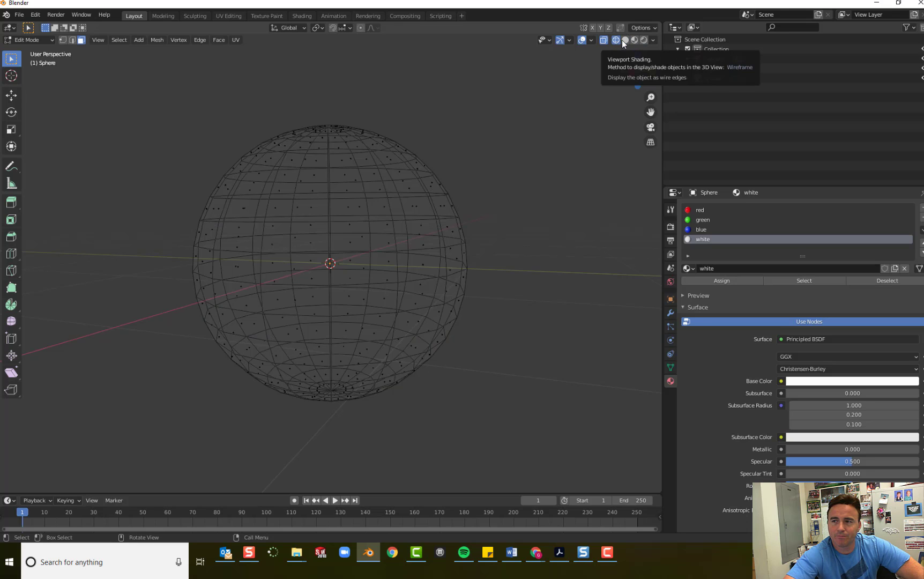
left_click(623, 40)
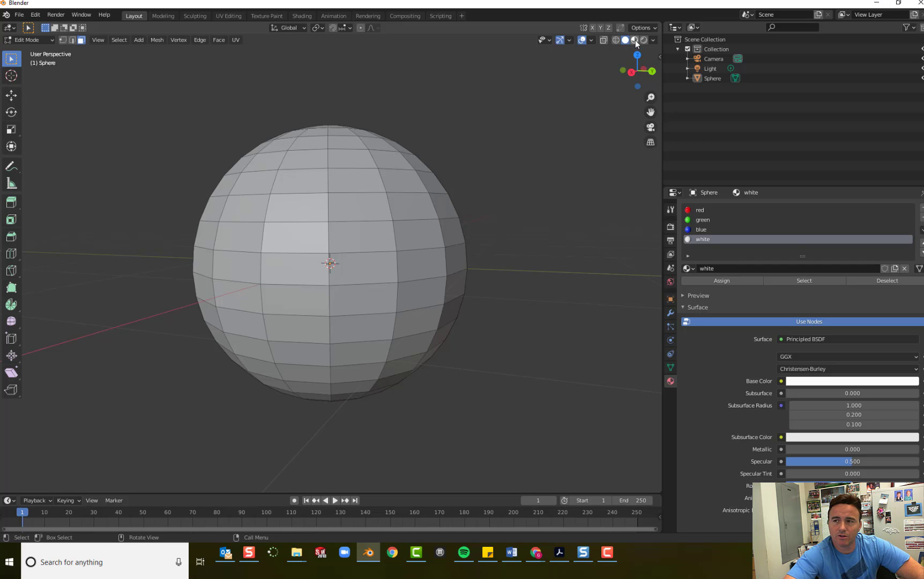
left_click(634, 41)
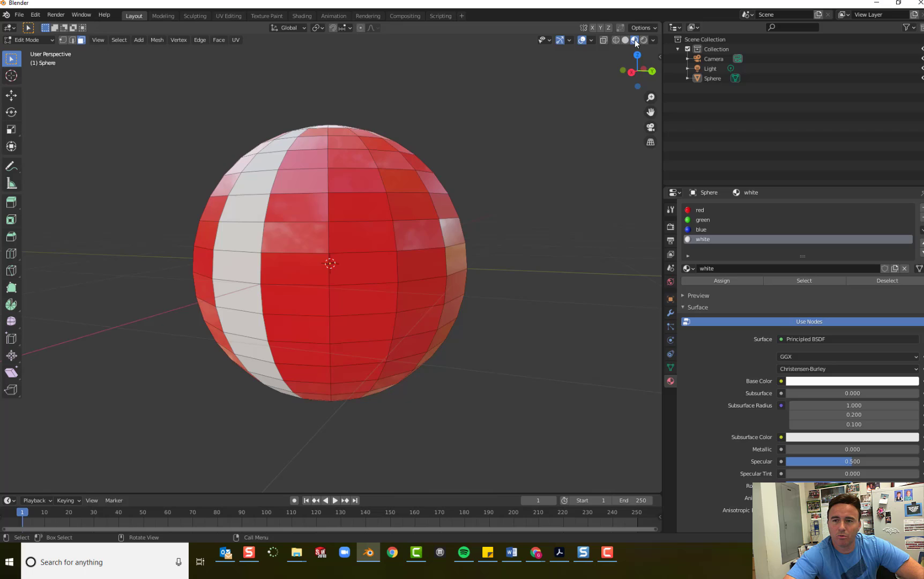
mouse_move(634, 41)
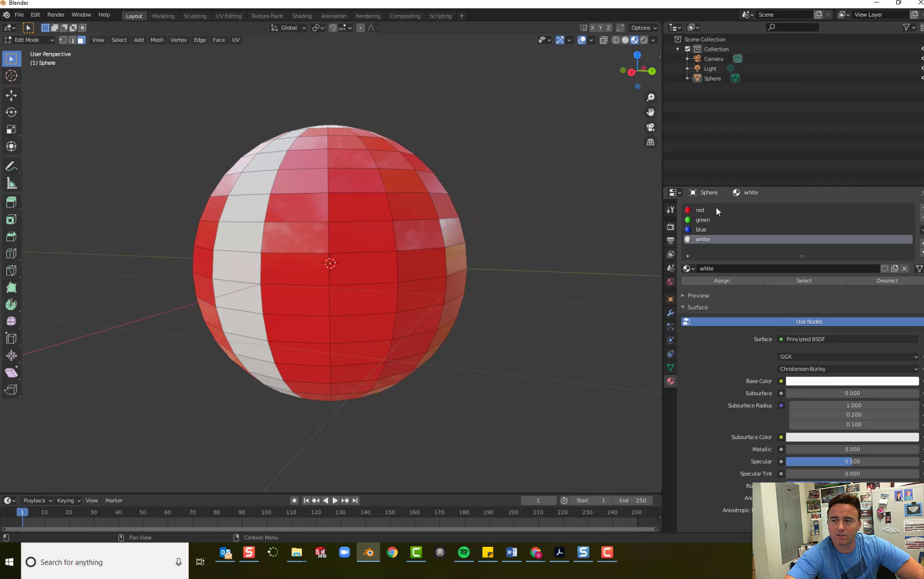
mouse_move(566, 230)
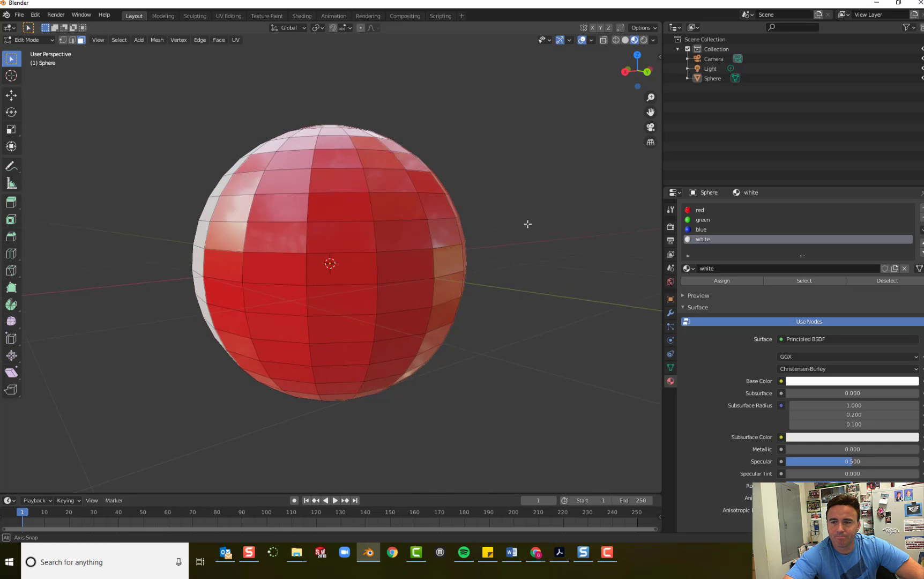
Step: Assign the blue material to the selected column of faces
left_click_drag(526, 224, 395, 285)
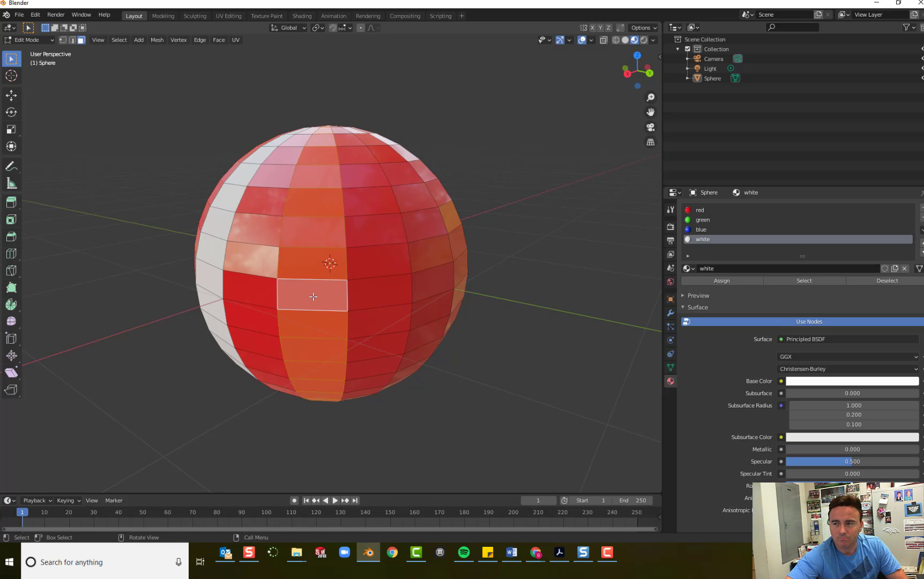
left_click(701, 229)
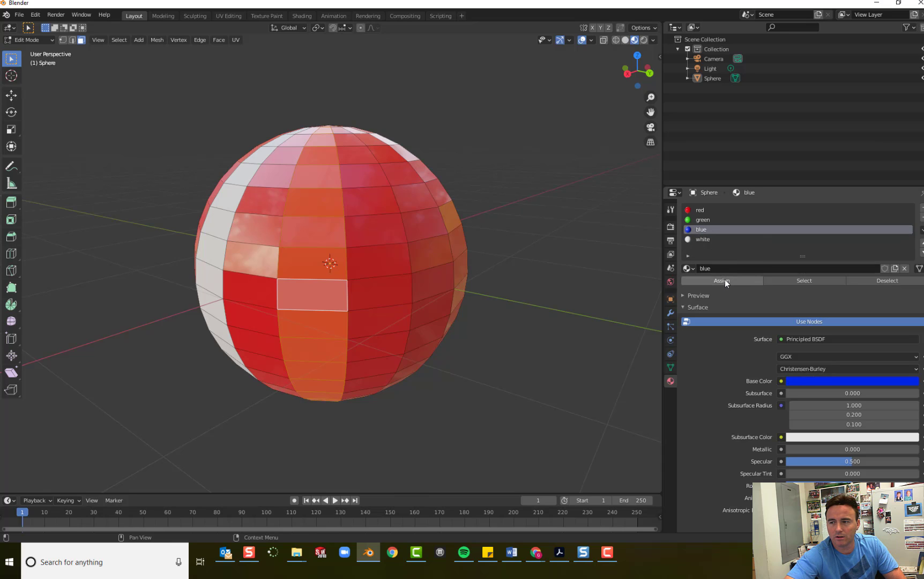
left_click(721, 281)
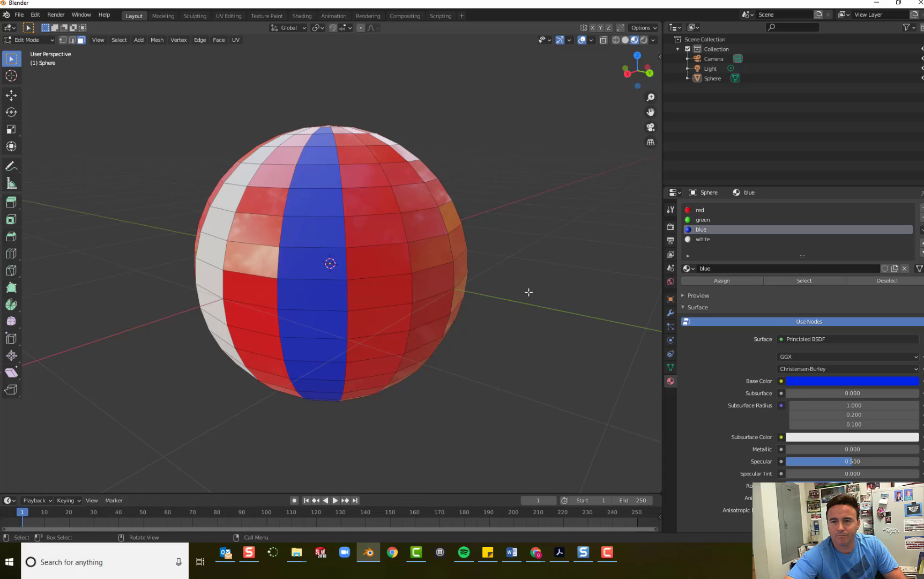
left_click_drag(528, 292, 501, 270)
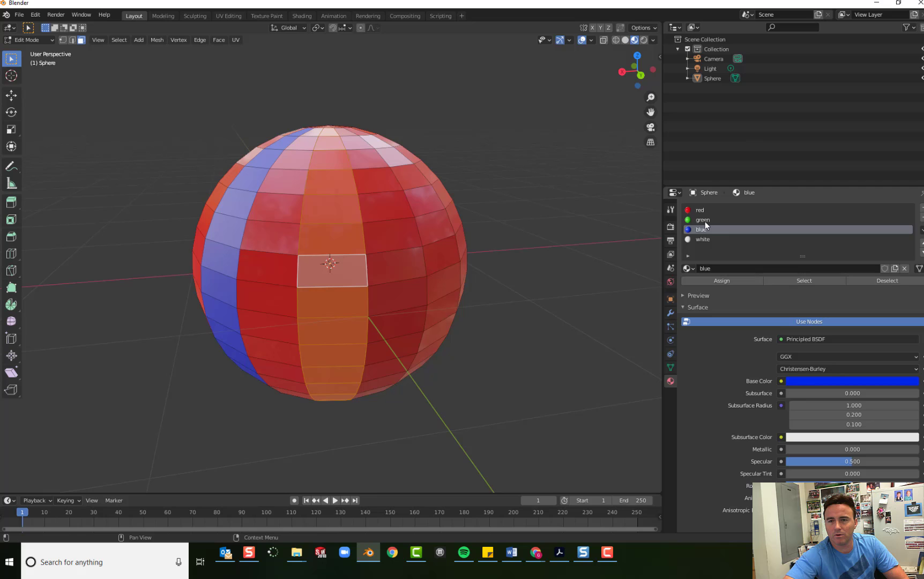
Step: Assign green to one face column and blue to the next column
left_click(702, 220)
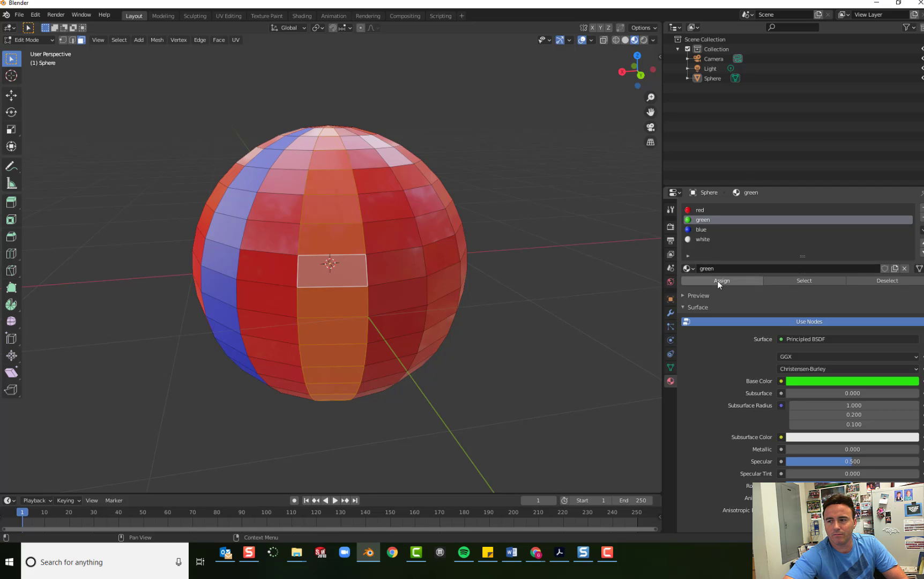
left_click(721, 280)
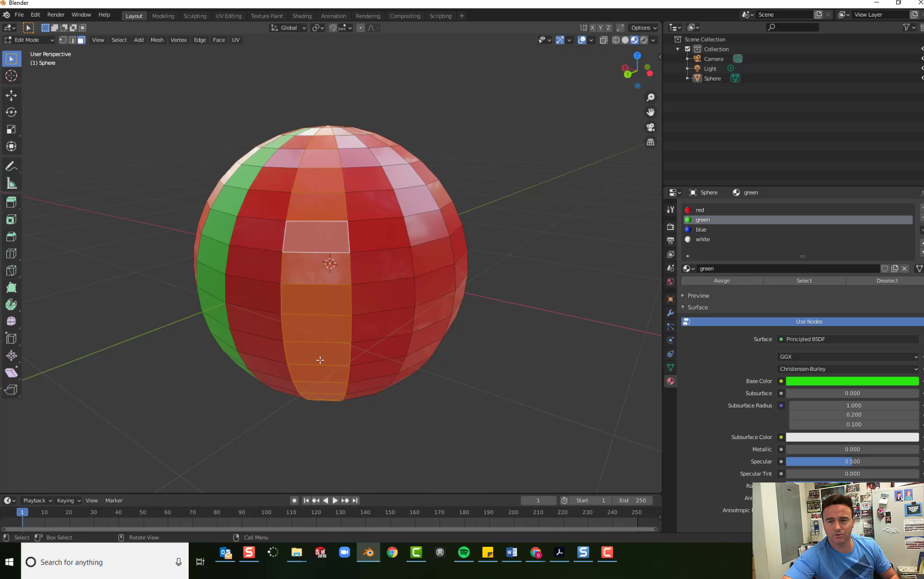
mouse_move(457, 252)
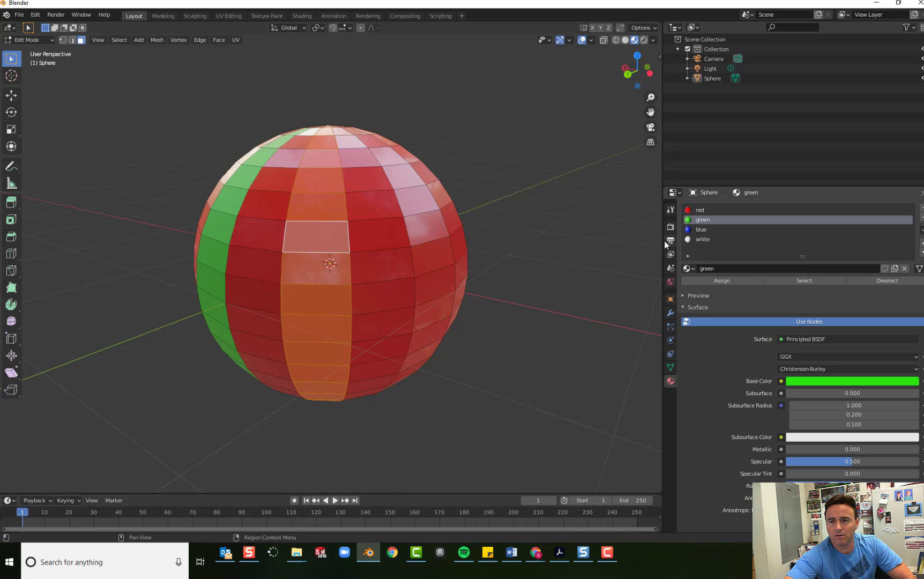
left_click(701, 230)
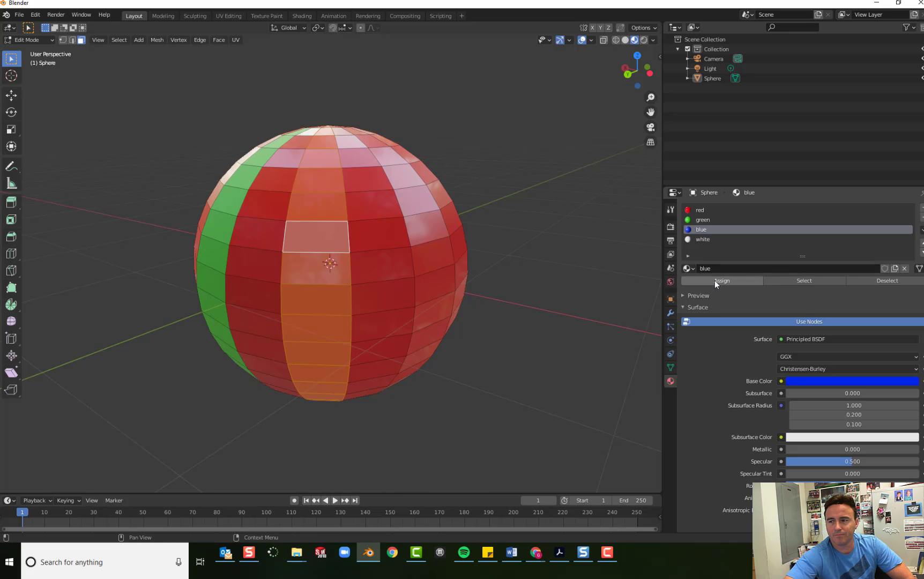
left_click(722, 281)
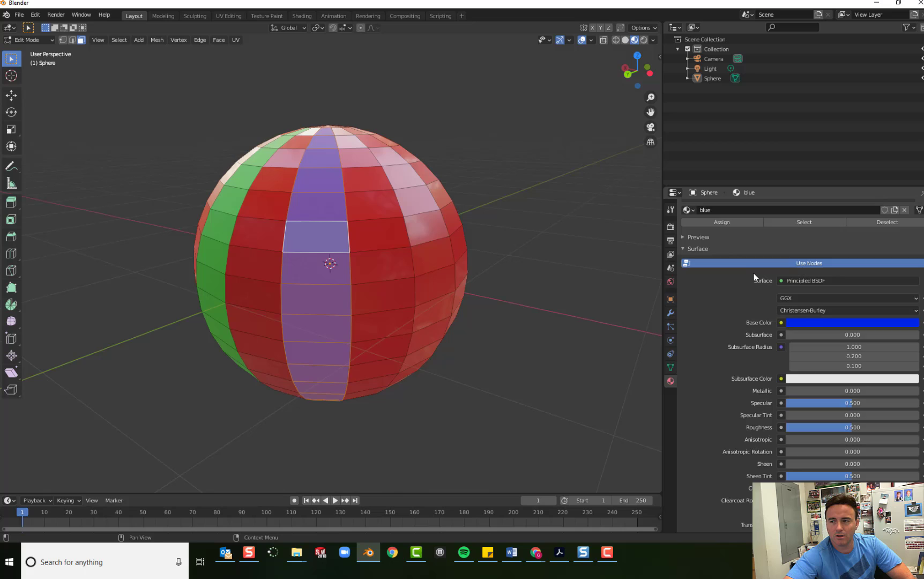
Step: Make another selected stripe of faces blue
scroll("down", 3)
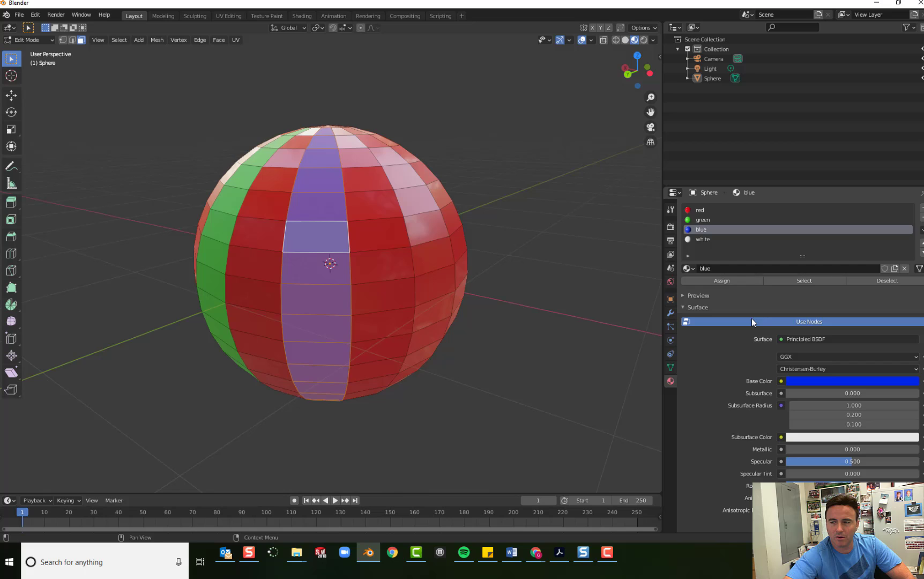
scroll("down", 3)
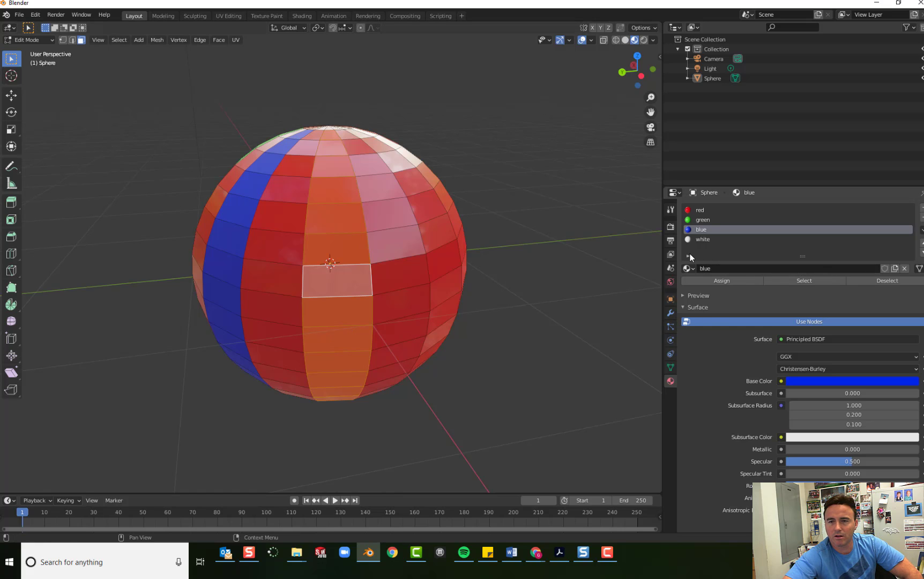
left_click(701, 219)
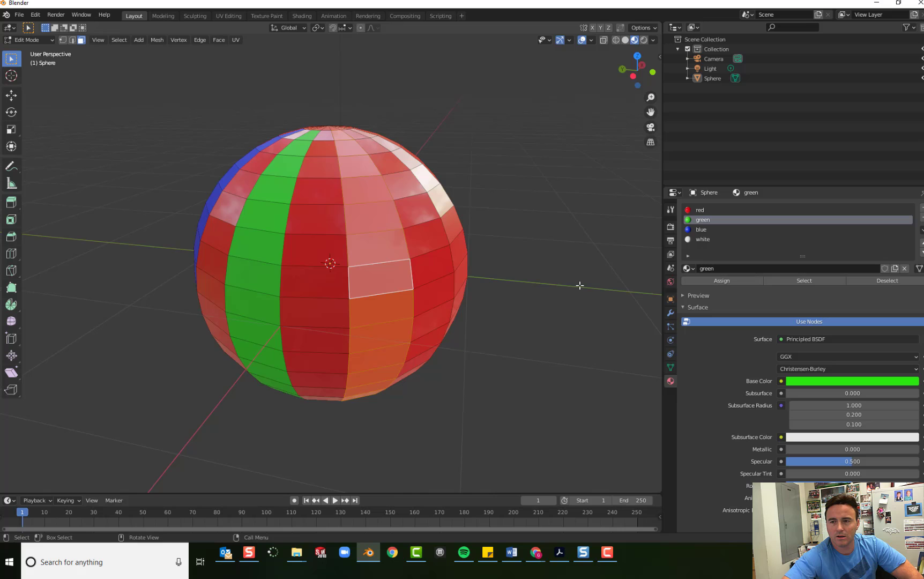
mouse_move(570, 315)
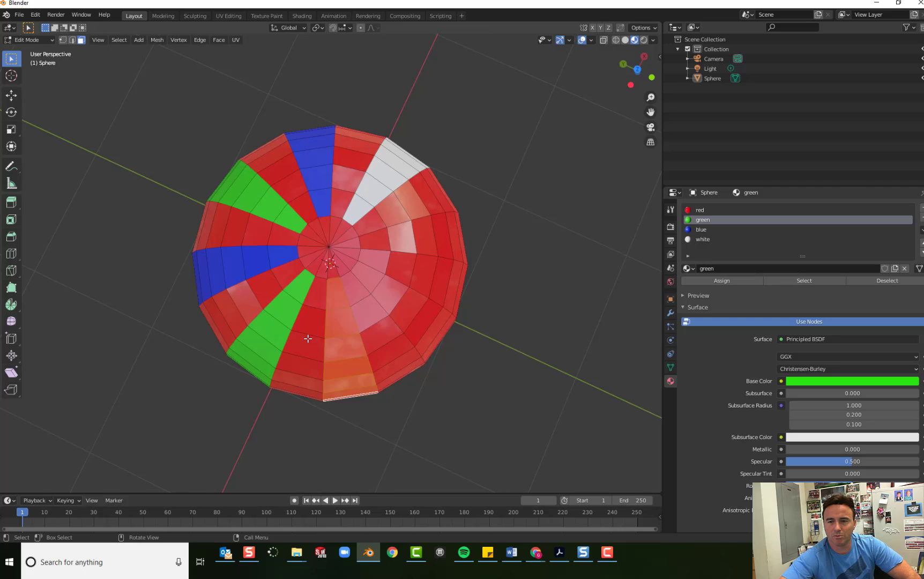
left_click(700, 210)
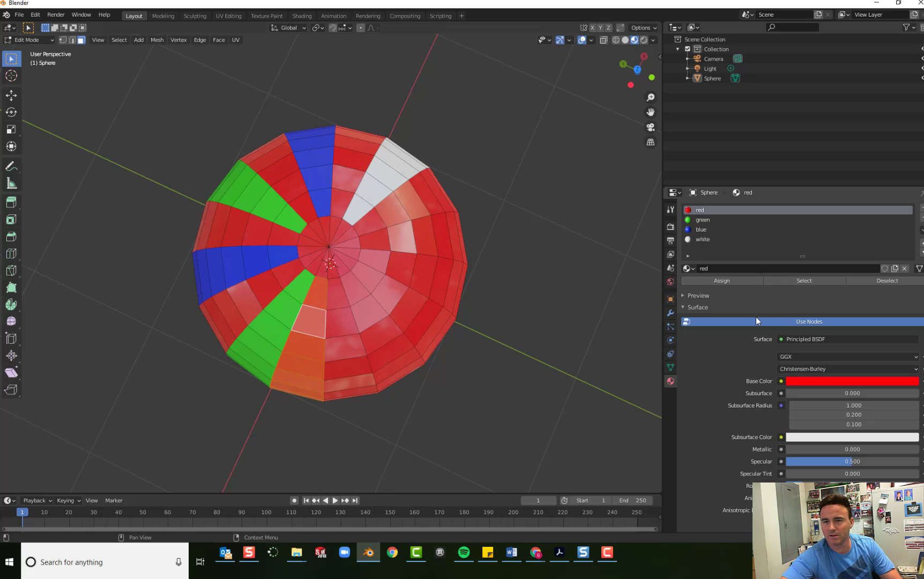
mouse_move(752, 322)
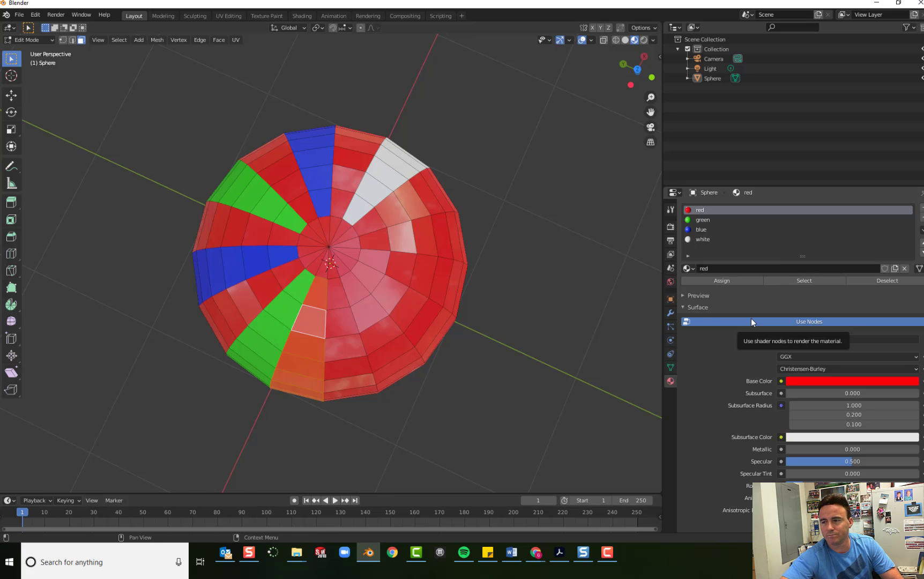
left_click(700, 229)
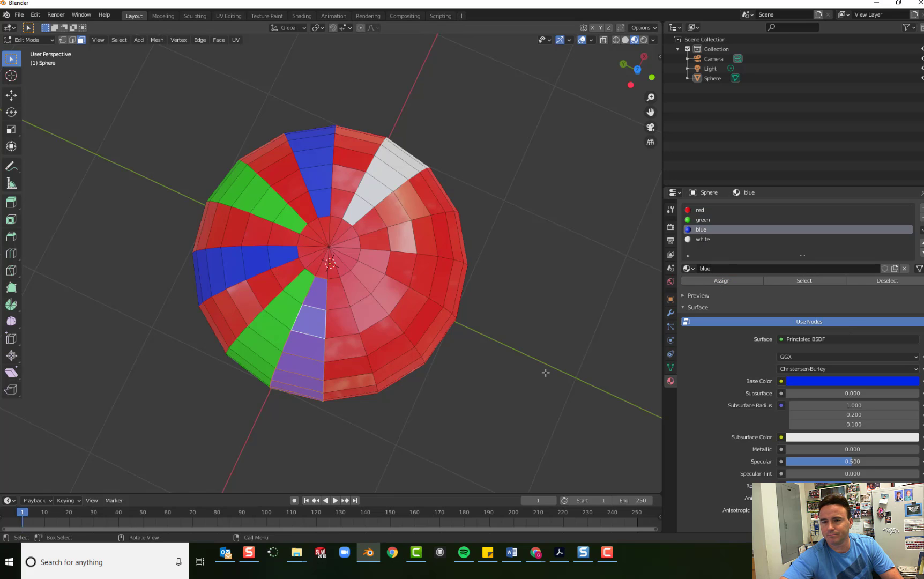
left_click(700, 211)
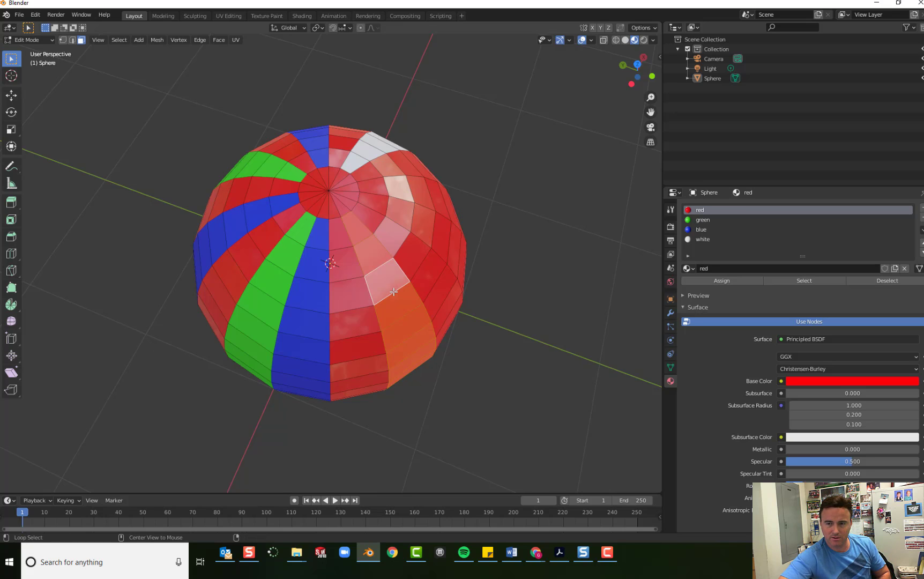
Step: Turn a further stripe blue and the front stripe green
left_click(702, 220)
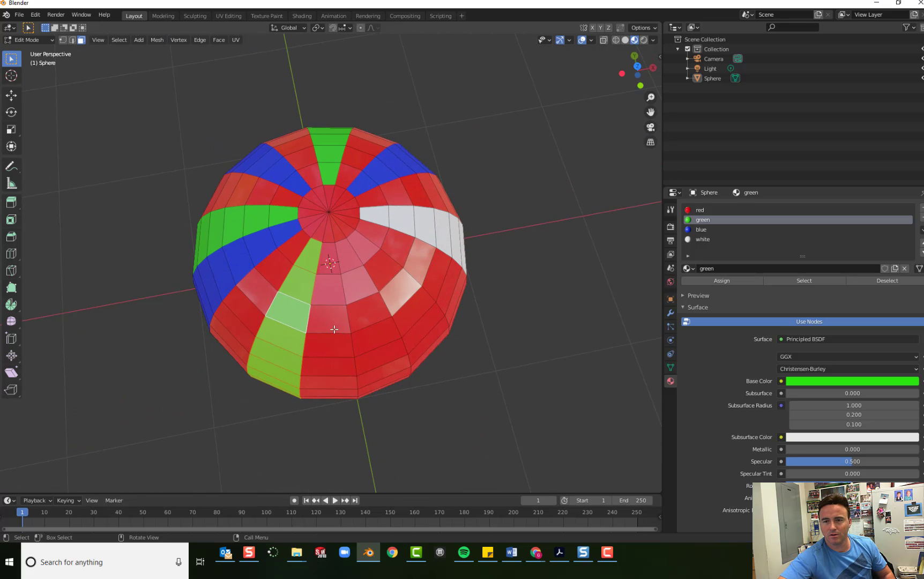
mouse_move(330, 281)
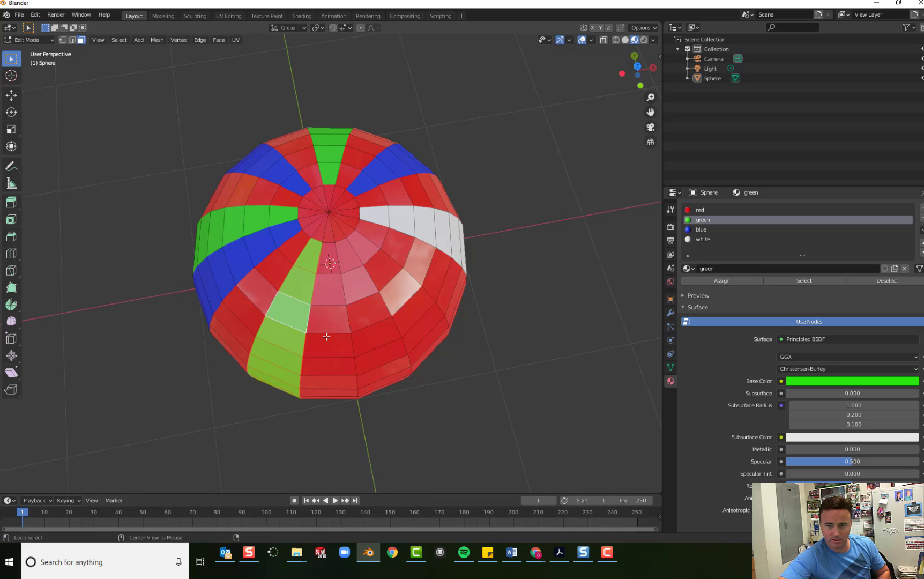
left_click(701, 230)
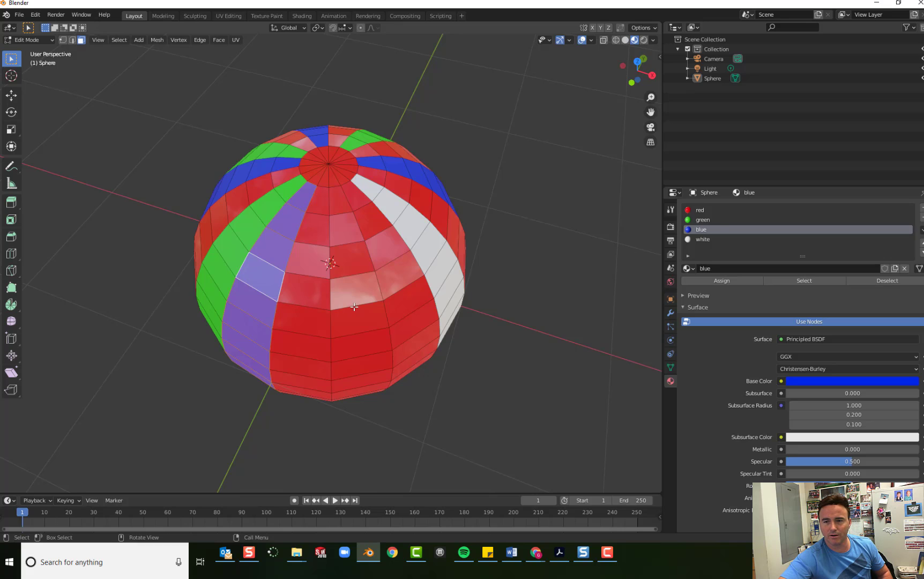
left_click(700, 210)
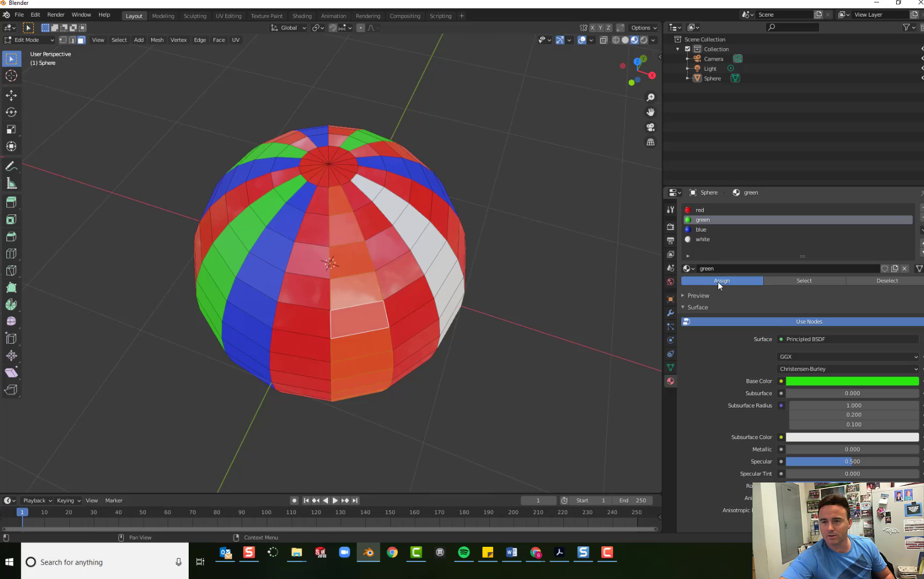
left_click(721, 281)
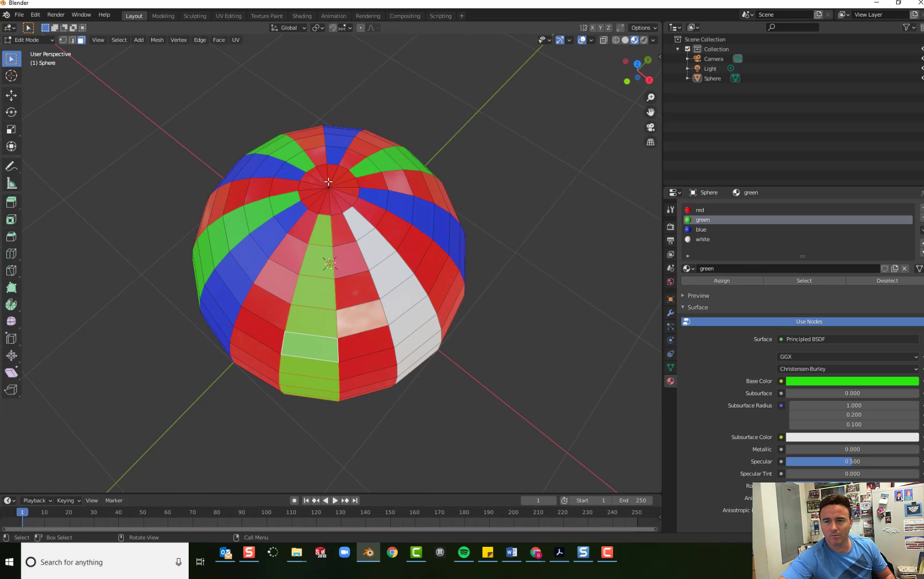
Step: Assign the white material to the cap of faces at the top pole
left_click(701, 210)
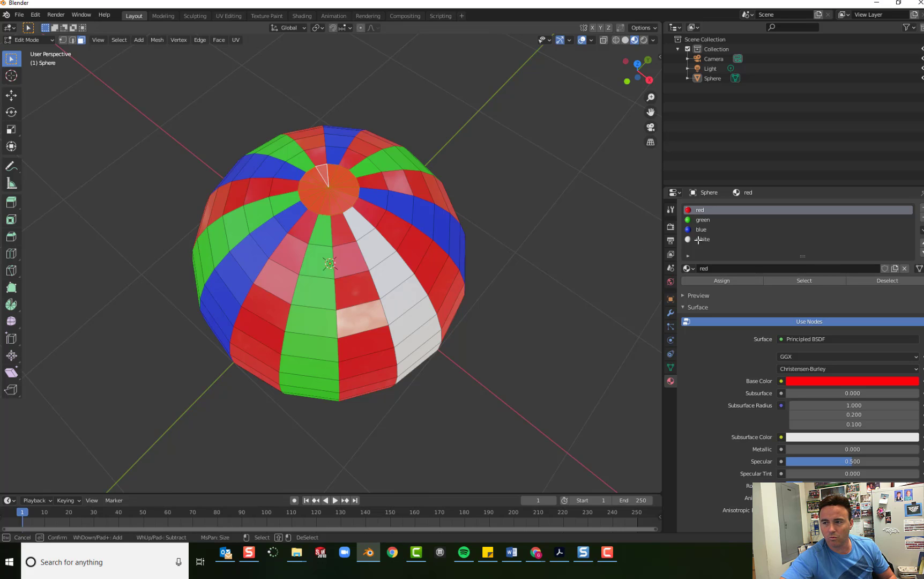
left_click(702, 239)
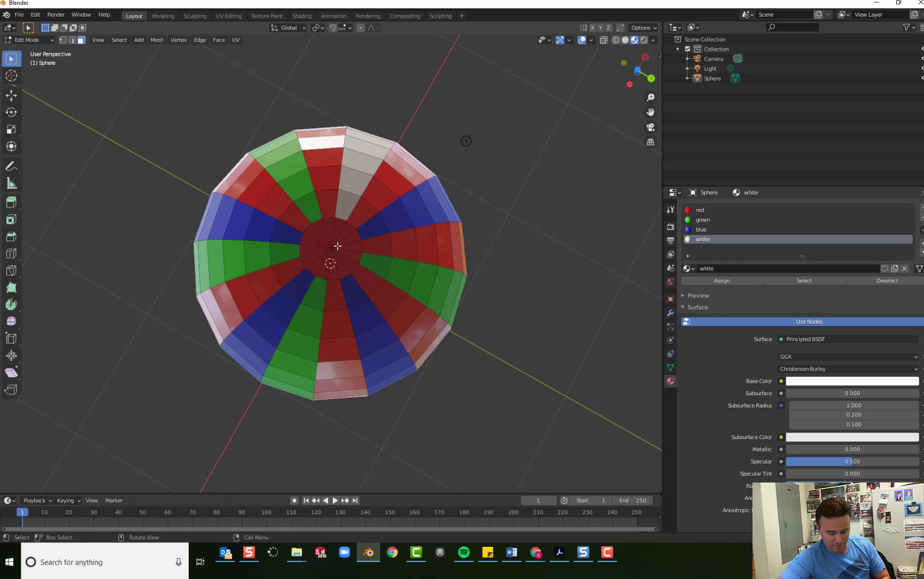
left_click(362, 248)
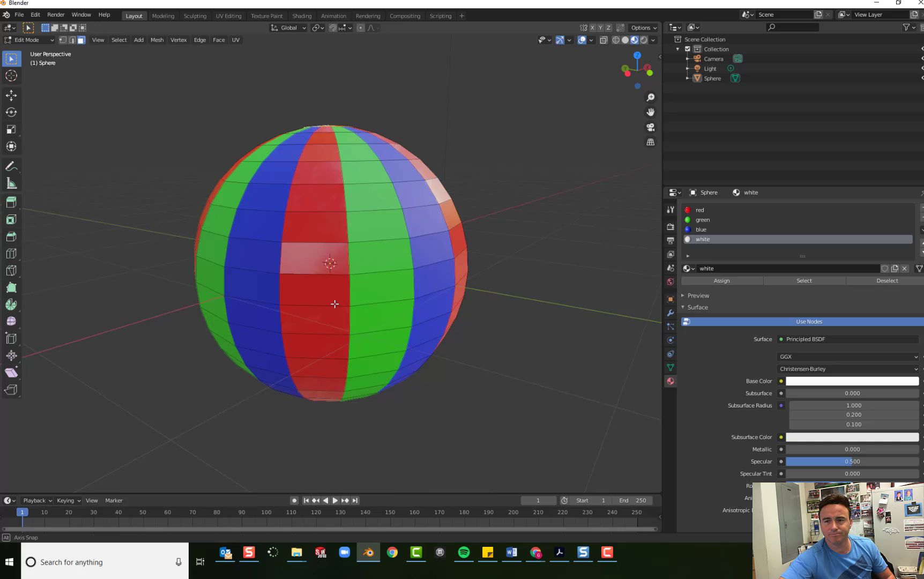
Step: Apply Shade Smooth to the whole sphere and inspect the result from the side
left_click_drag(335, 304, 357, 323)
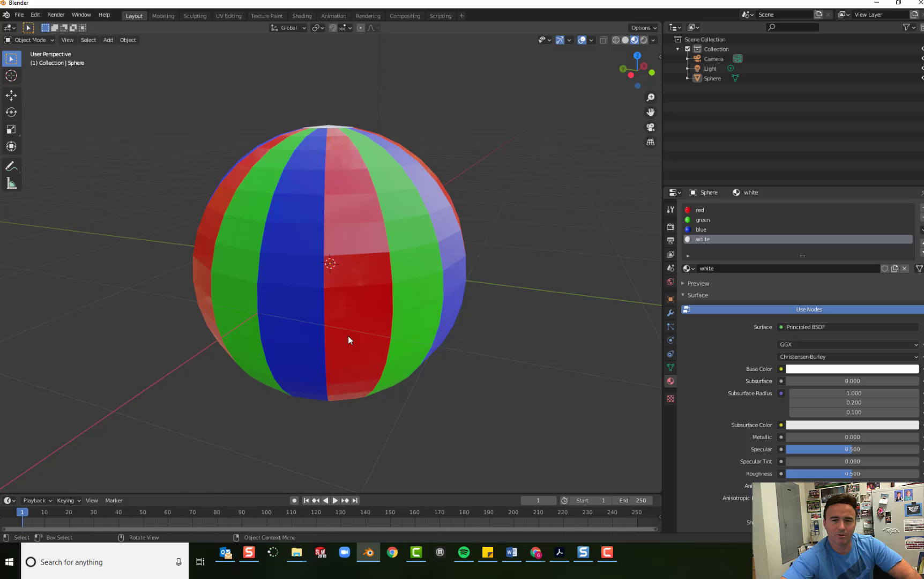
mouse_move(305, 216)
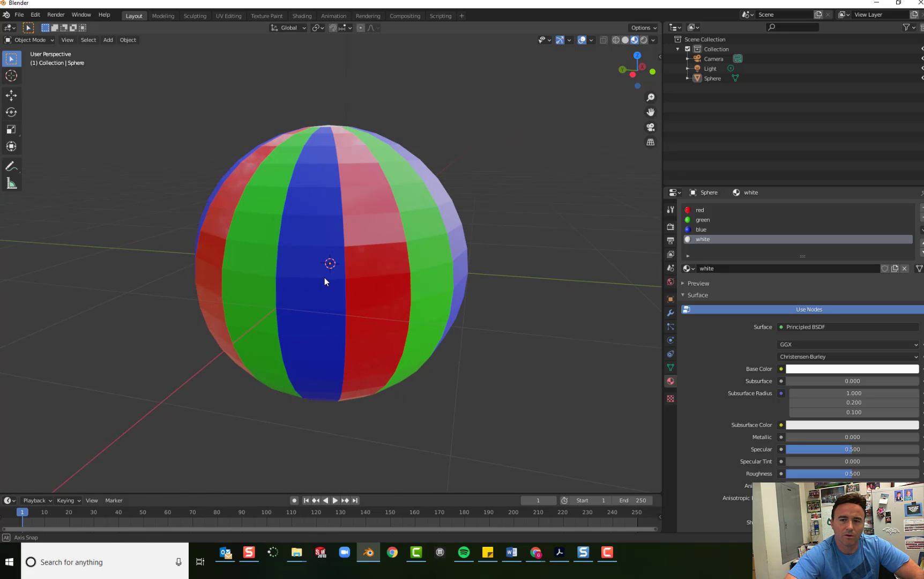
left_click(127, 40)
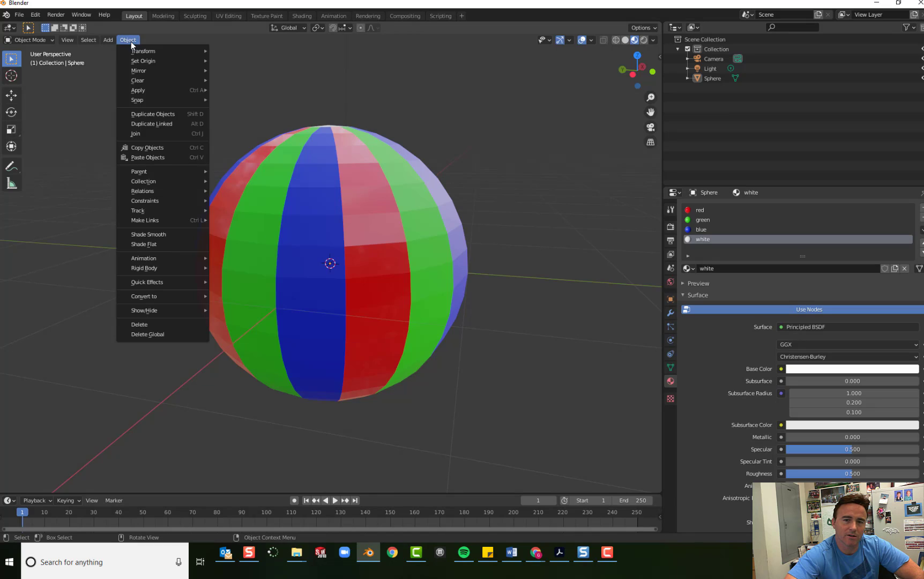
mouse_move(163, 235)
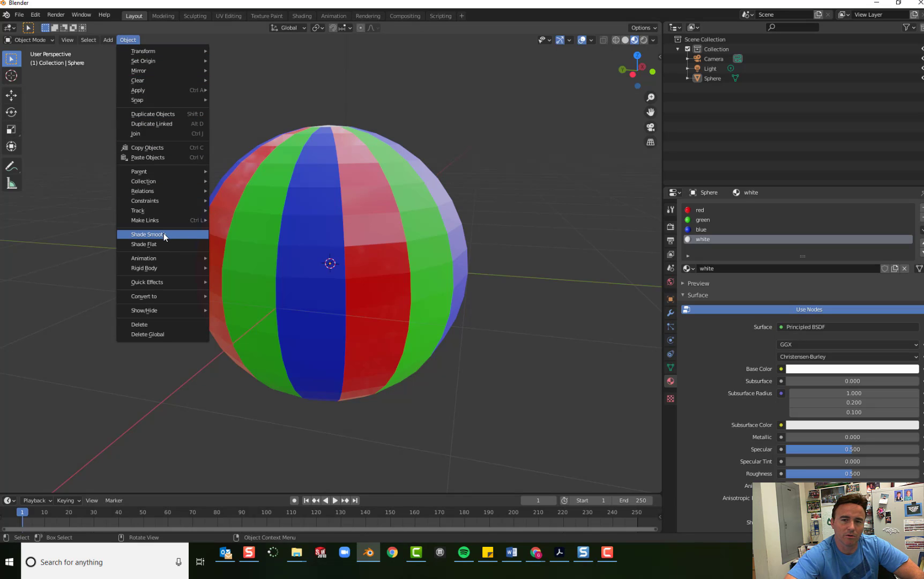
left_click(146, 235)
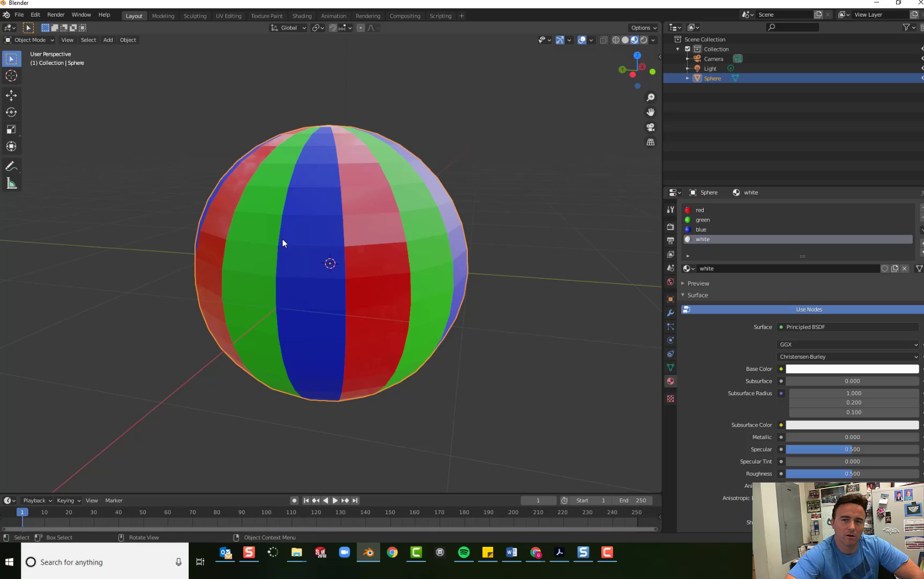
left_click(127, 39)
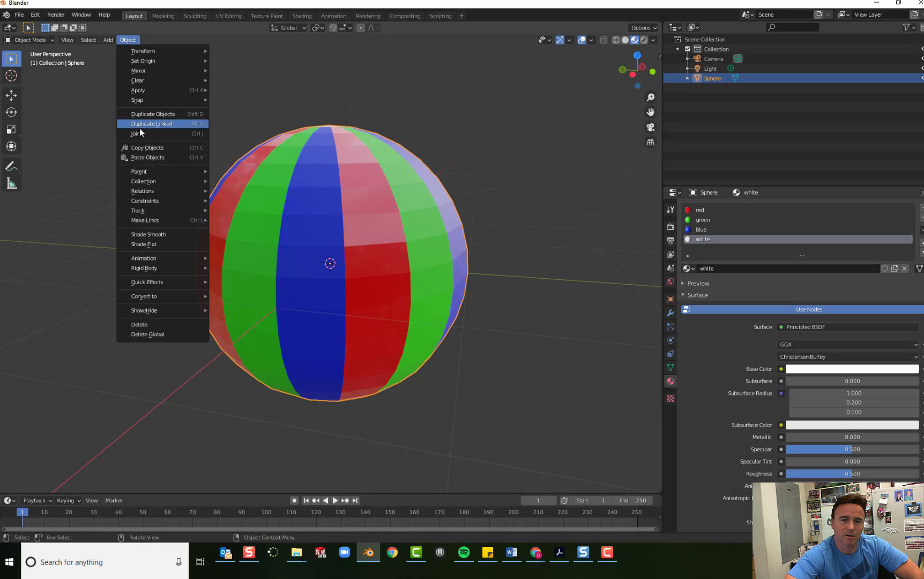
mouse_move(157, 221)
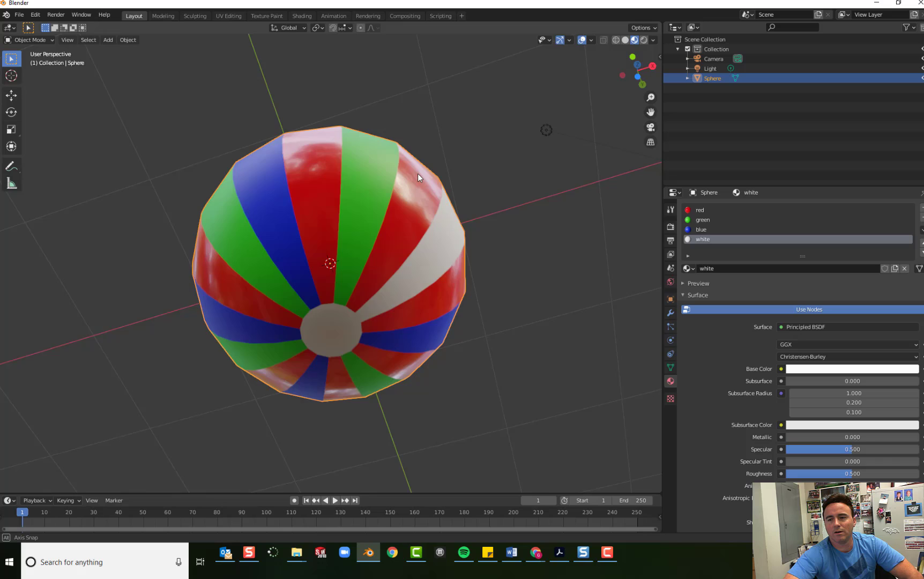
left_click_drag(418, 177, 410, 278)
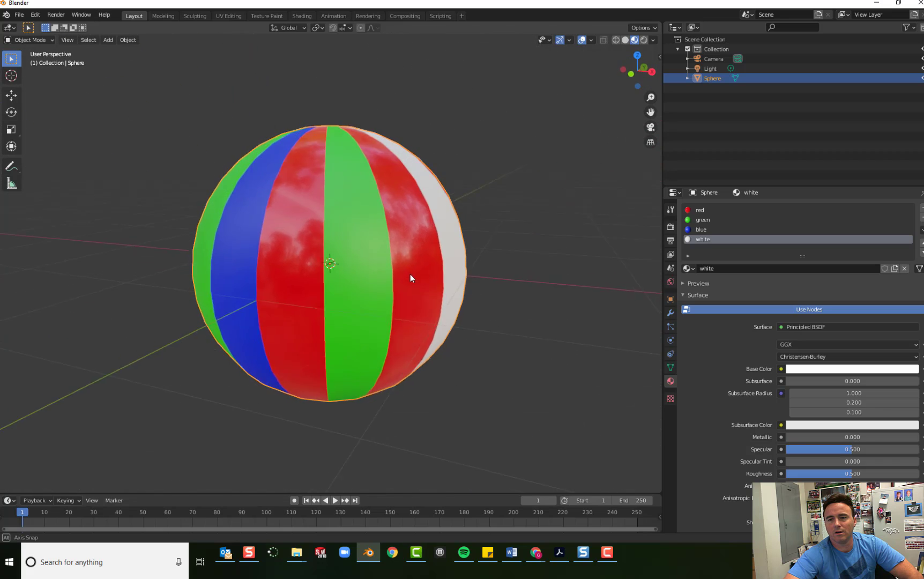
left_click_drag(411, 279, 536, 281)
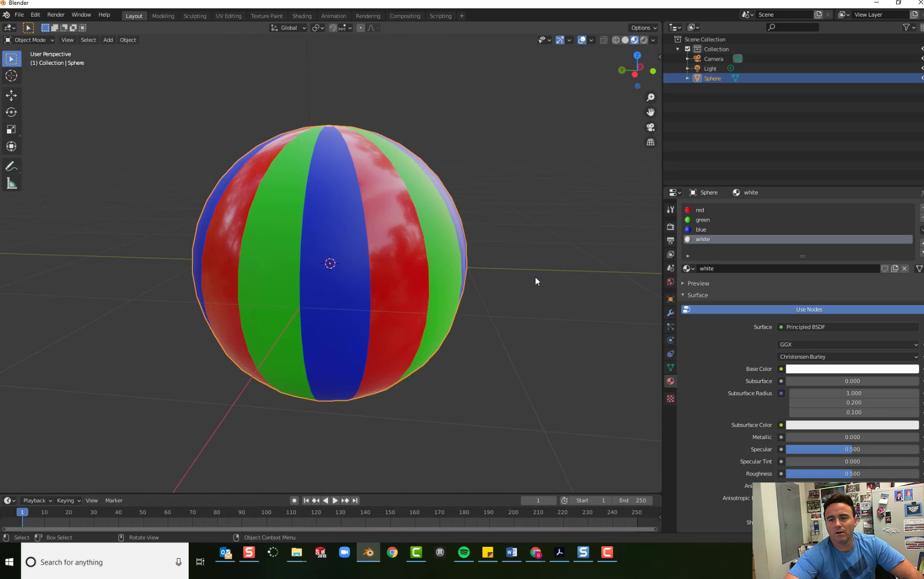
mouse_move(512, 290)
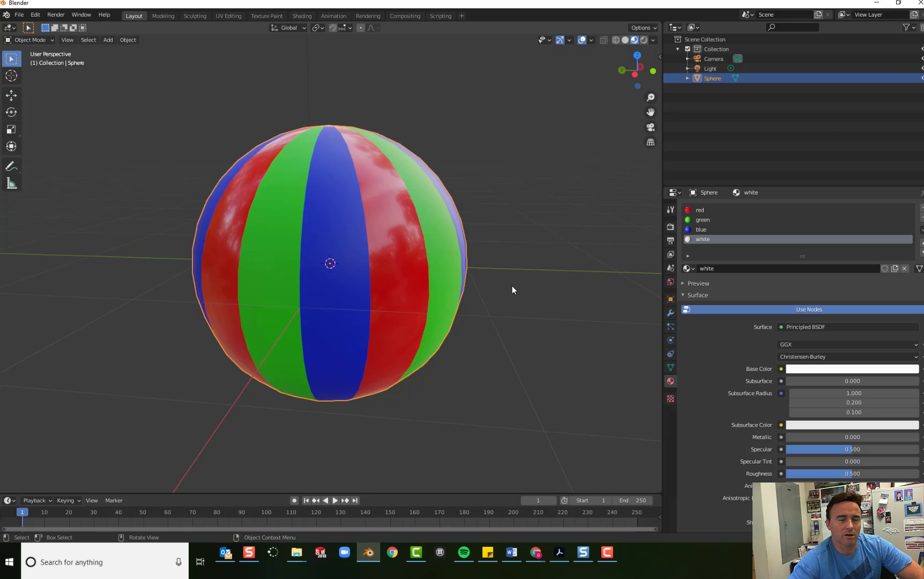
mouse_move(482, 289)
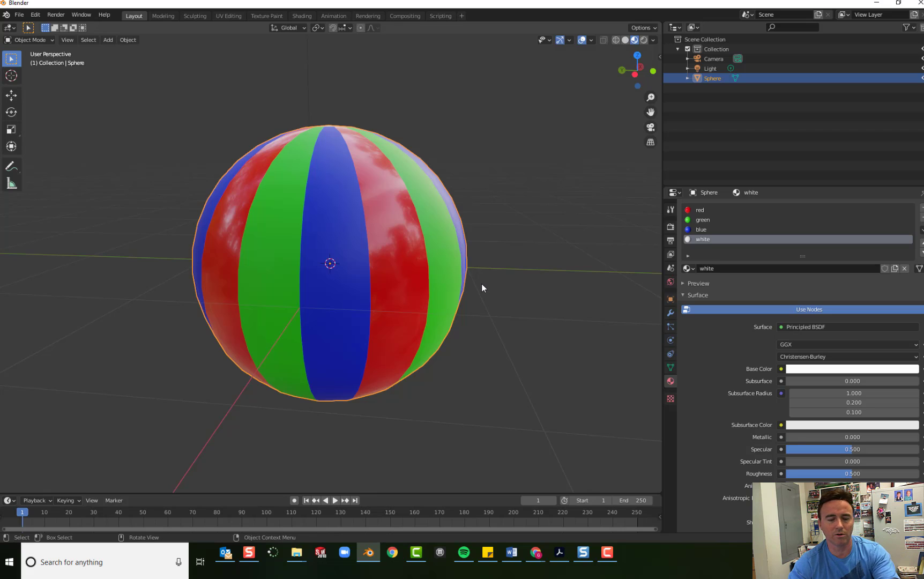
mouse_move(440, 191)
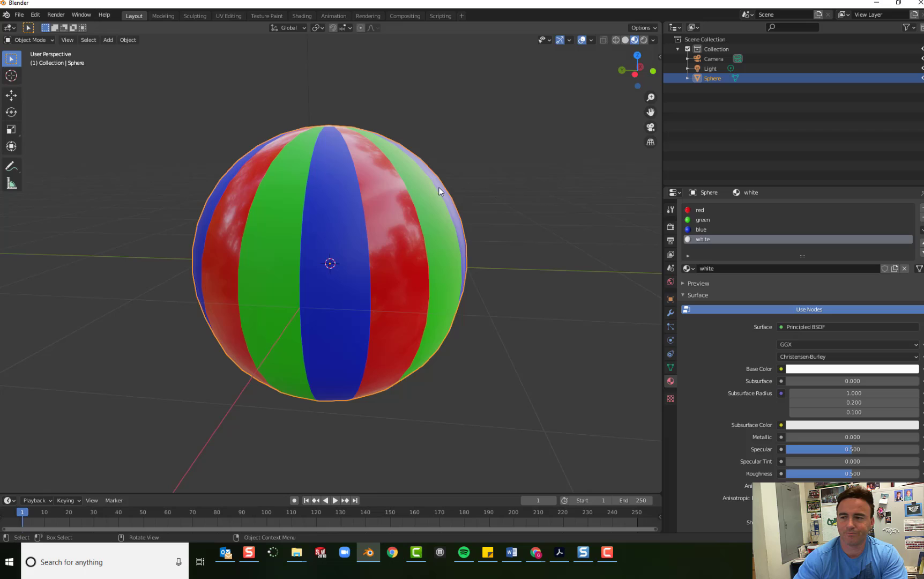
mouse_move(128, 61)
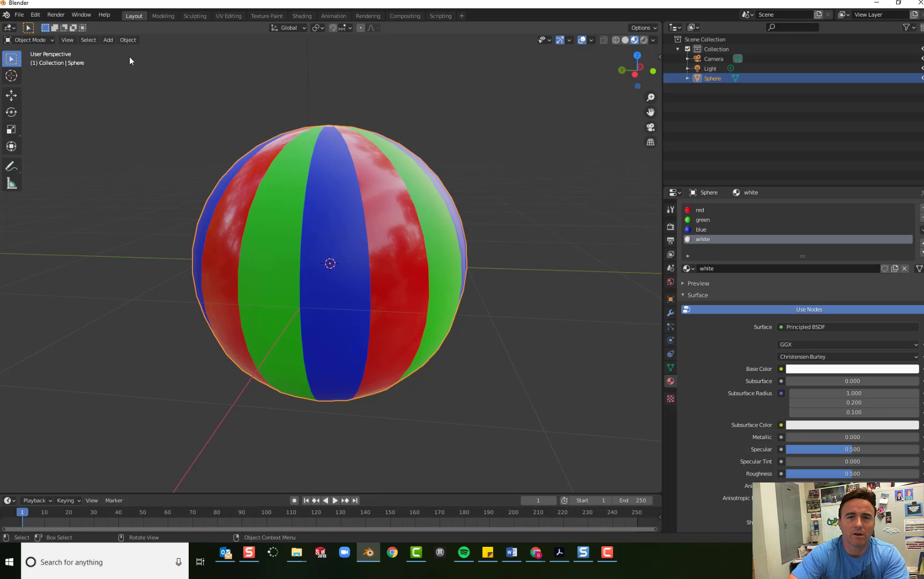
Step: Save a window screenshot named 'pottall' as a PNG in the Downloads folder
left_click(79, 15)
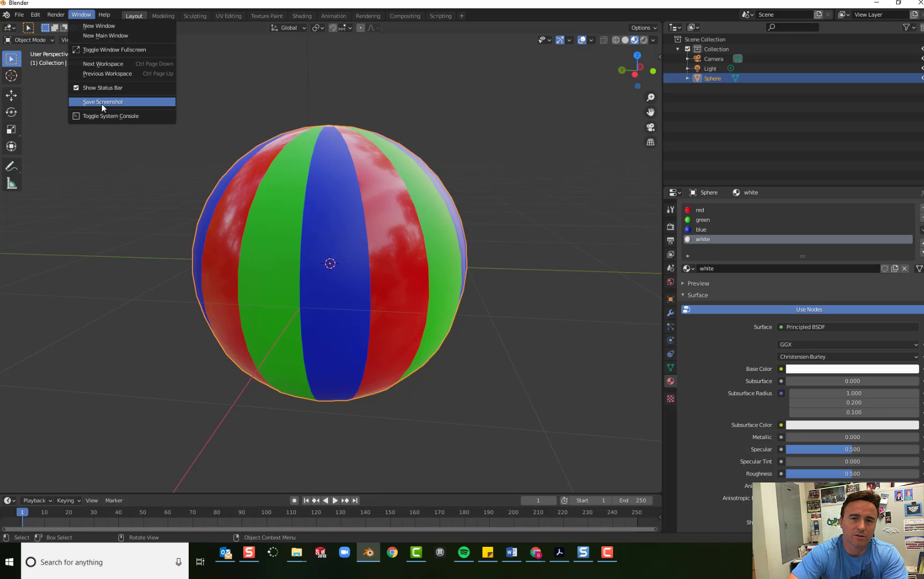
mouse_move(103, 108)
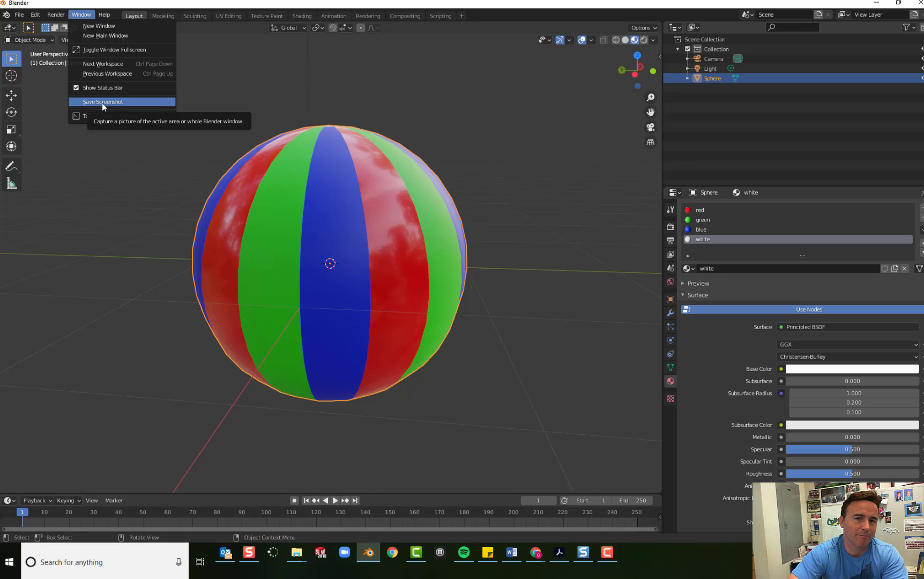
left_click(103, 102)
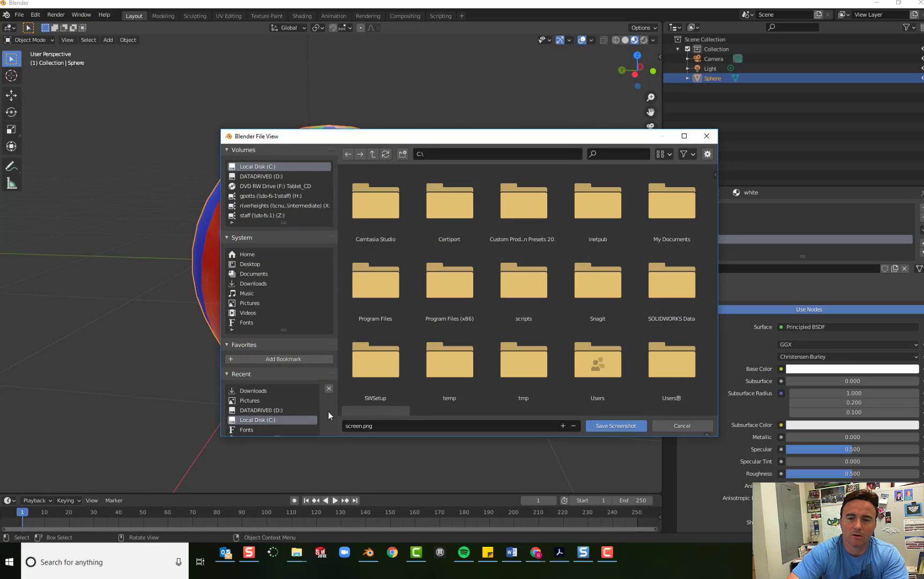
left_click(252, 284)
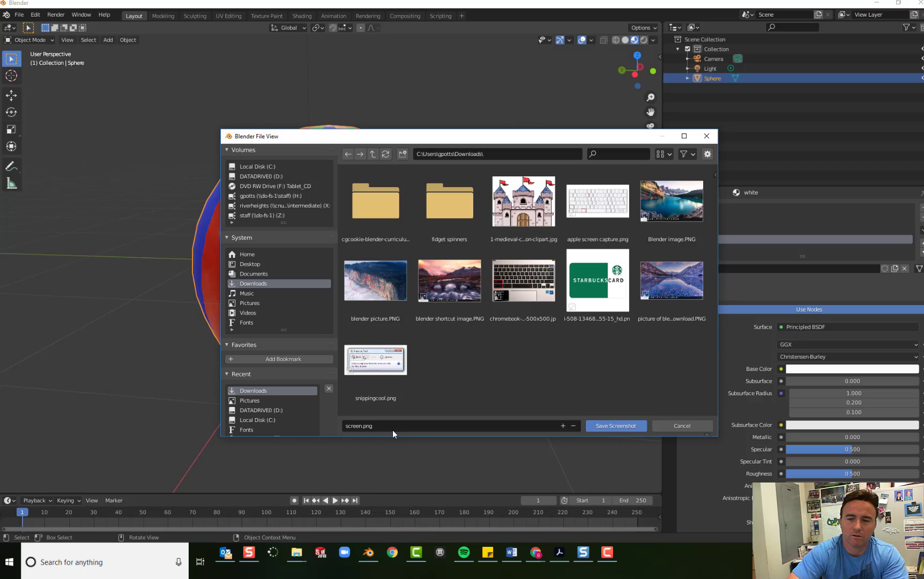
type("potts beachb")
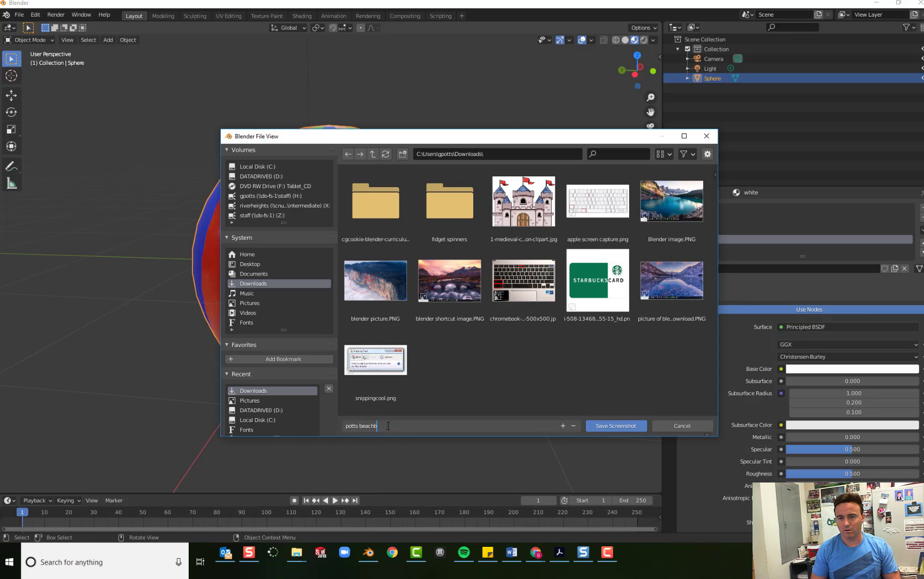
type("all")
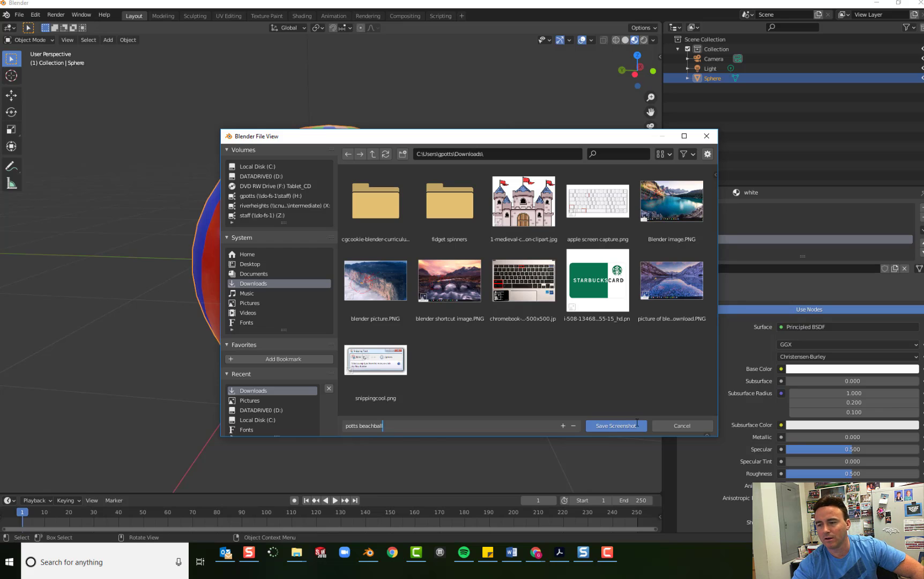
left_click(616, 425)
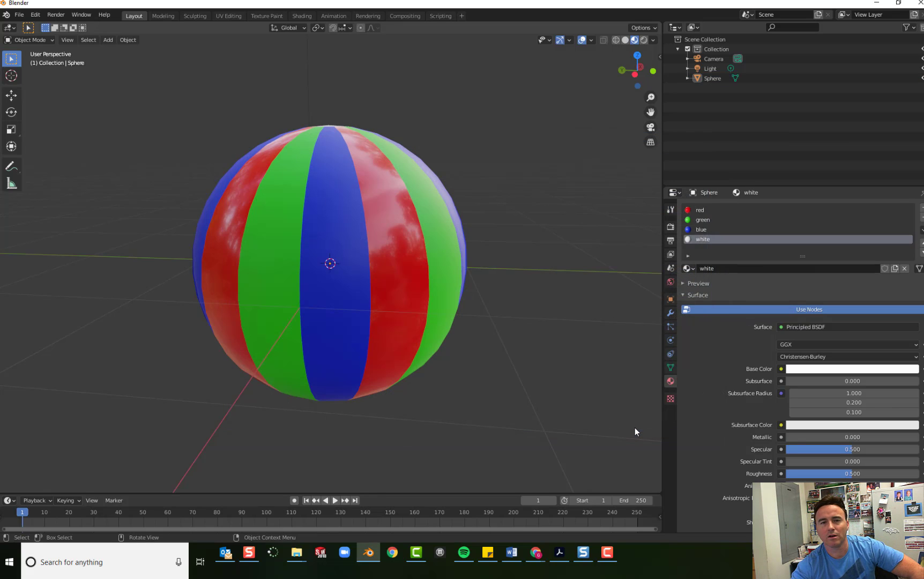
mouse_move(296, 283)
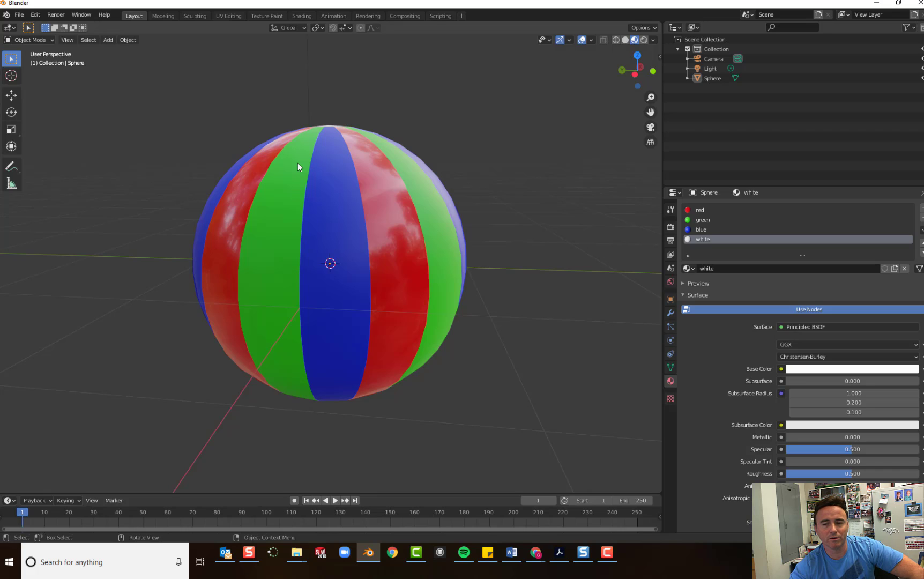
mouse_move(327, 157)
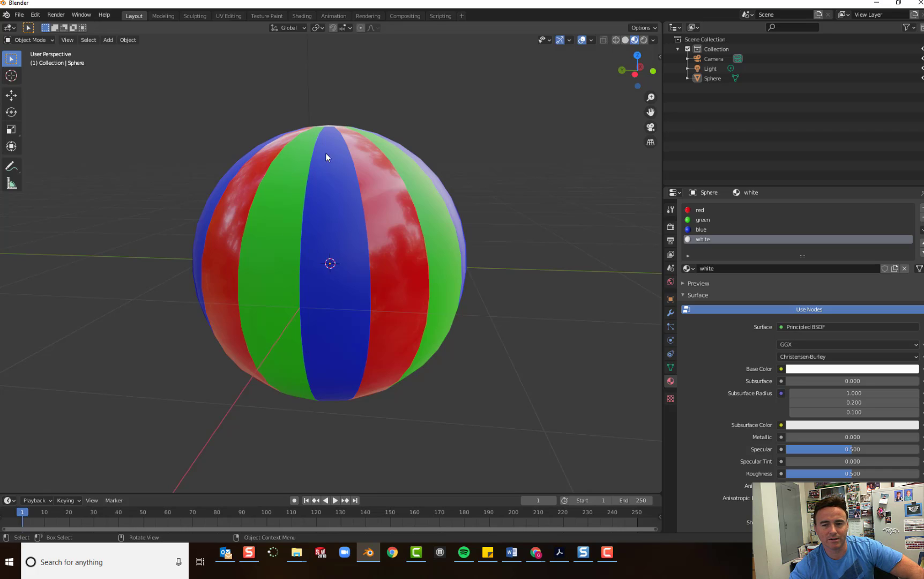
mouse_move(295, 350)
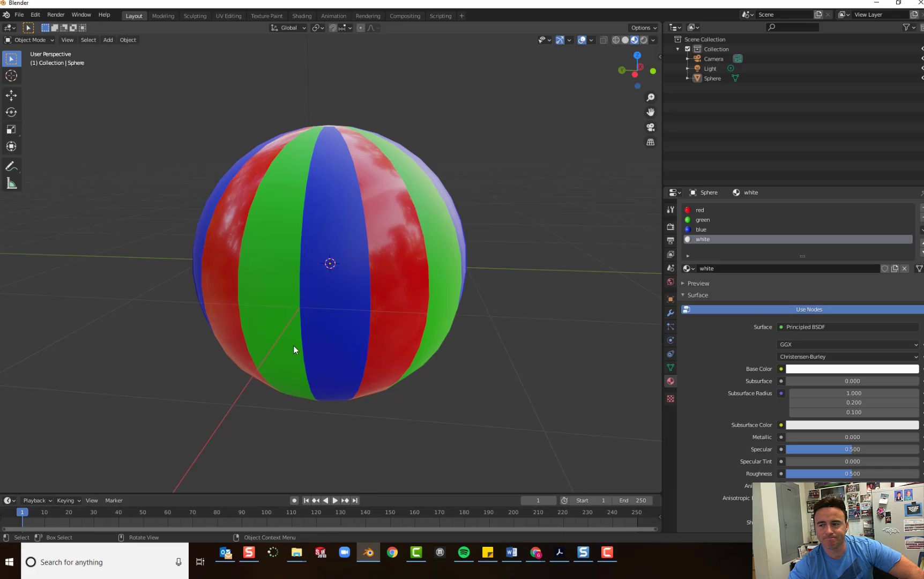